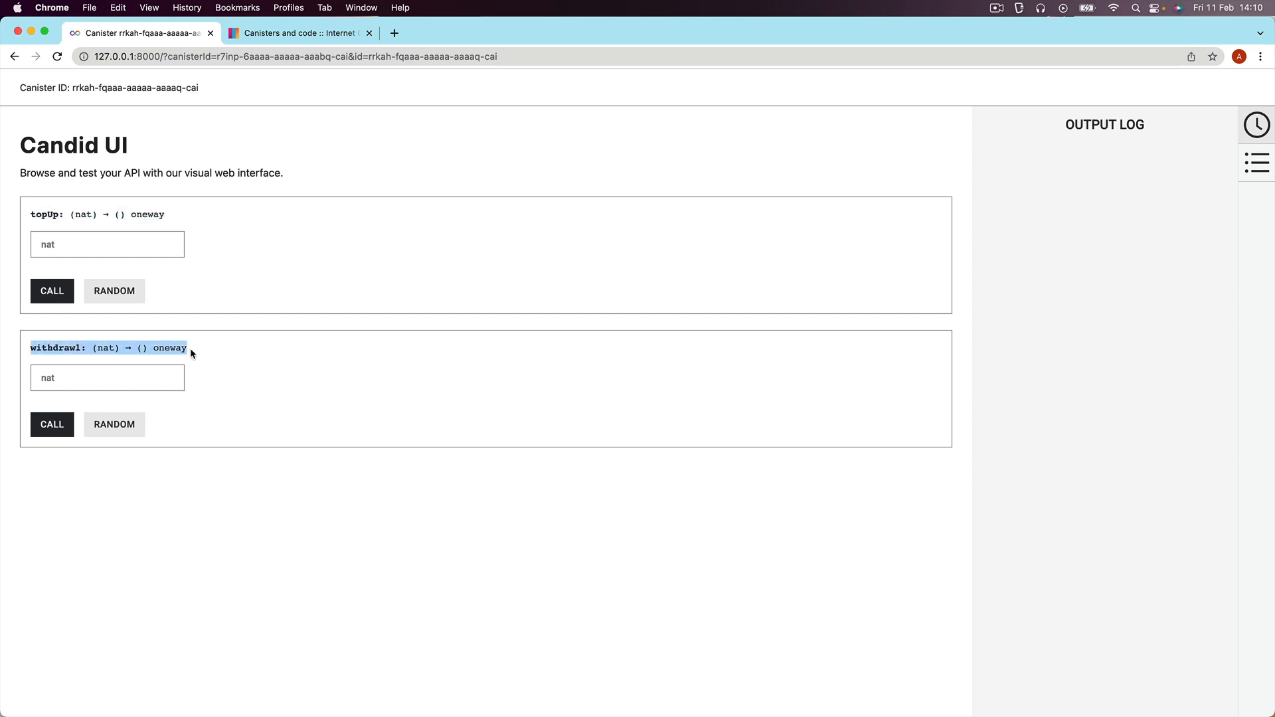
# Call withdrawl with amount 10 in Candid UI and get the () result
pyautogui.click(106, 378)
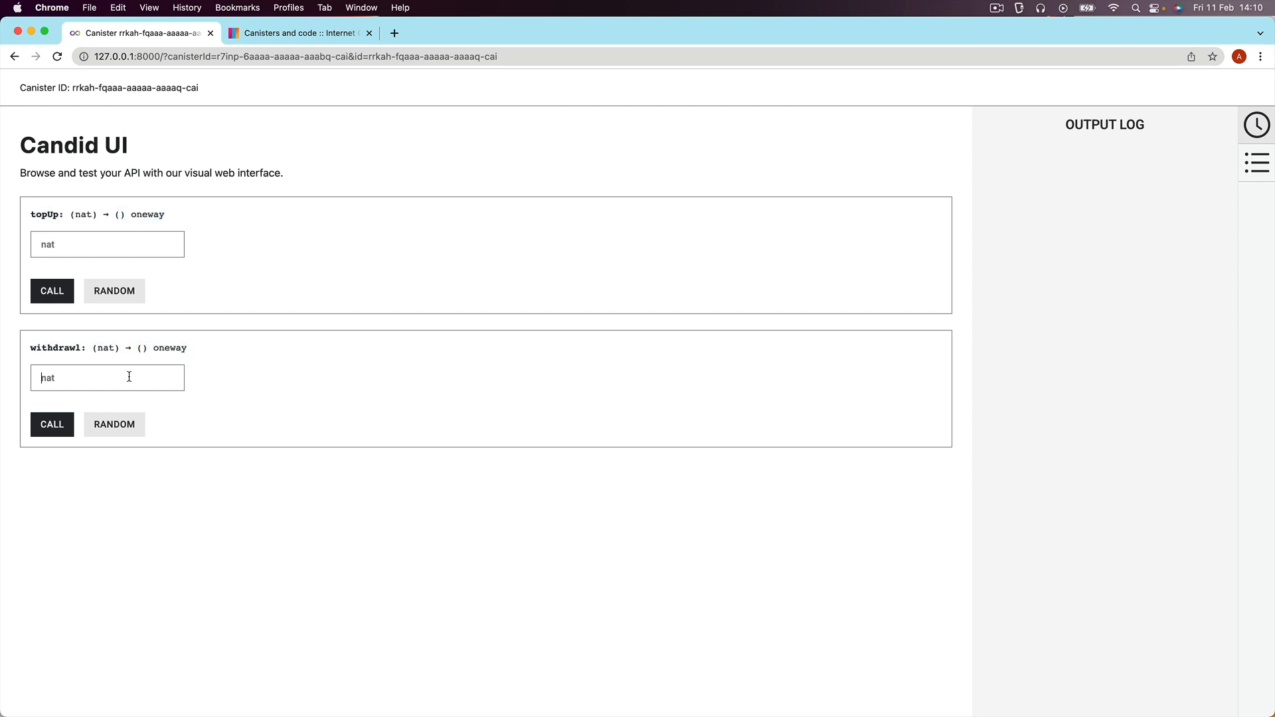
pyautogui.write('10')
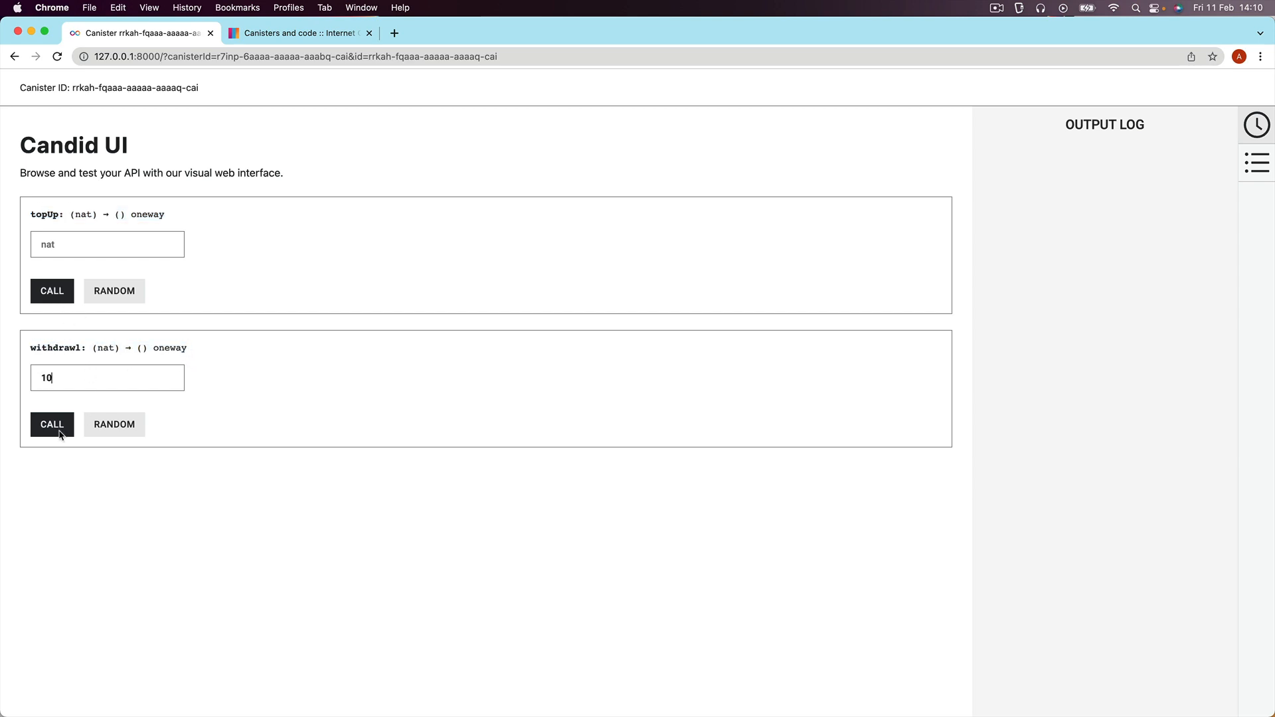
pyautogui.click(51, 424)
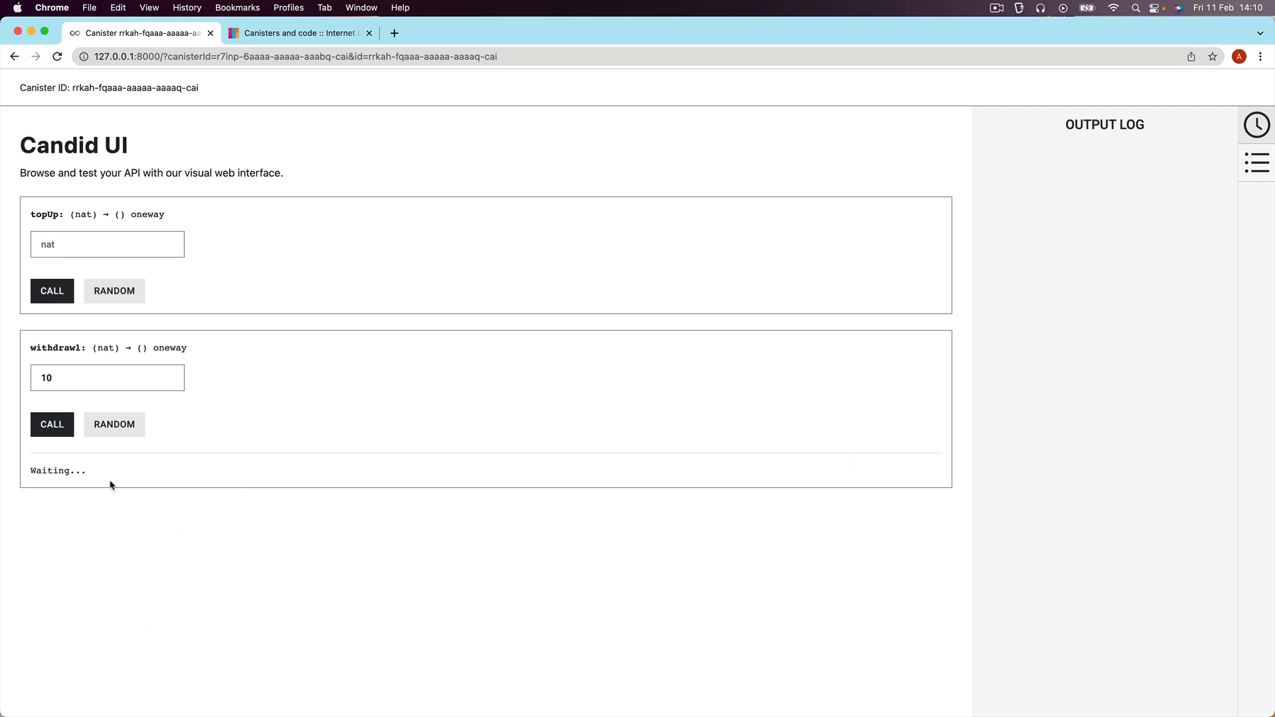
pyautogui.click(51, 424)
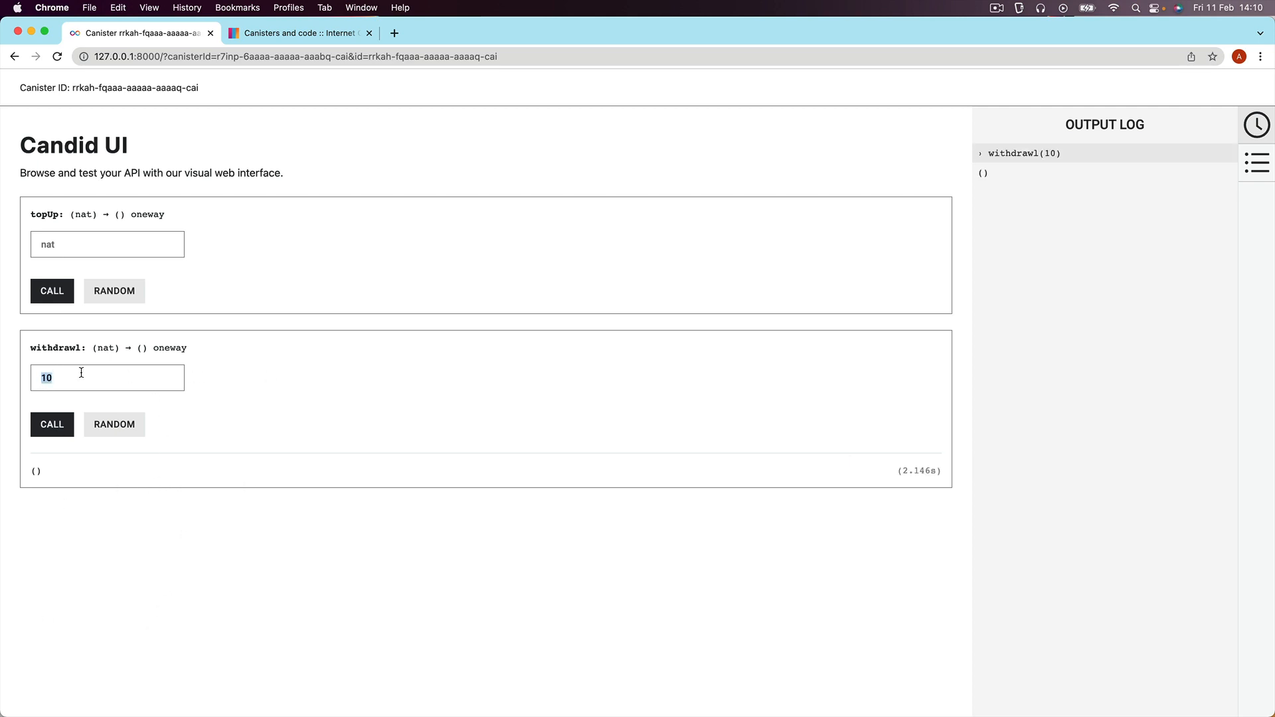
pyautogui.moveTo(138, 471)
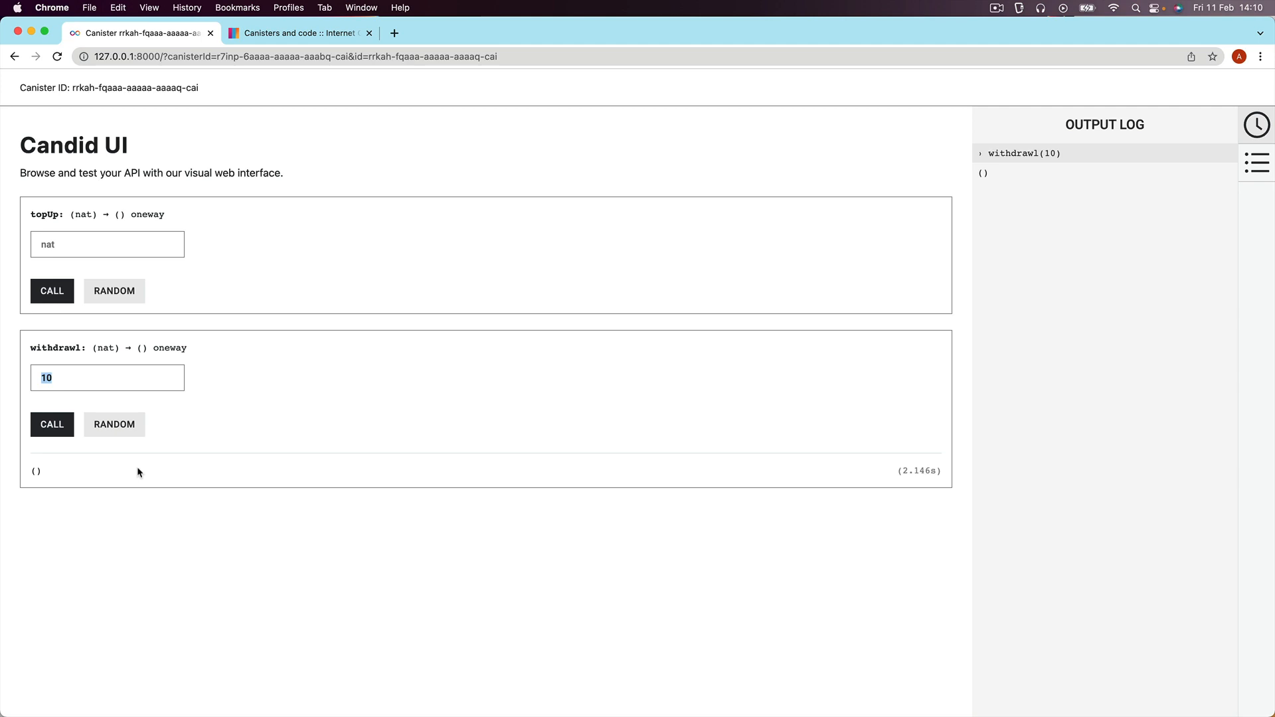
pyautogui.moveTo(939, 537)
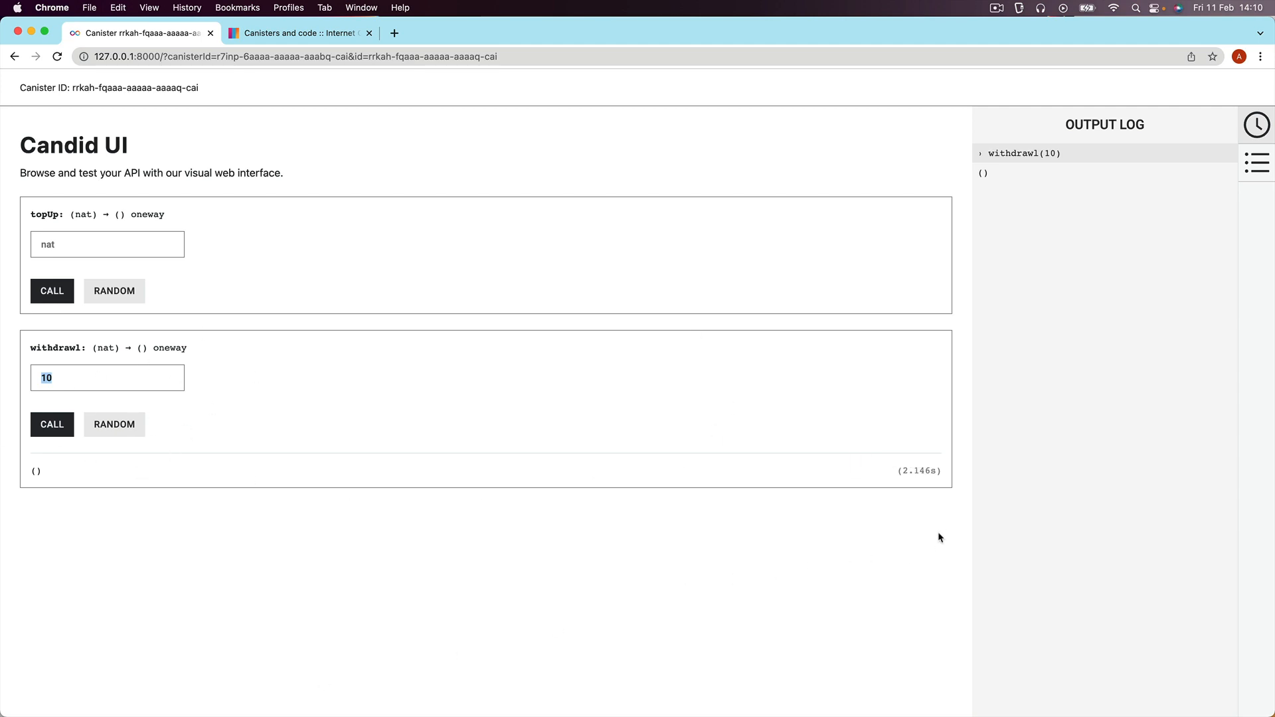
pyautogui.moveTo(372, 630)
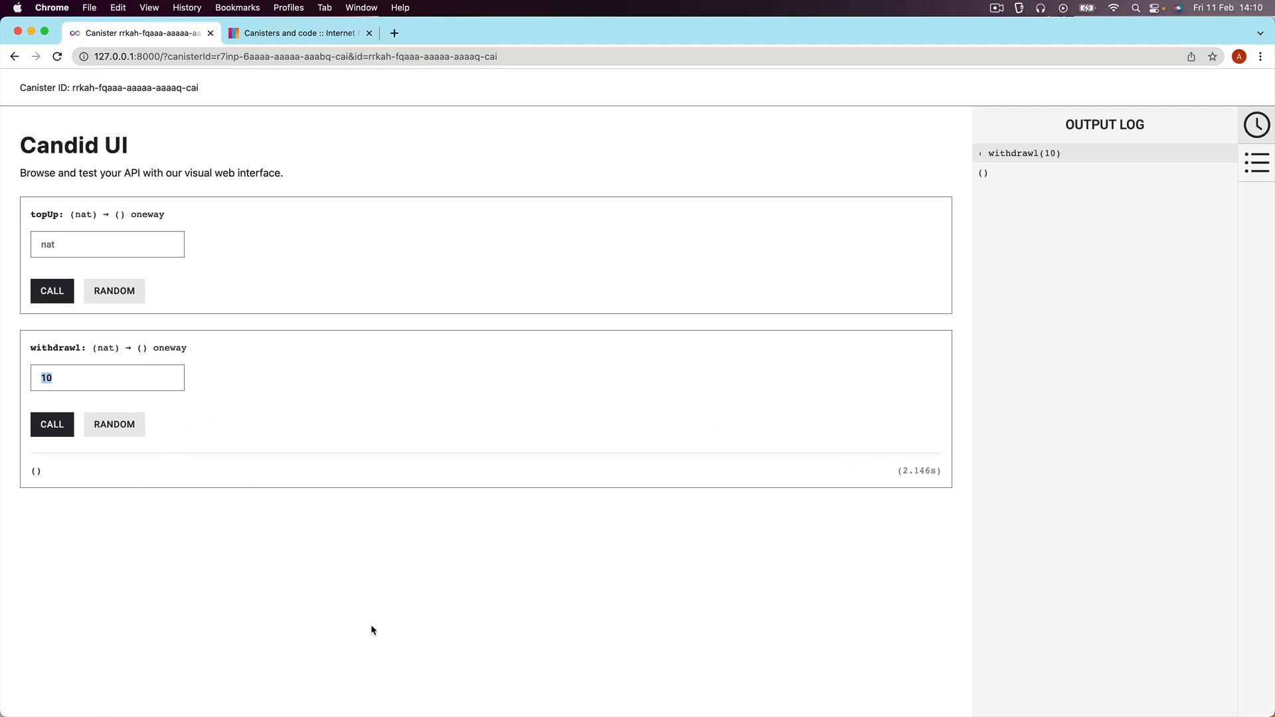
pyautogui.moveTo(47, 343)
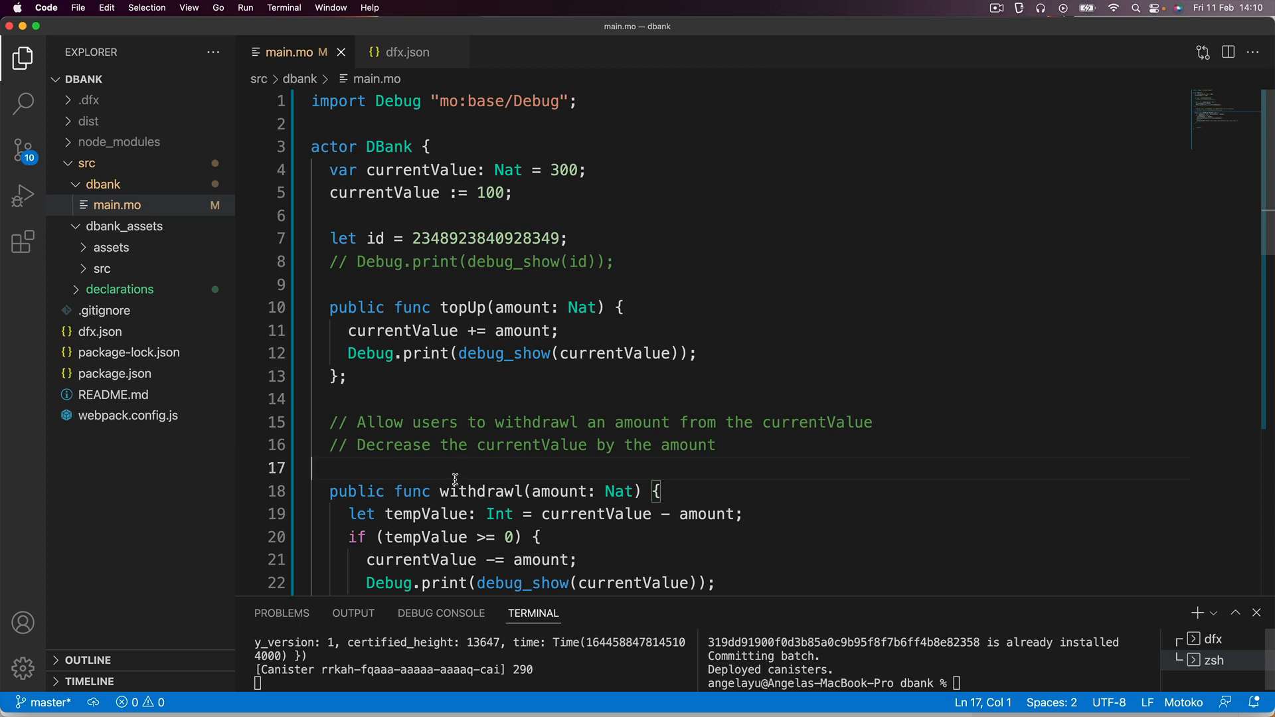
pyautogui.moveTo(442, 418)
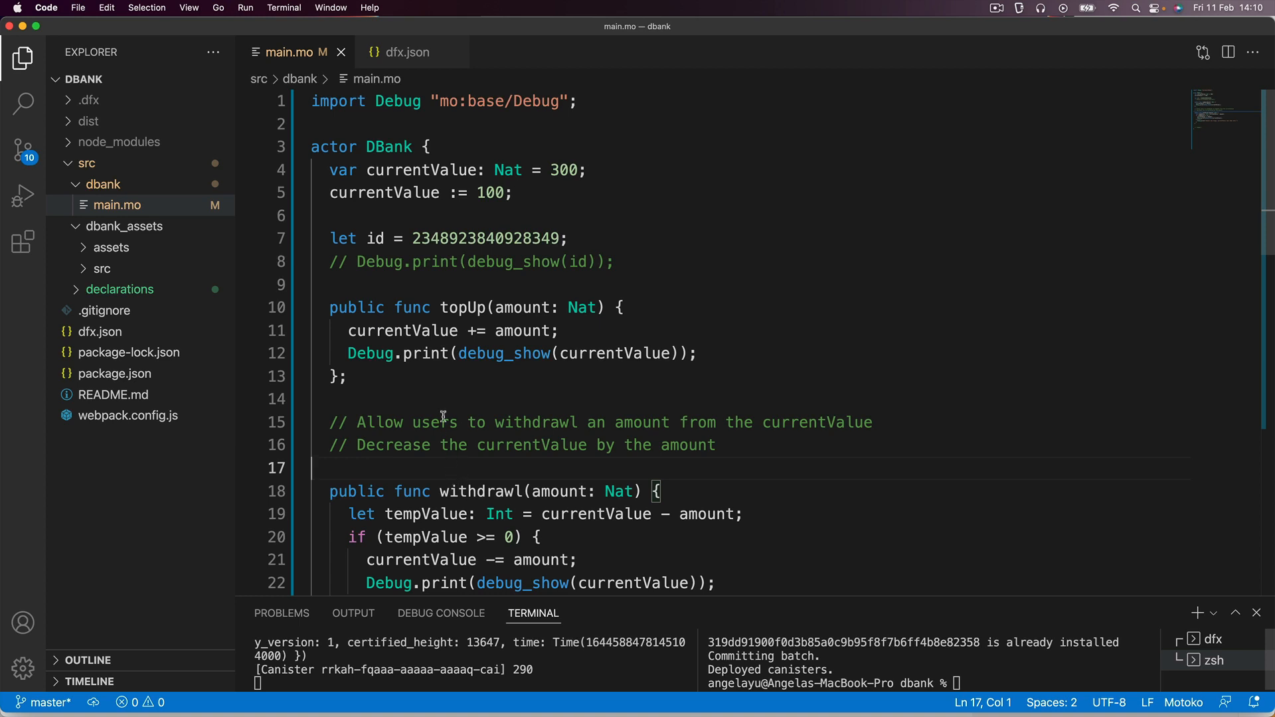
pyautogui.moveTo(398, 320)
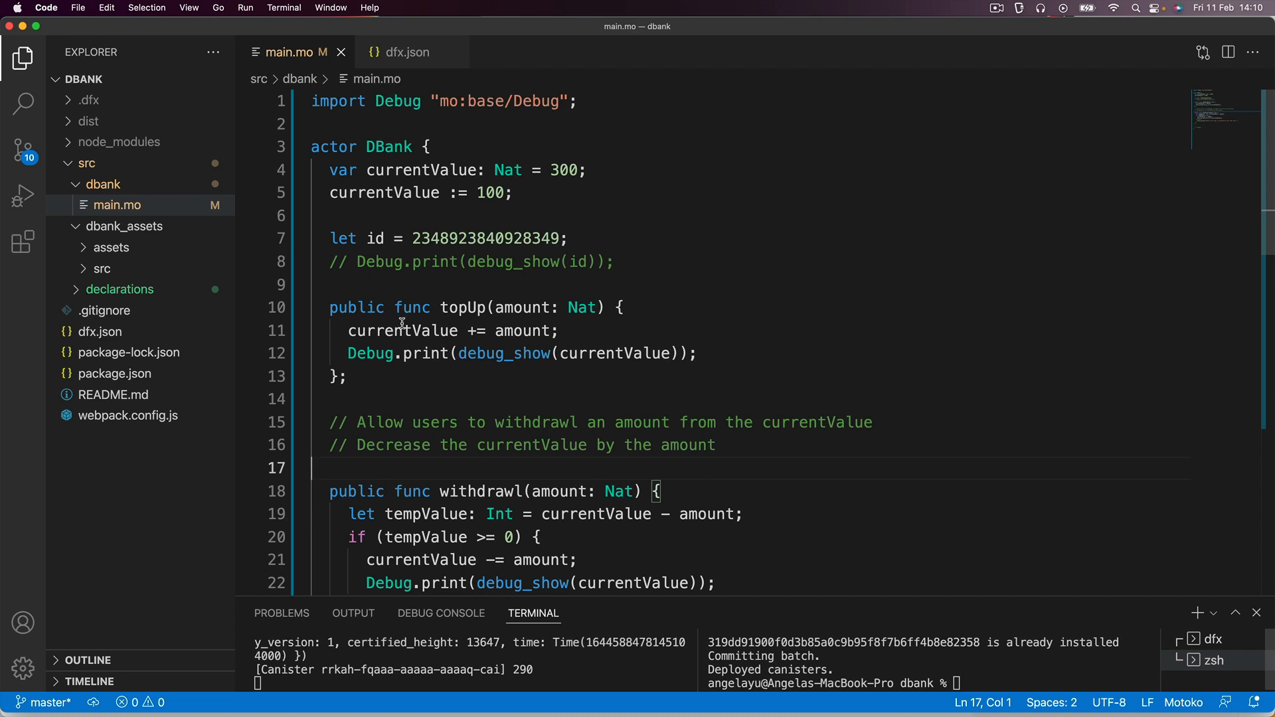
pyautogui.moveTo(378, 478)
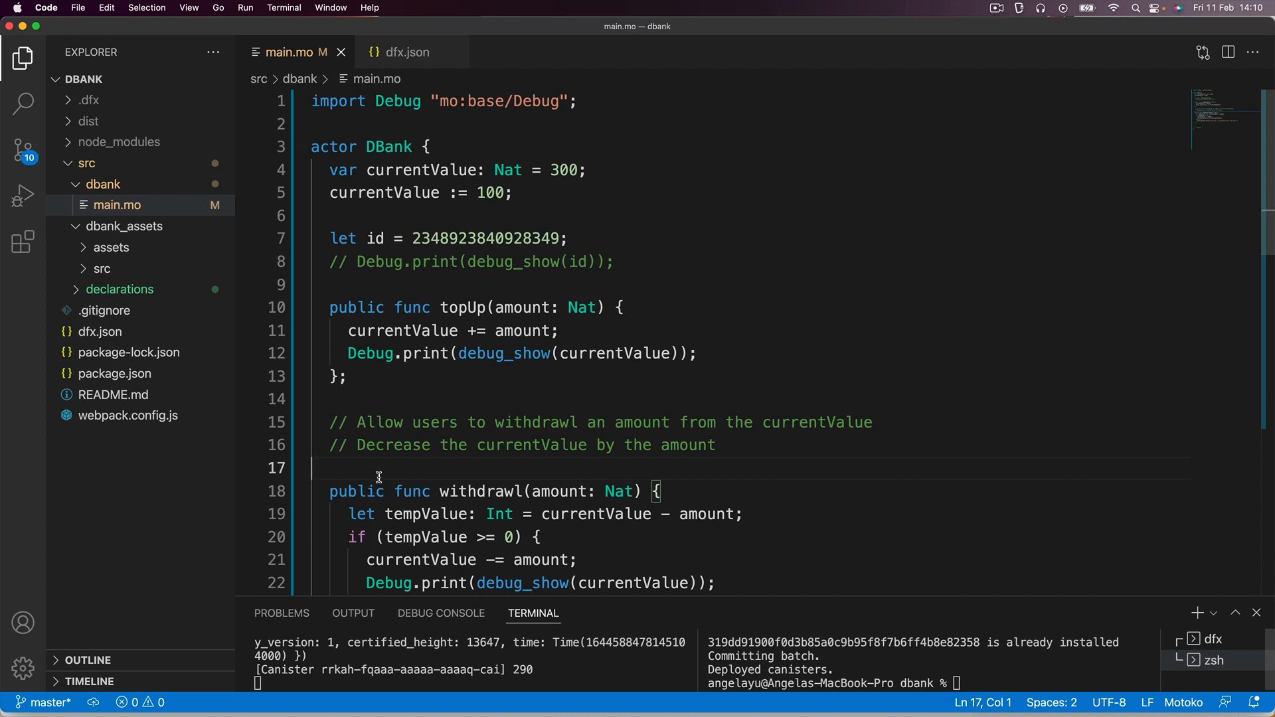
pyautogui.doubleClick(402, 331)
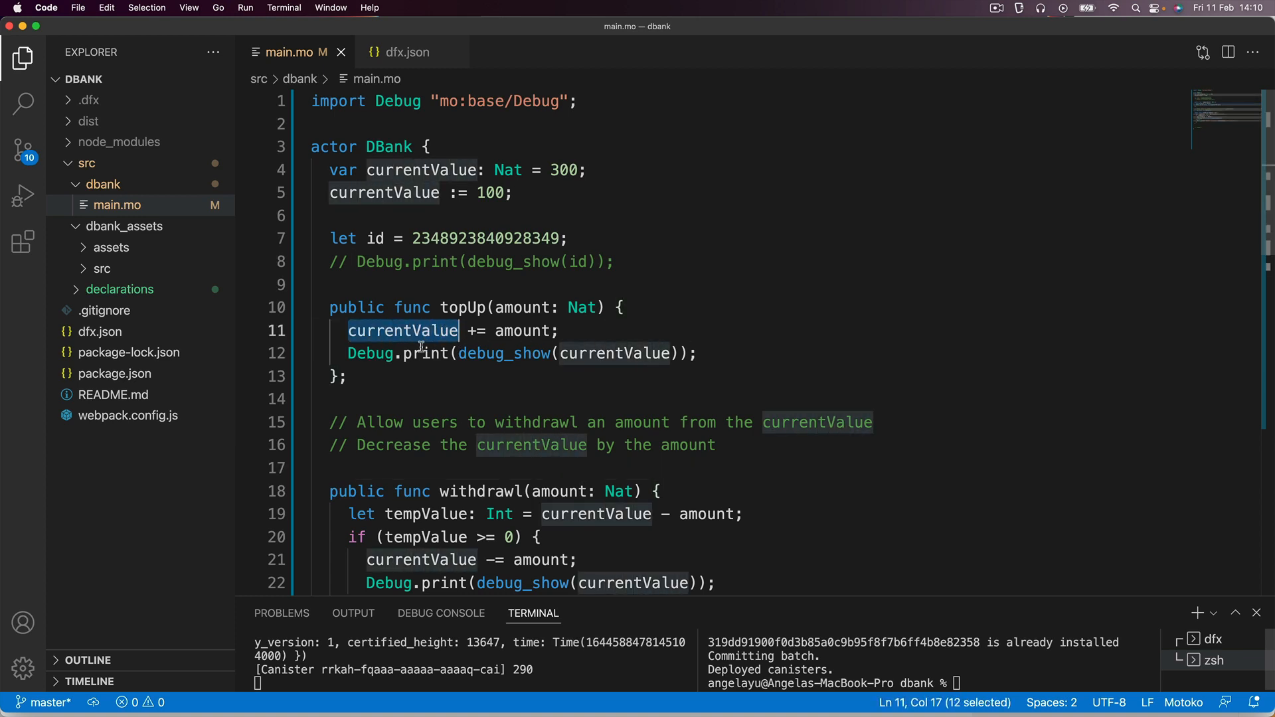
pyautogui.moveTo(514, 459)
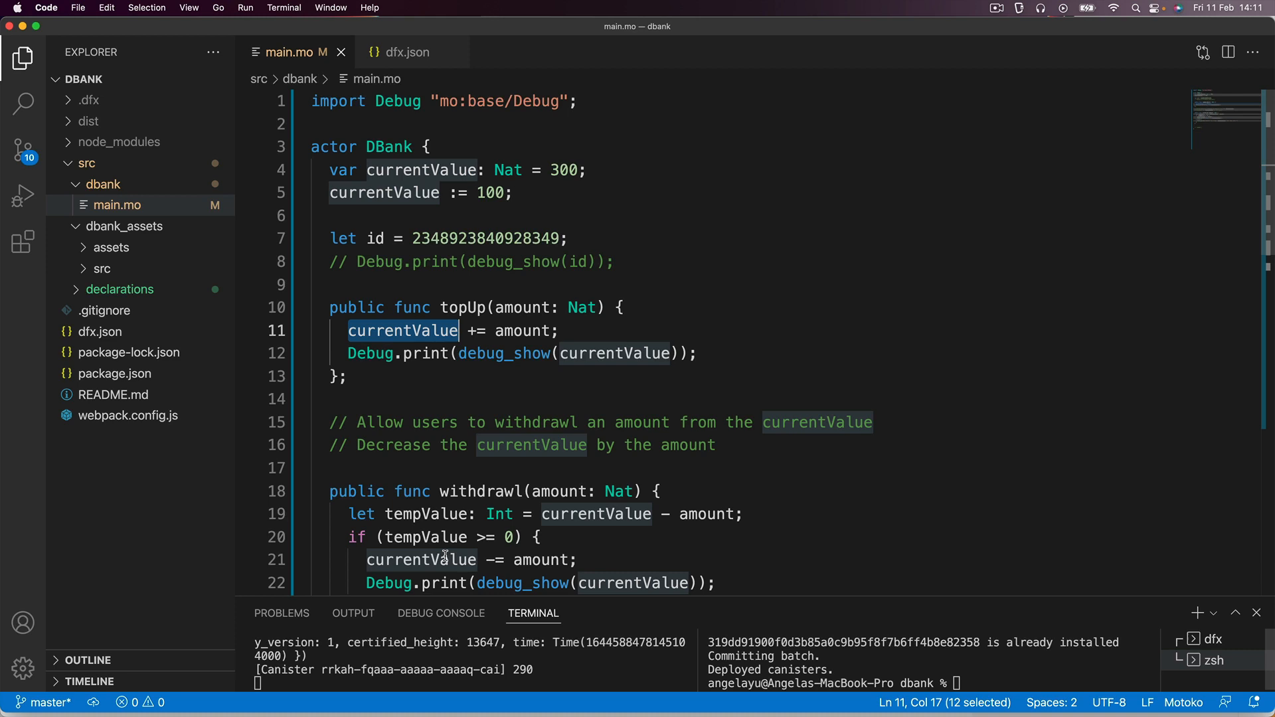
pyautogui.moveTo(387, 387)
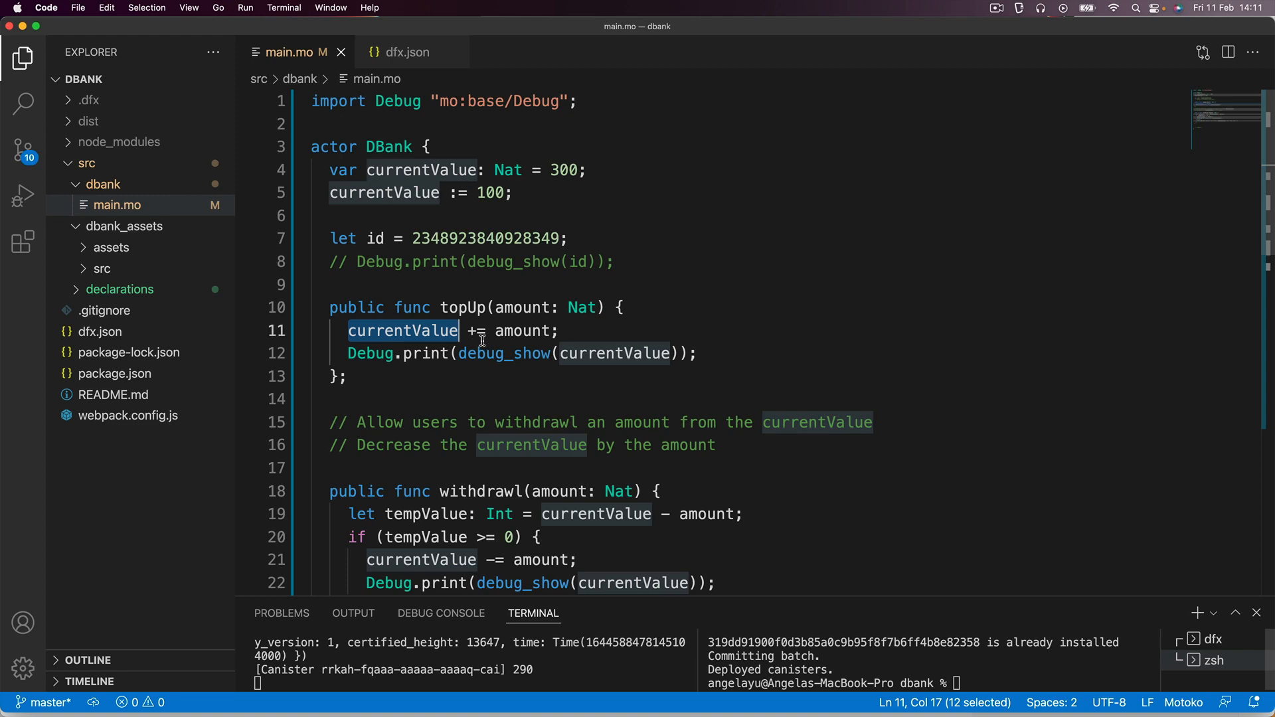
pyautogui.moveTo(564, 436)
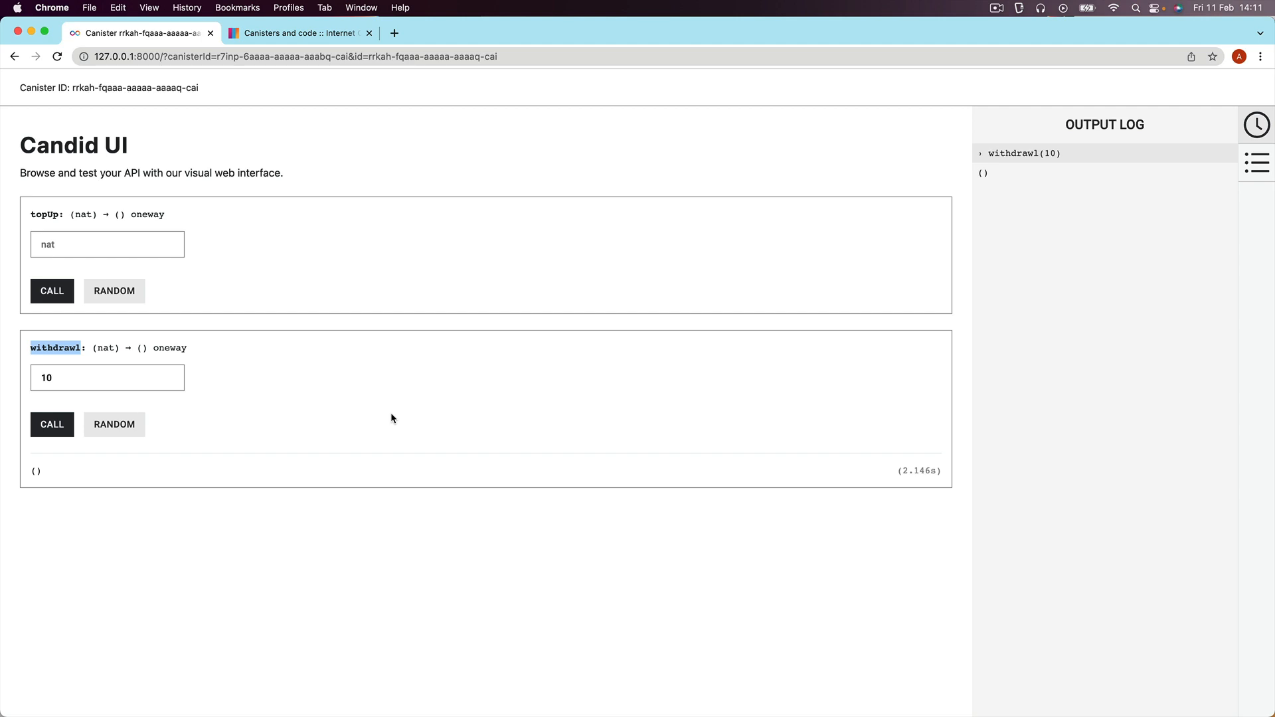
pyautogui.moveTo(30, 236)
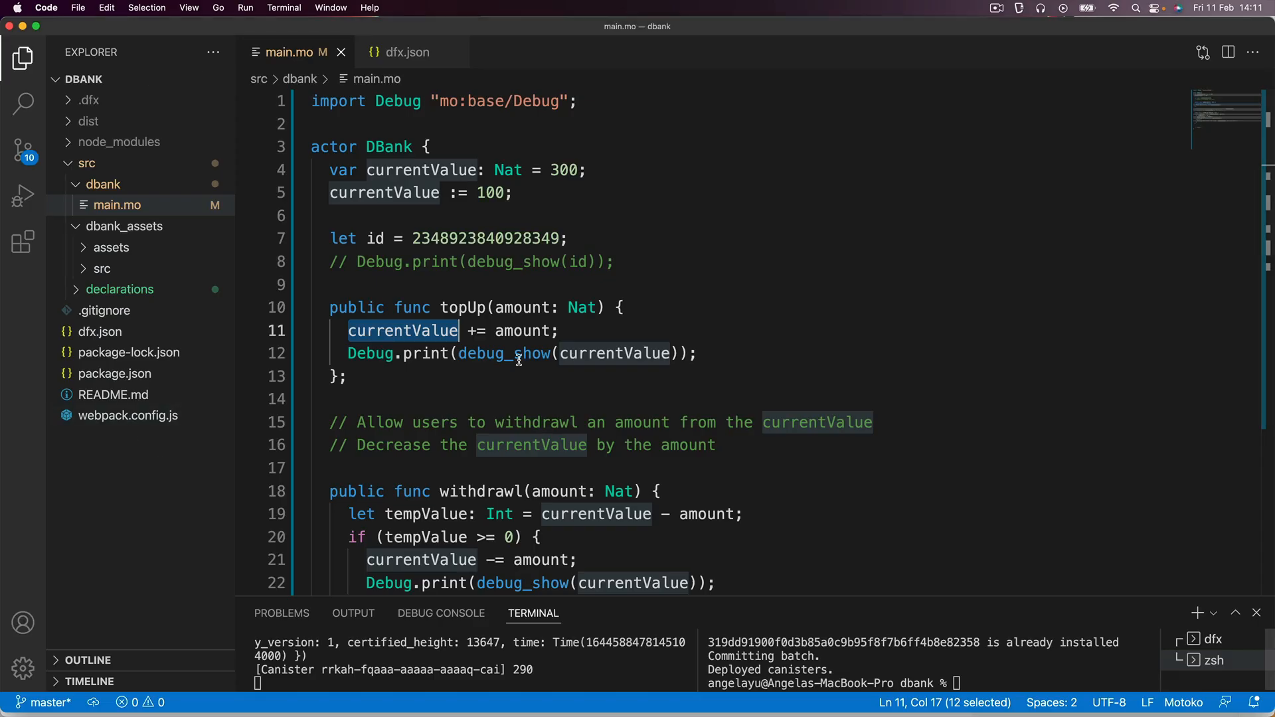
pyautogui.moveTo(488, 420)
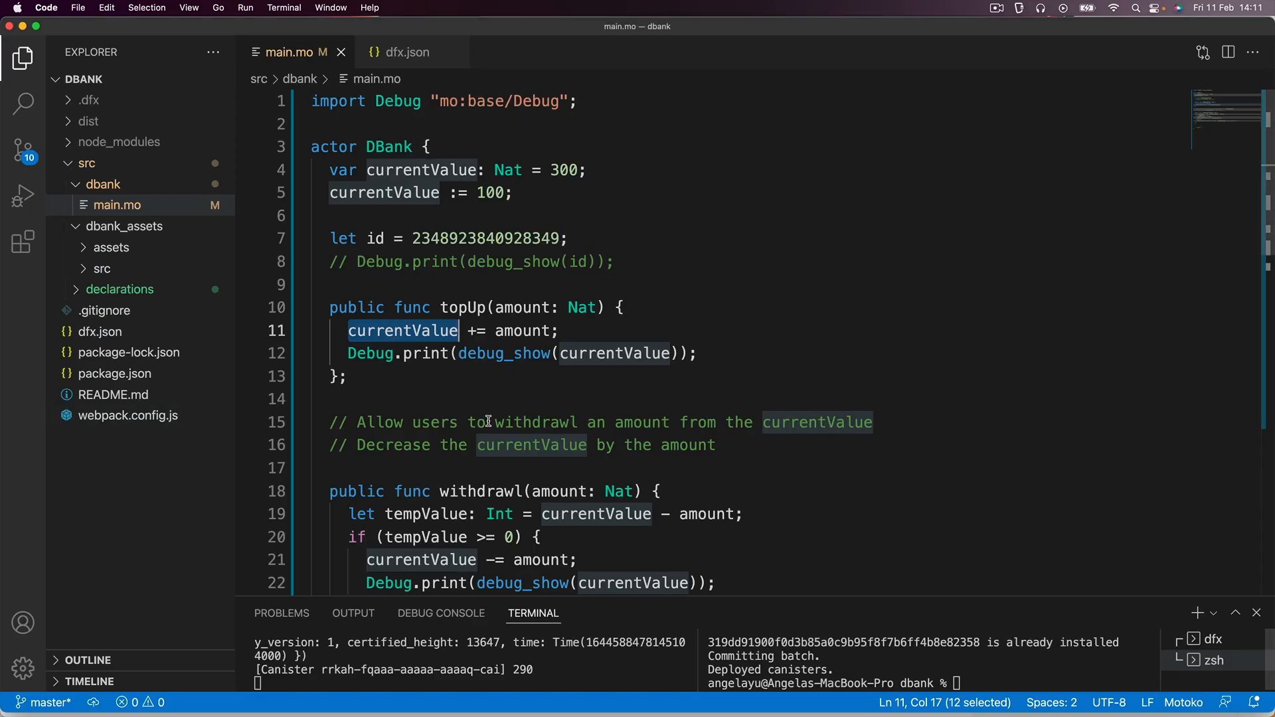
pyautogui.moveTo(488, 408)
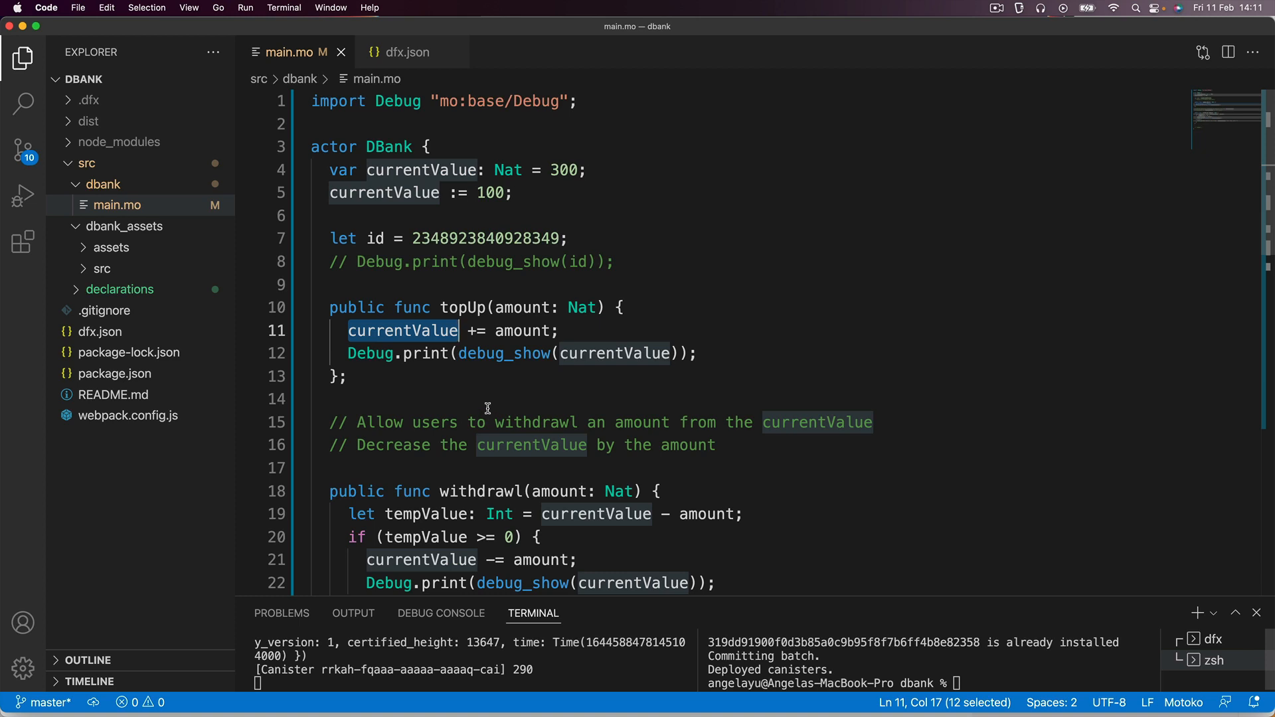
pyautogui.moveTo(540, 221)
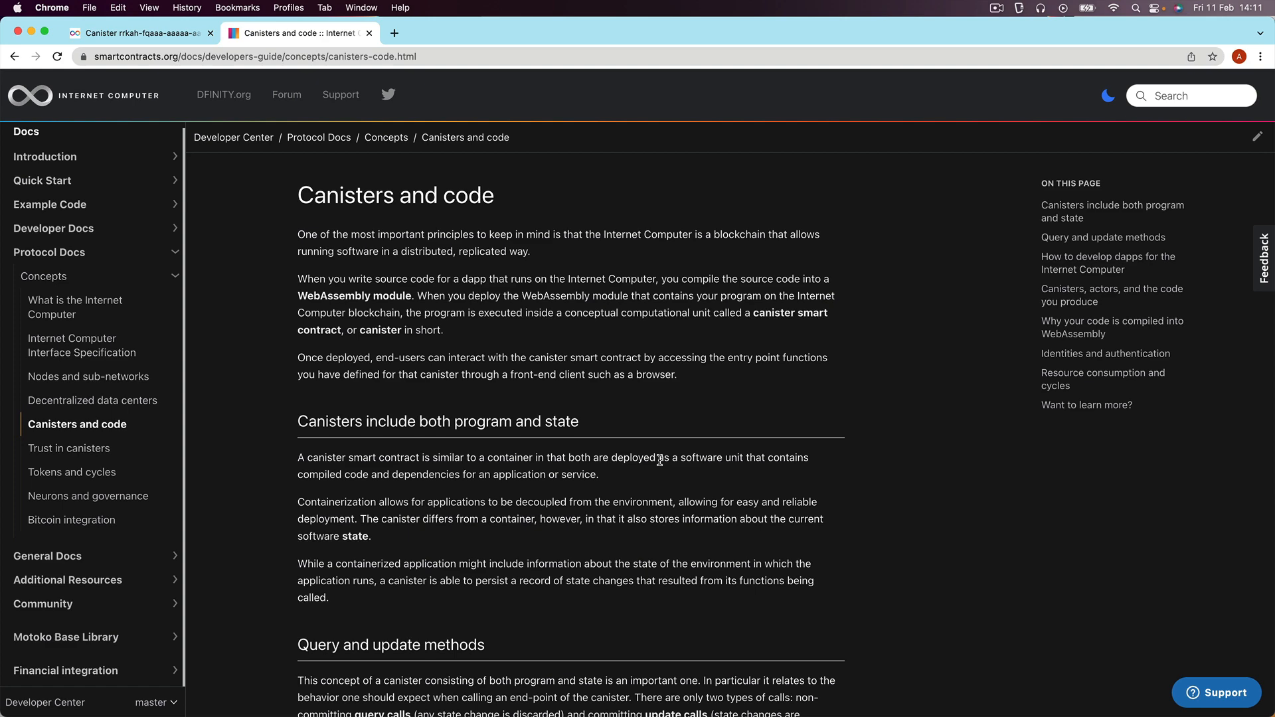
# Scroll the Canisters and code docs to the Query and update methods section
pyautogui.scroll(-3)
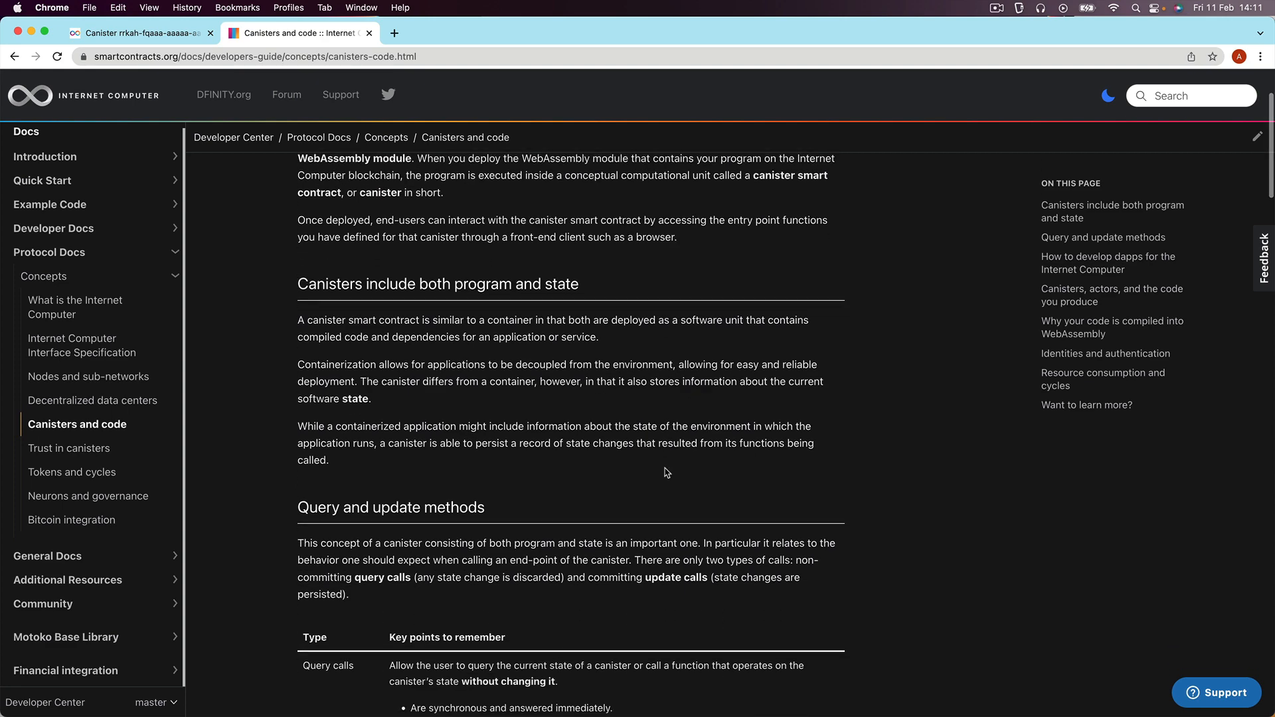
pyautogui.scroll(-3)
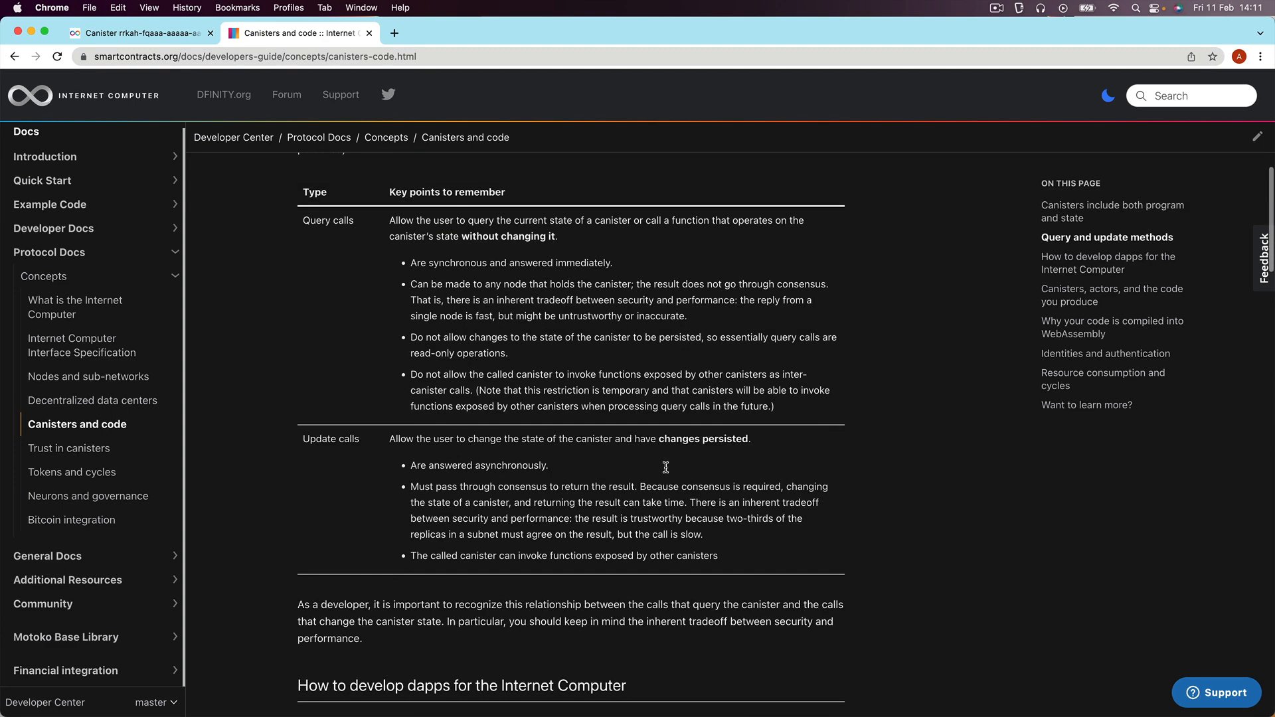
pyautogui.scroll(3)
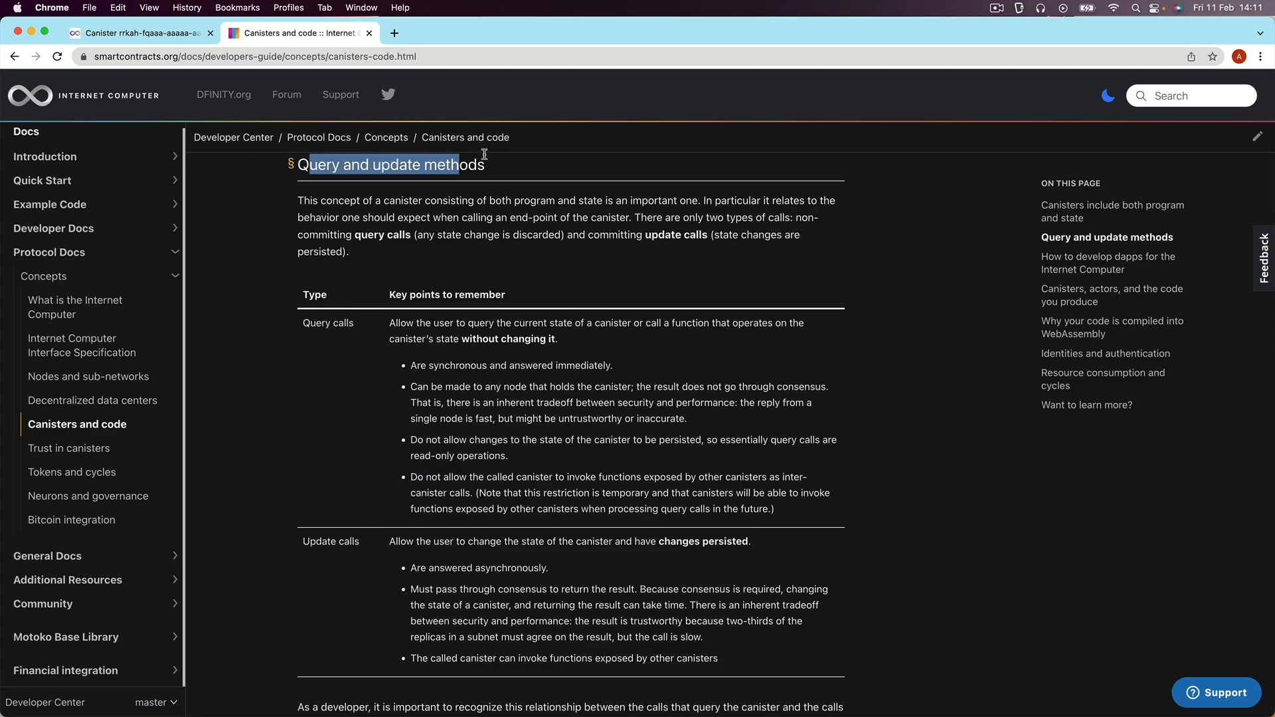
pyautogui.scroll(-3)
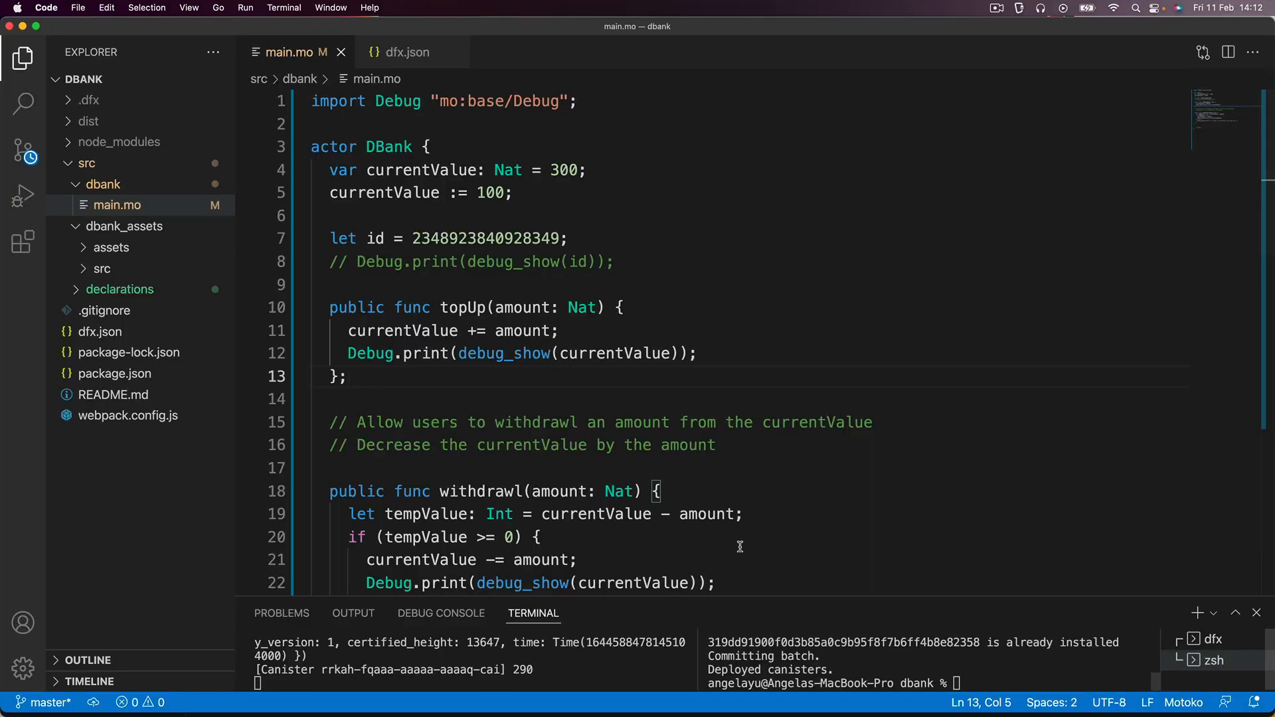
# Write 'public query func checkBalance() {' below withdrawl, leaving an empty body
pyautogui.scroll(-3)
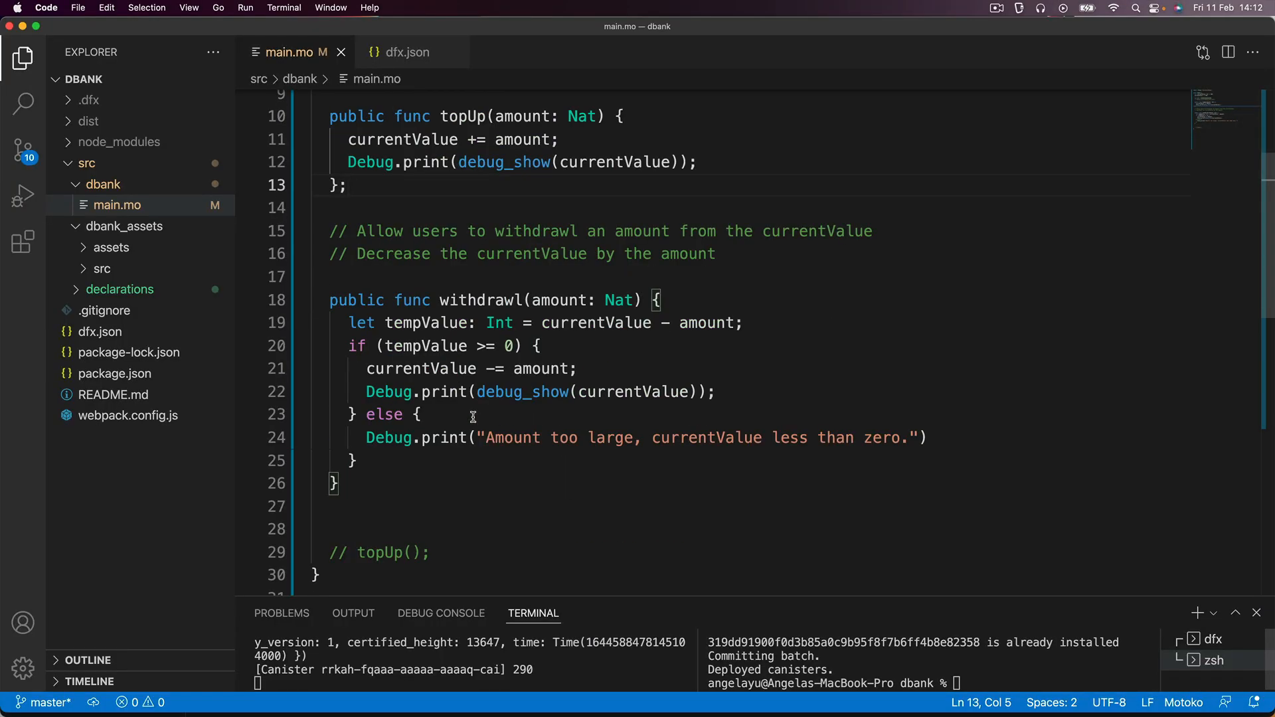
pyautogui.click(330, 530)
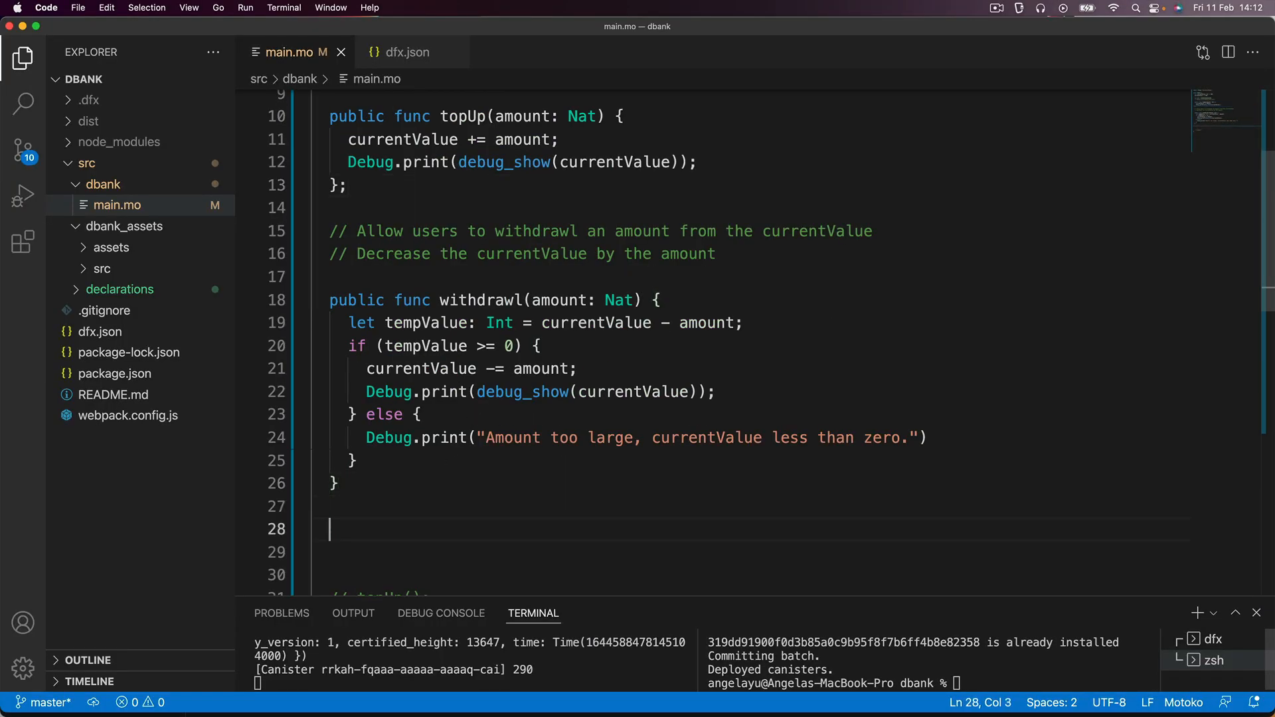
pyautogui.scroll(-3)
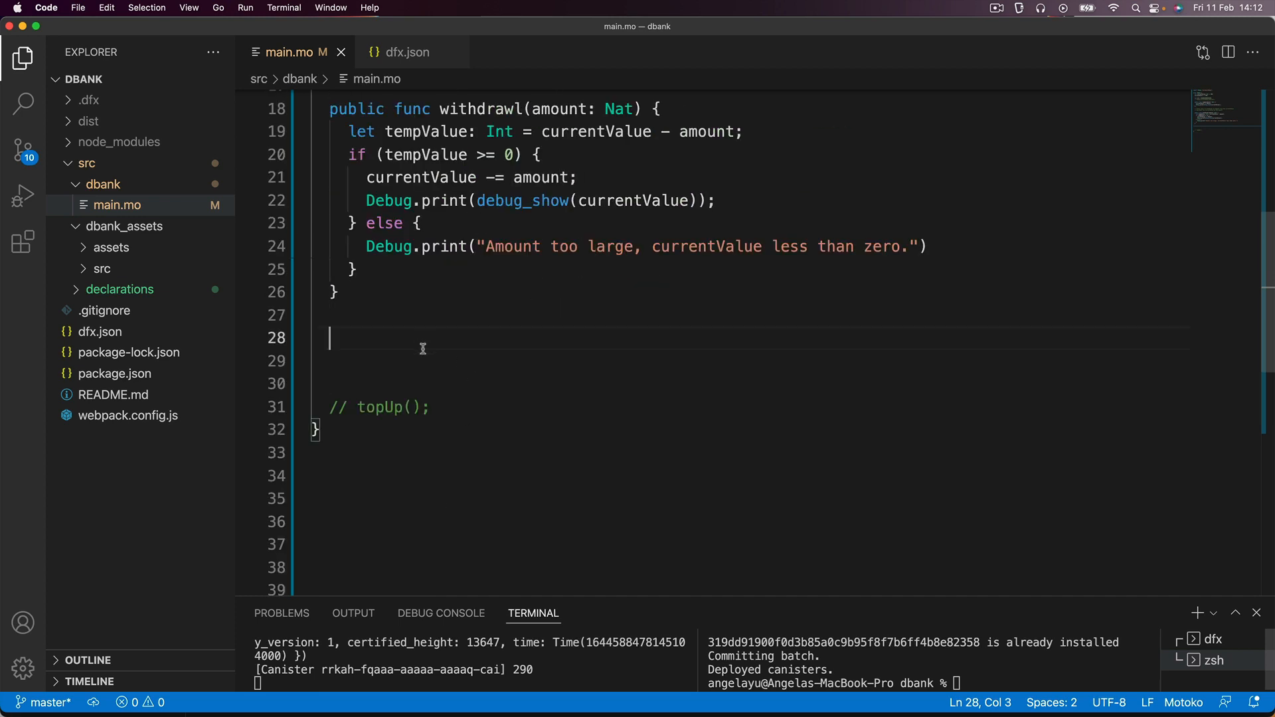
pyautogui.write('public func')
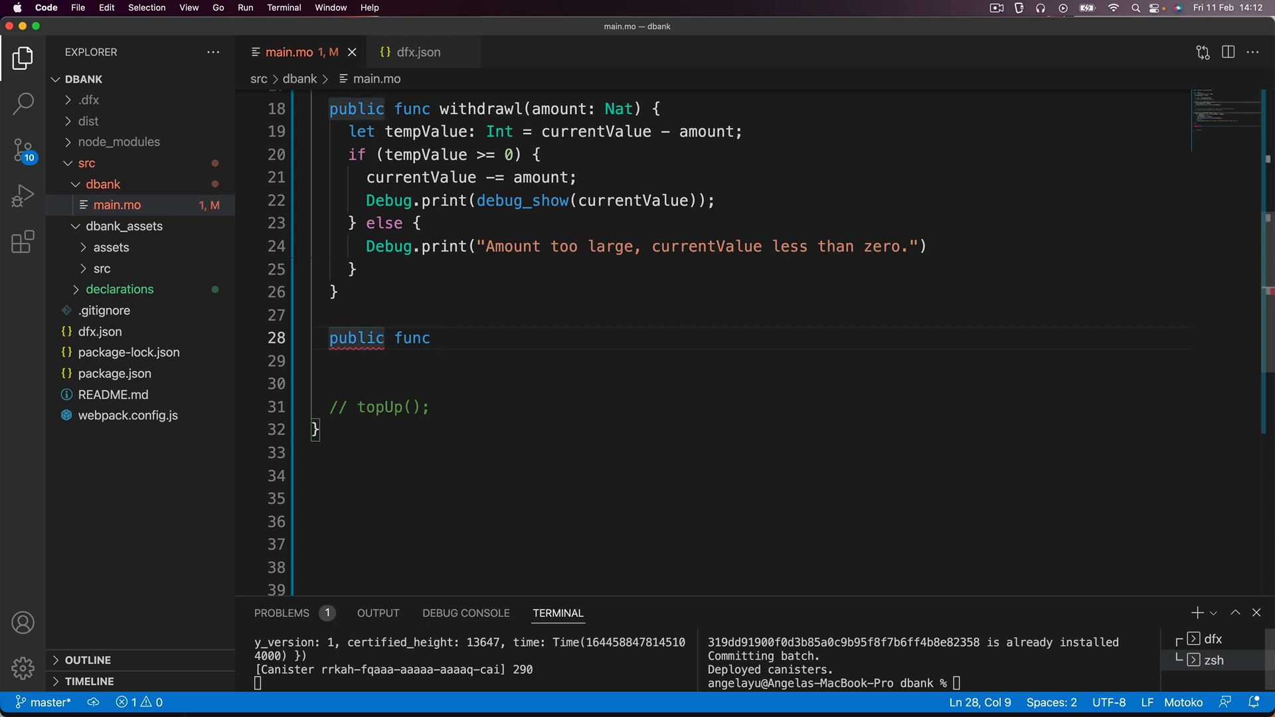
pyautogui.write('query')
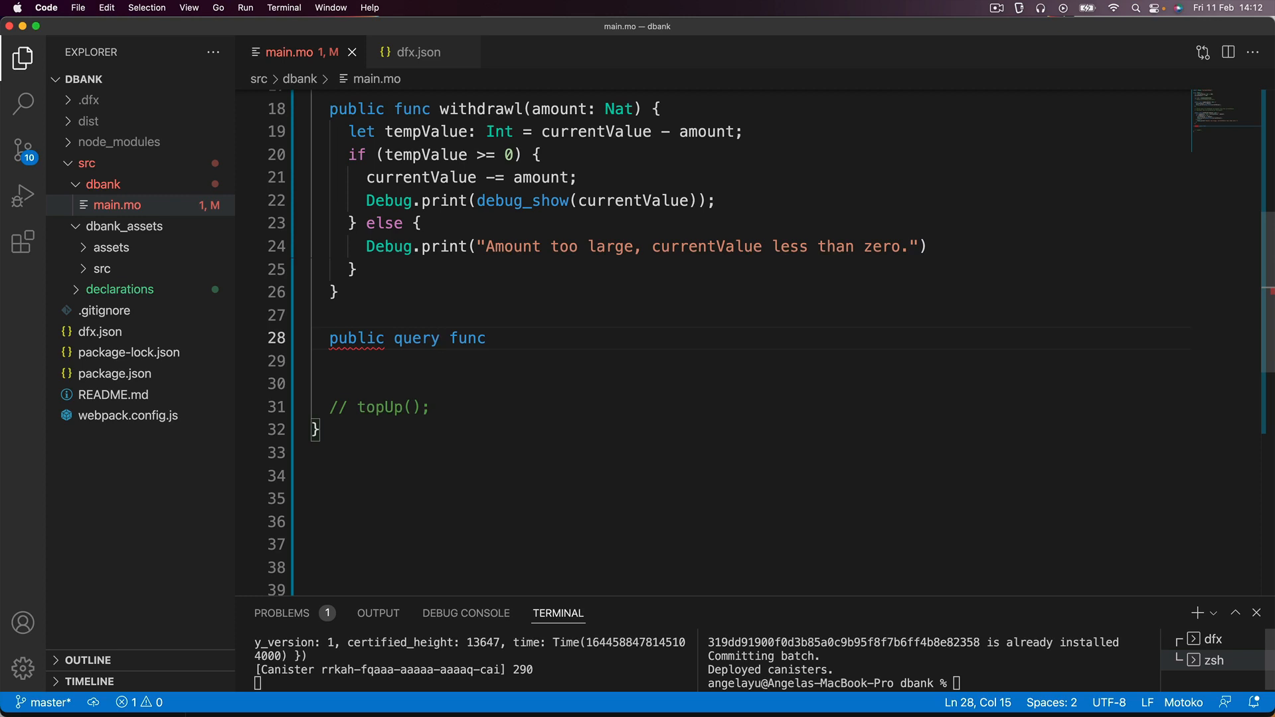
pyautogui.click(525, 338)
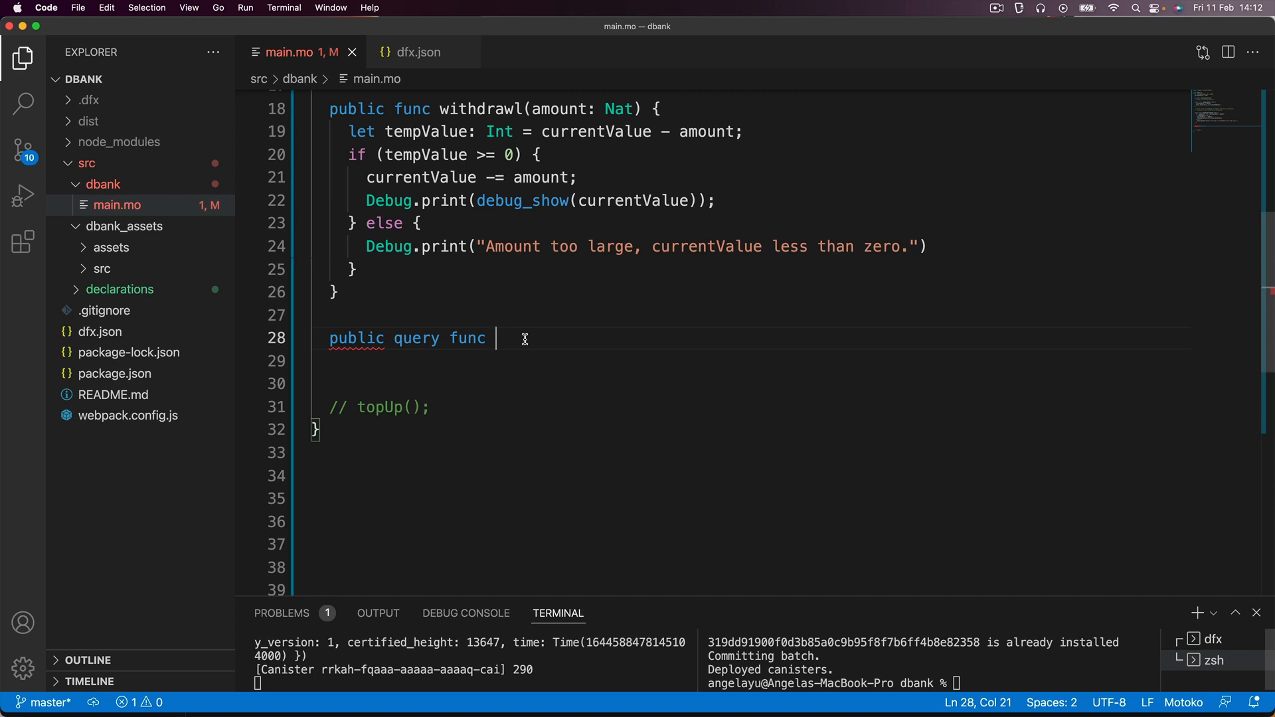
pyautogui.write('checkBalance')
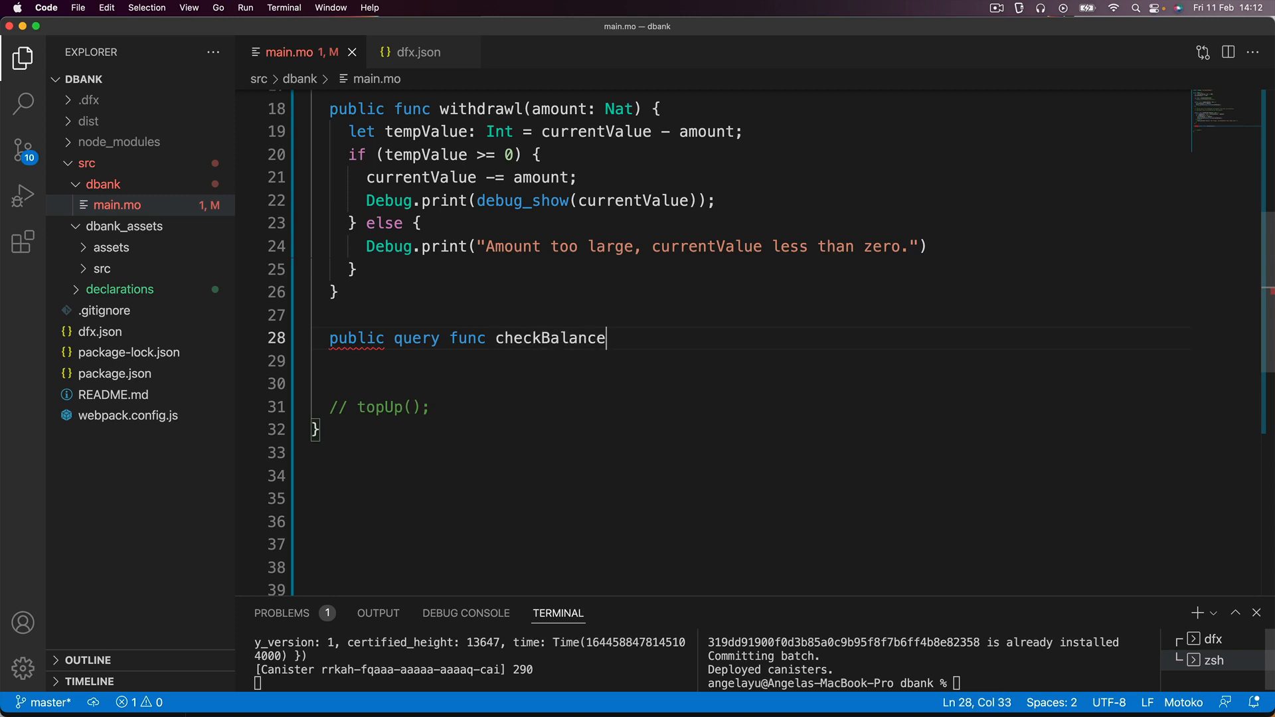
pyautogui.write('()')
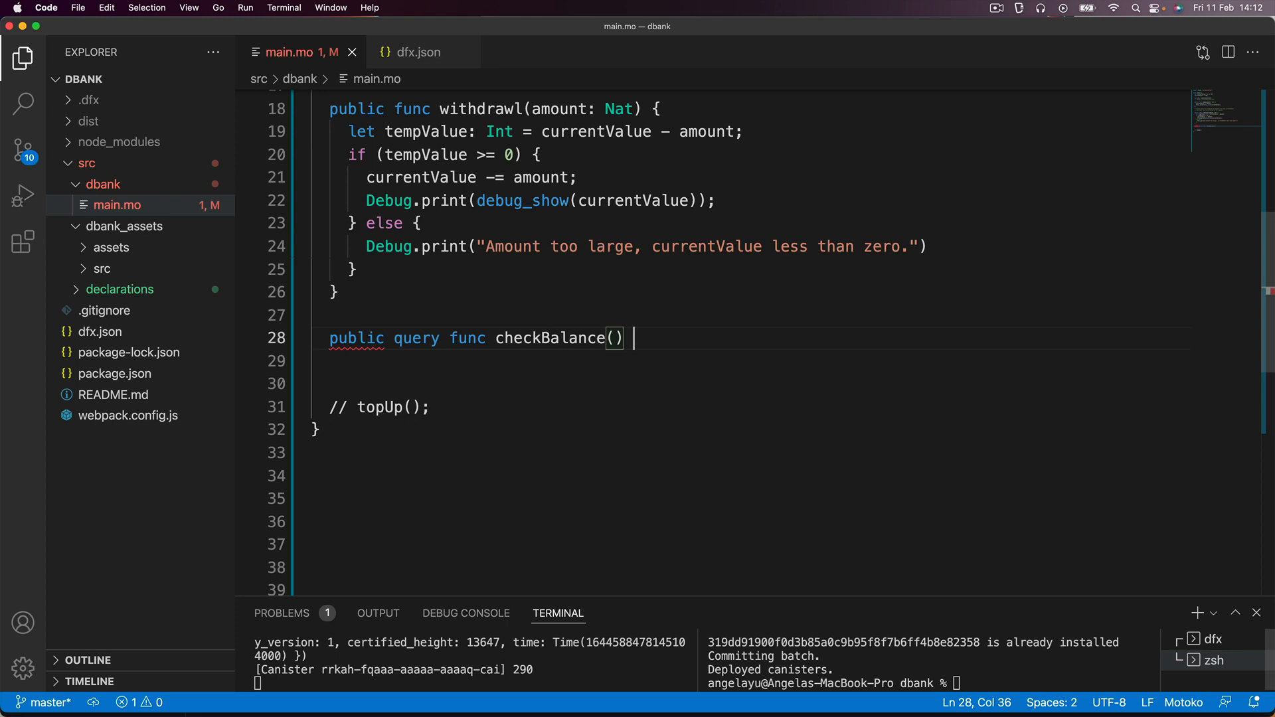
pyautogui.write('{')
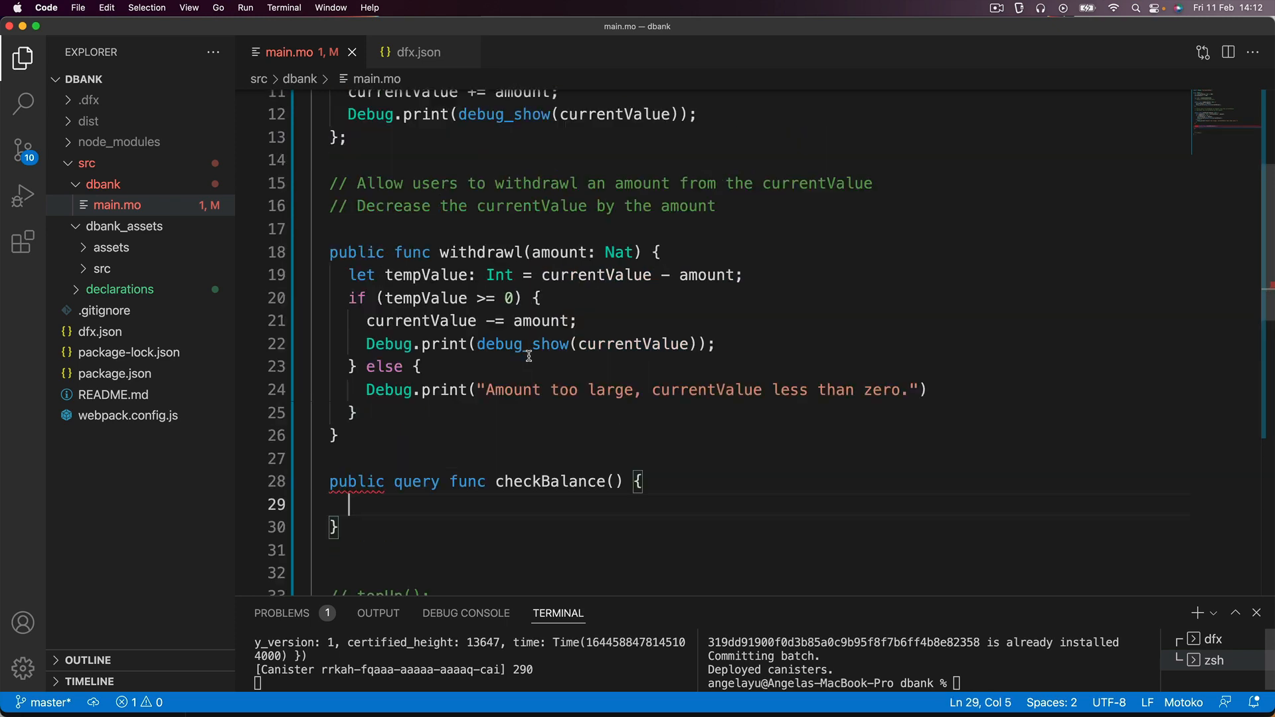
pyautogui.scroll(3)
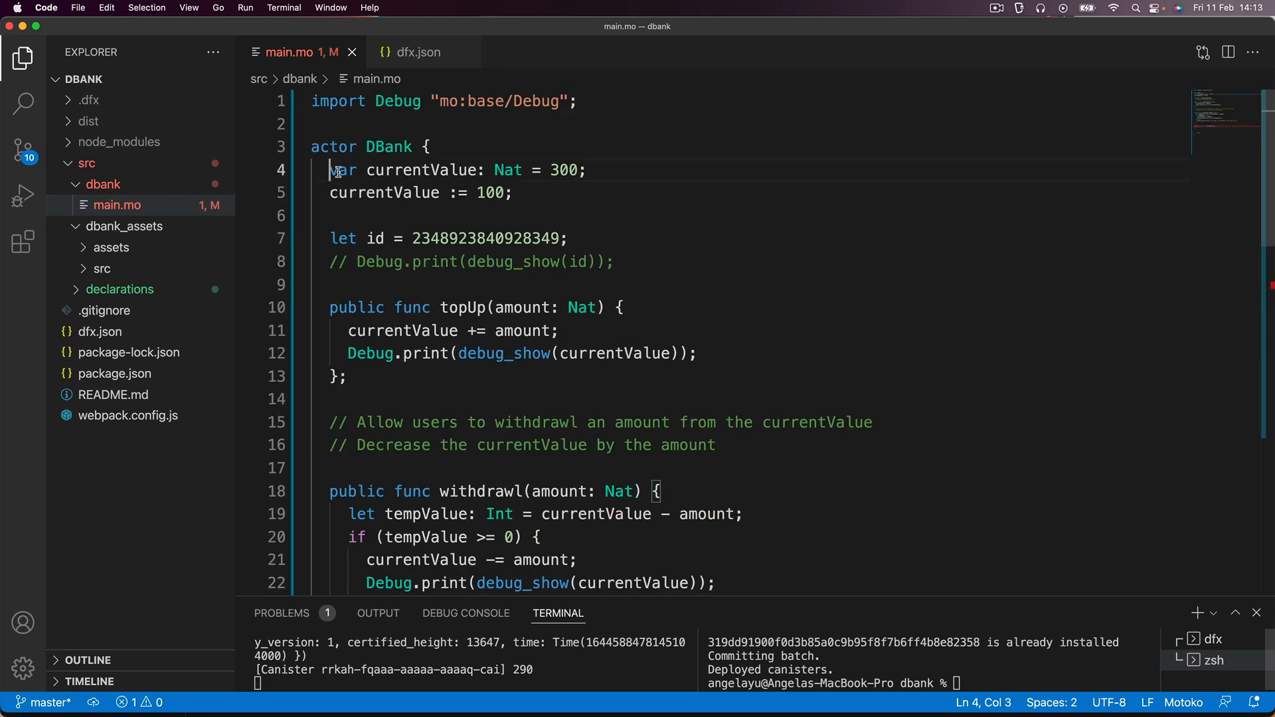
pyautogui.scroll(-3)
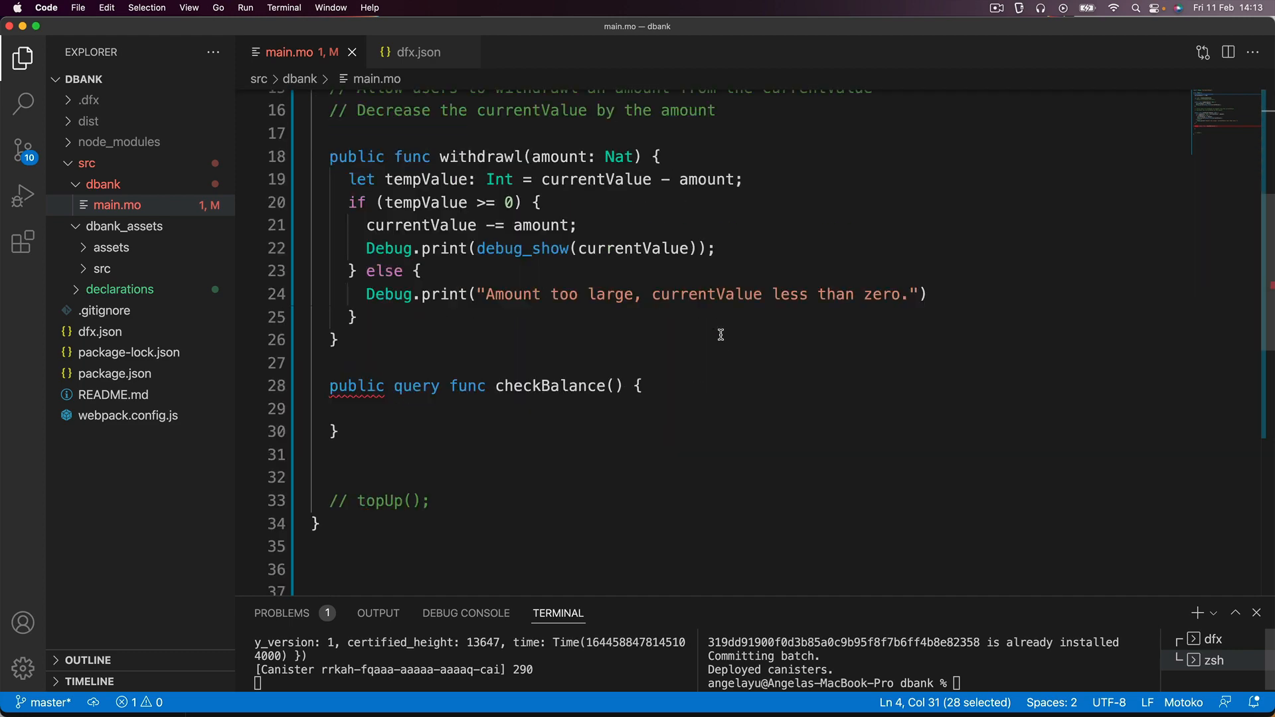
pyautogui.click(350, 410)
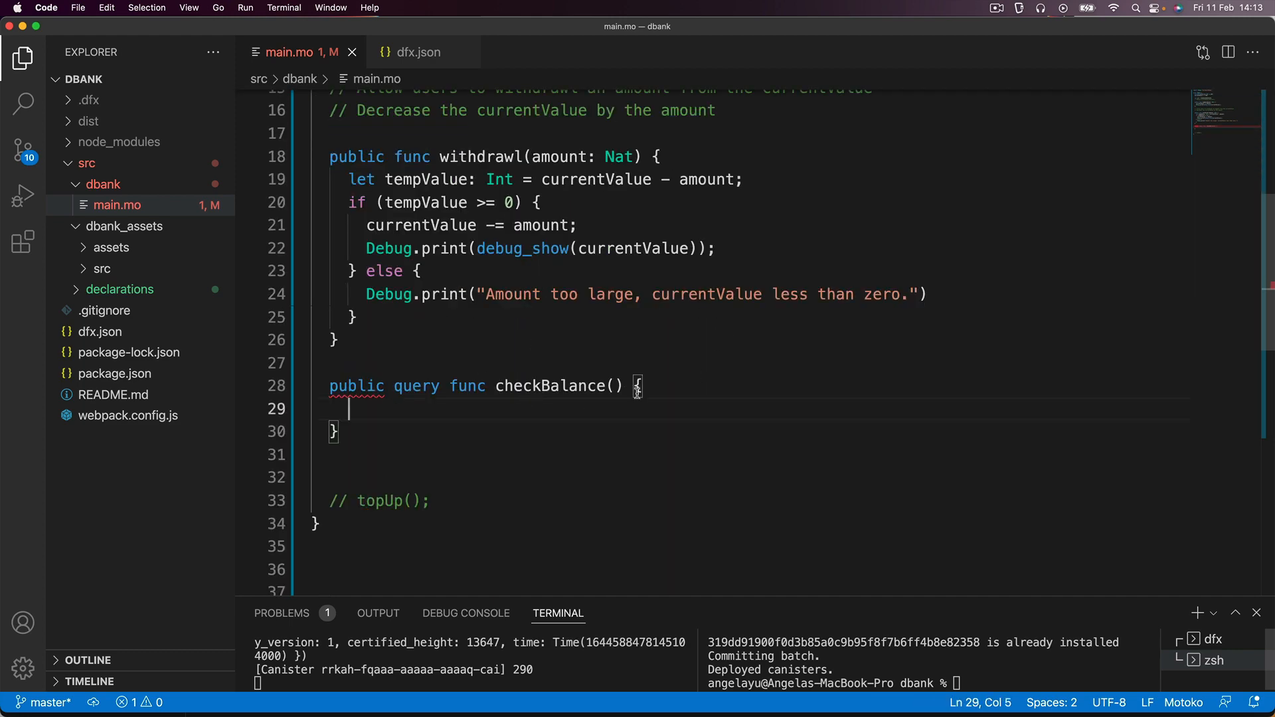
pyautogui.moveTo(384, 423)
pyautogui.write("'")
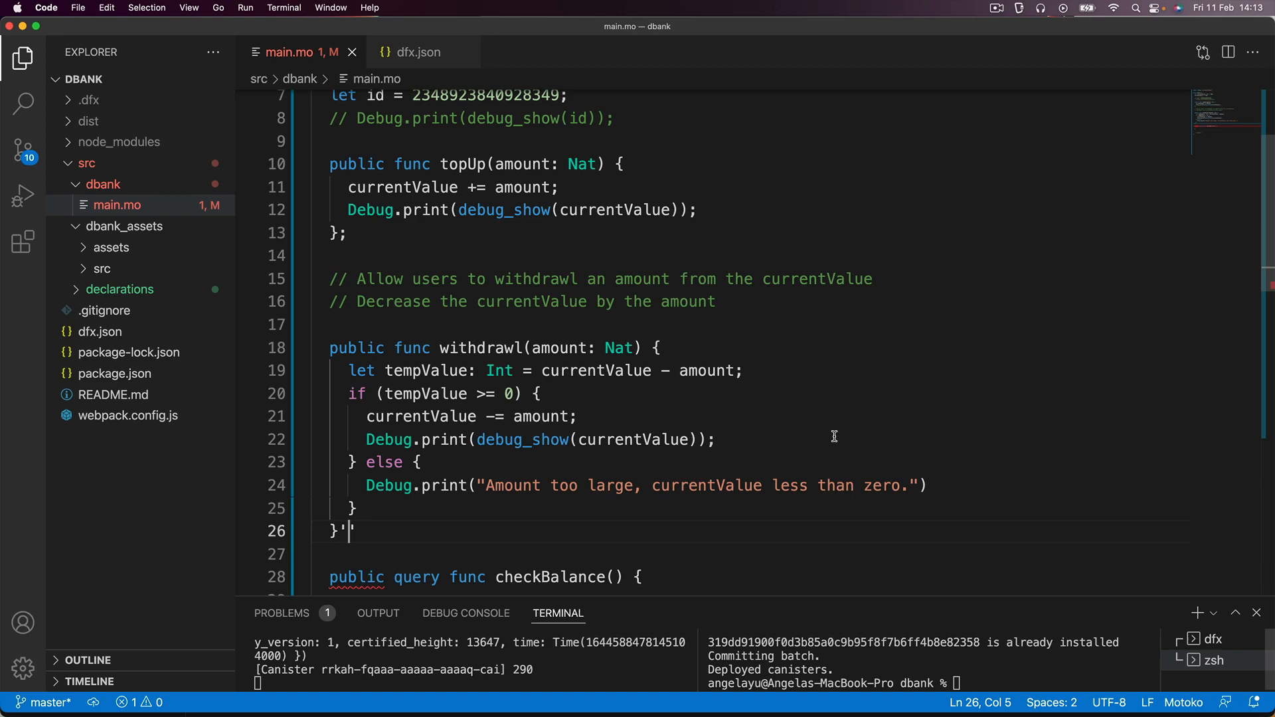
# Terminate the withdrawl and checkBalance functions with semicolons
pyautogui.scroll(3)
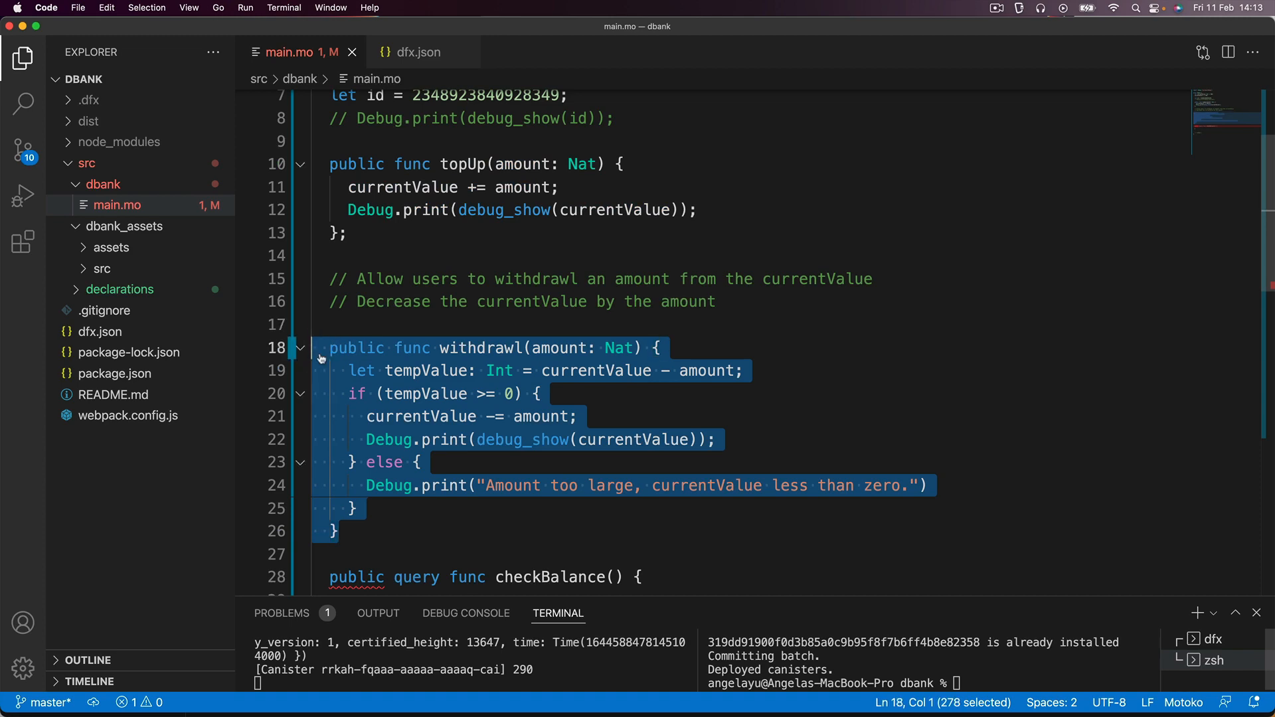
pyautogui.click(347, 233)
pyautogui.write(';')
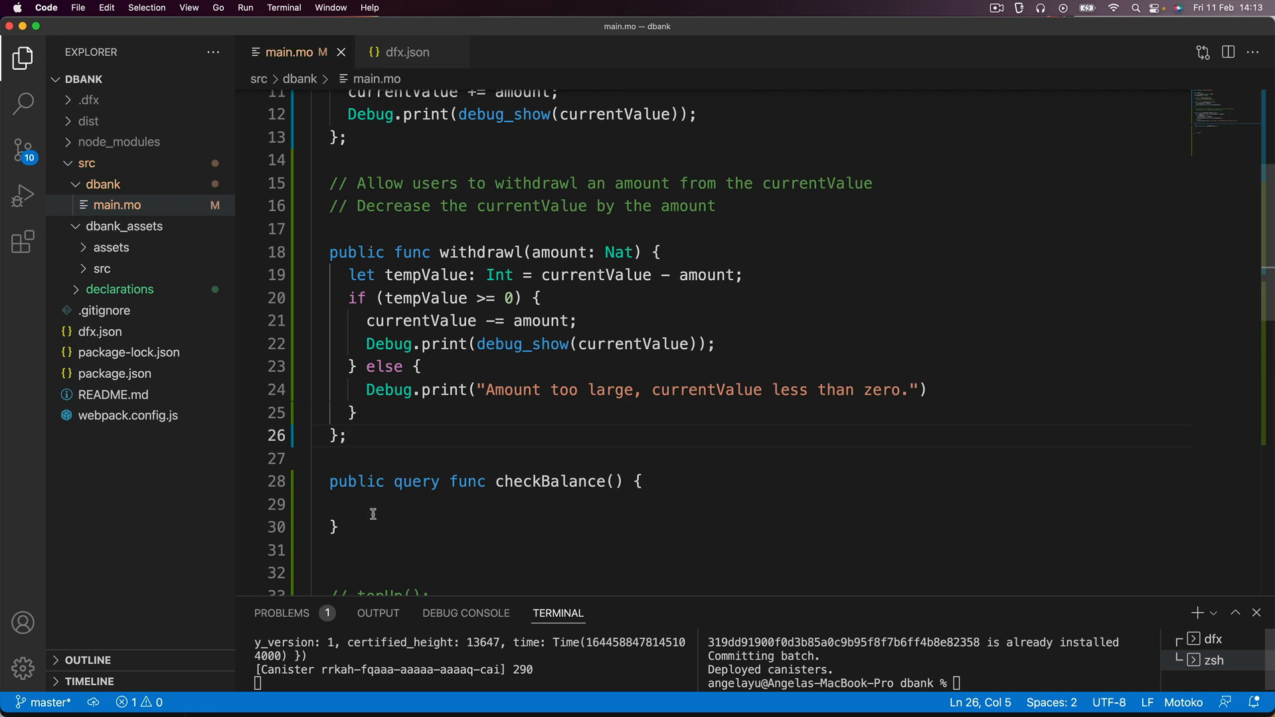
pyautogui.moveTo(718, 481)
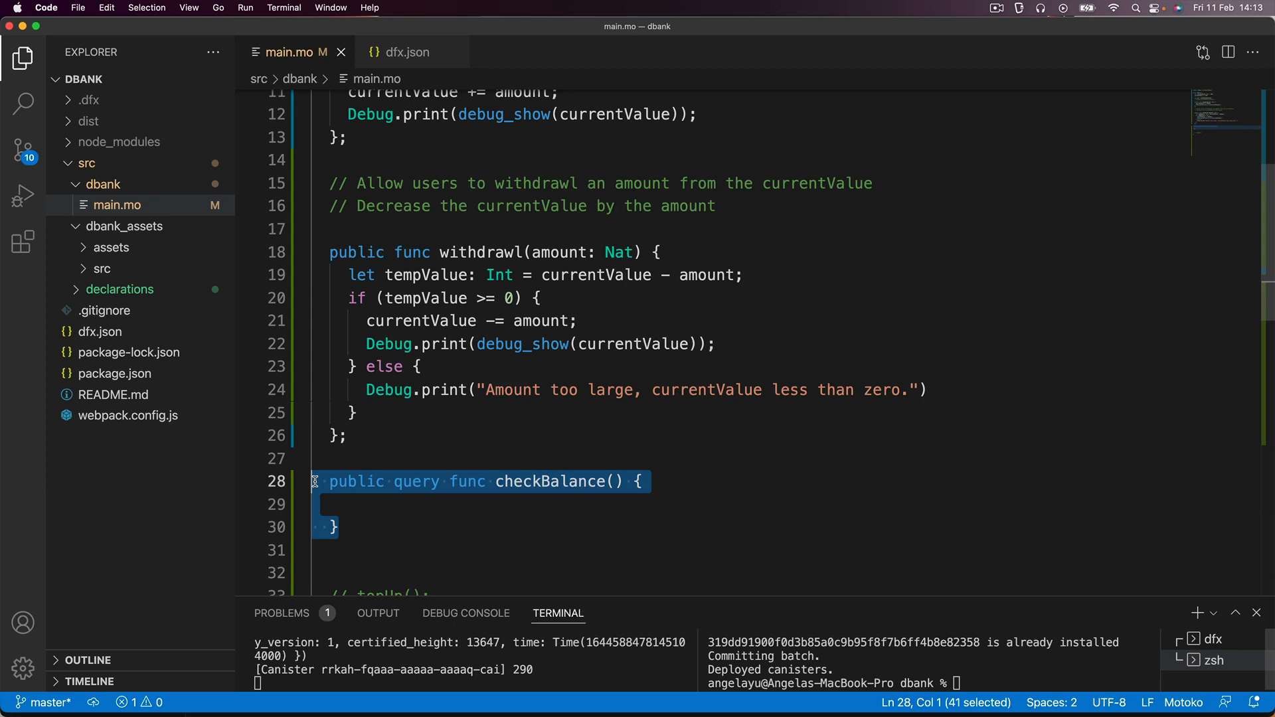
pyautogui.click(365, 527)
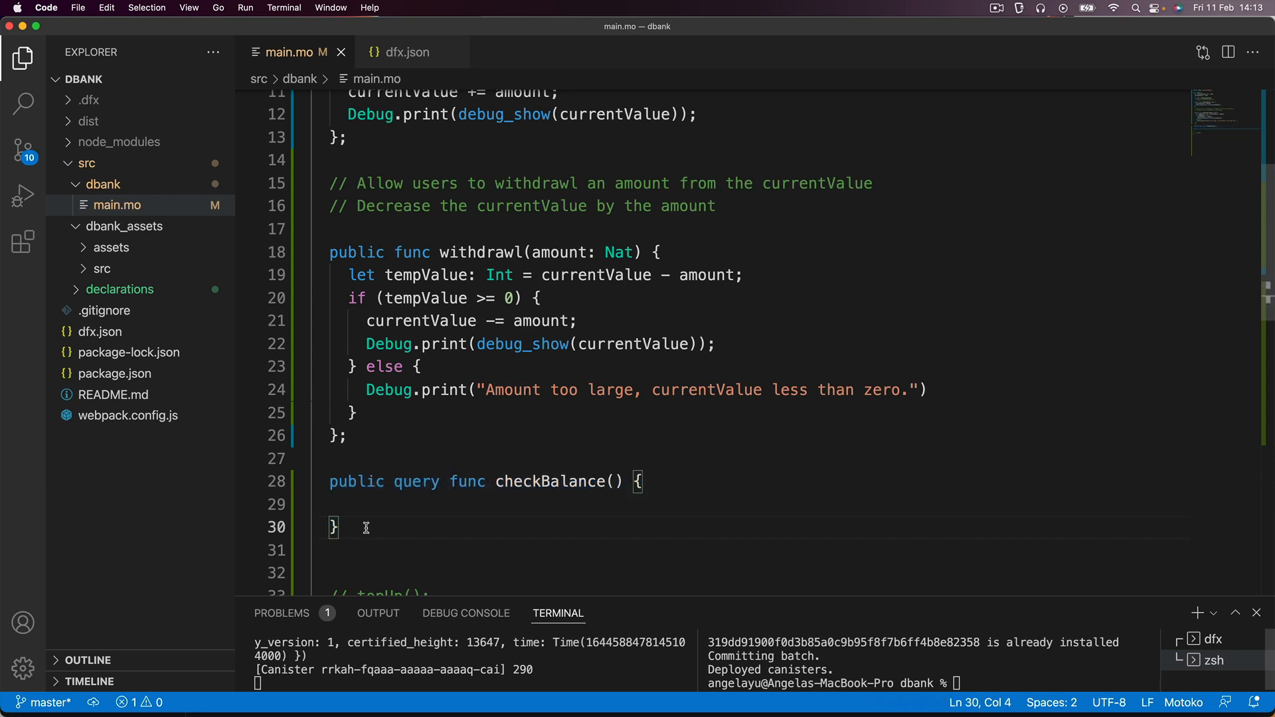
pyautogui.write(';')
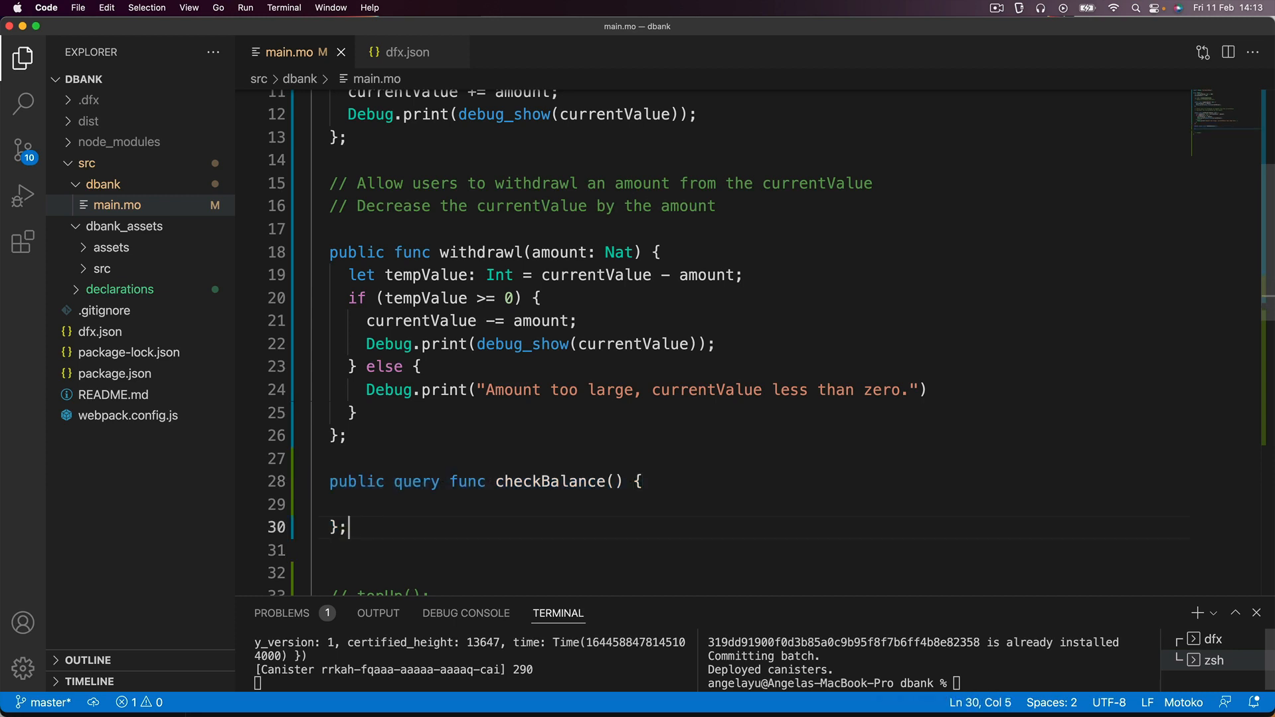
pyautogui.click(390, 502)
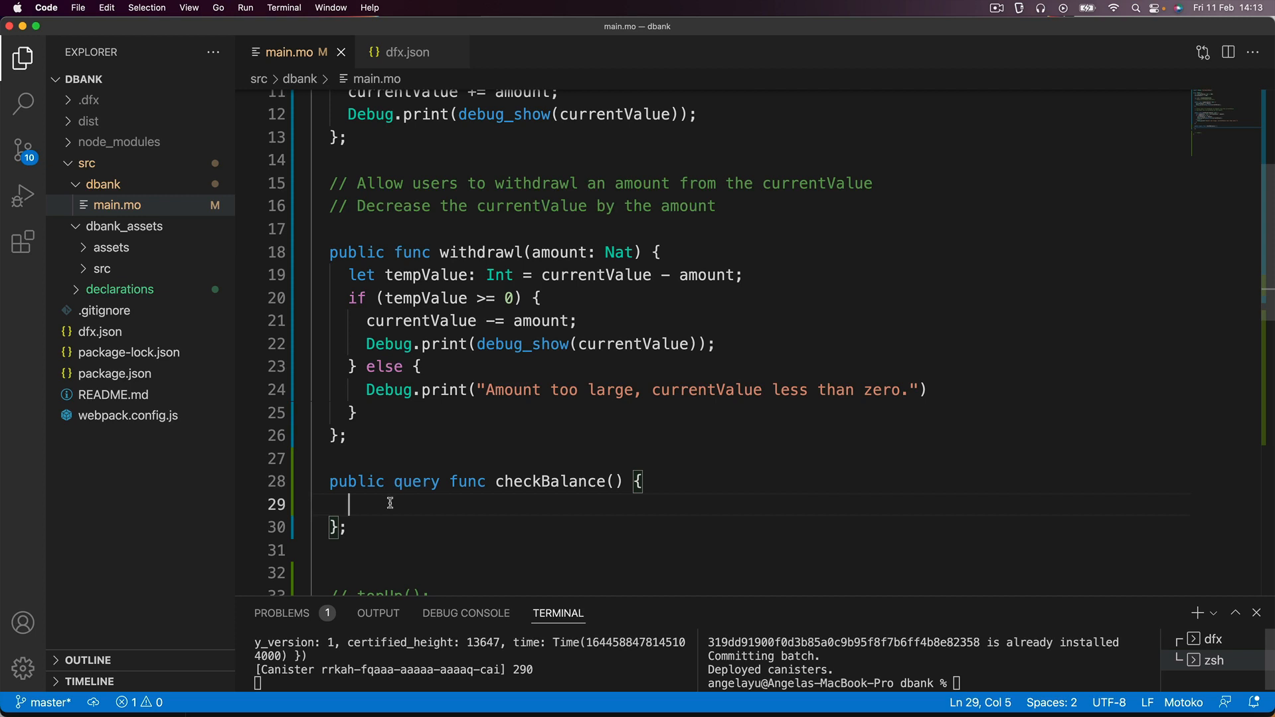
pyautogui.moveTo(387, 421)
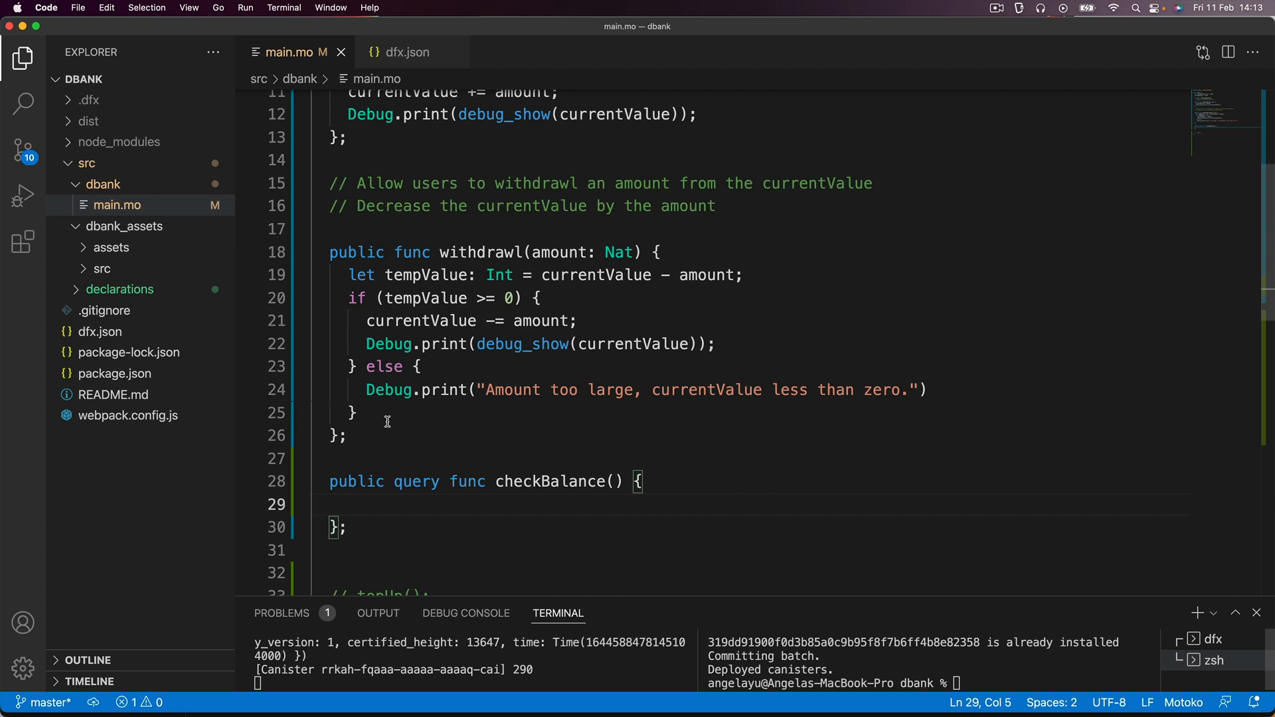
# Check currentValue's declaration and give checkBalance a ': Nat' return type
pyautogui.scroll(-3)
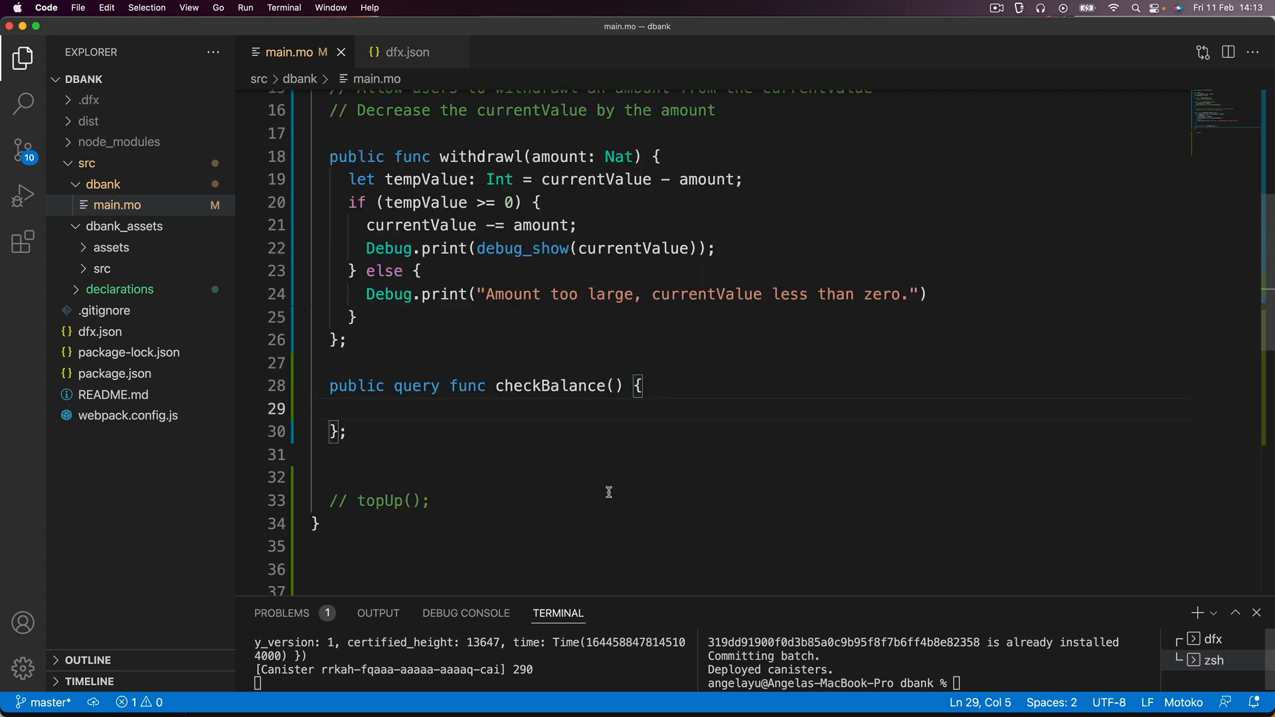
pyautogui.moveTo(464, 417)
pyautogui.write(': ')
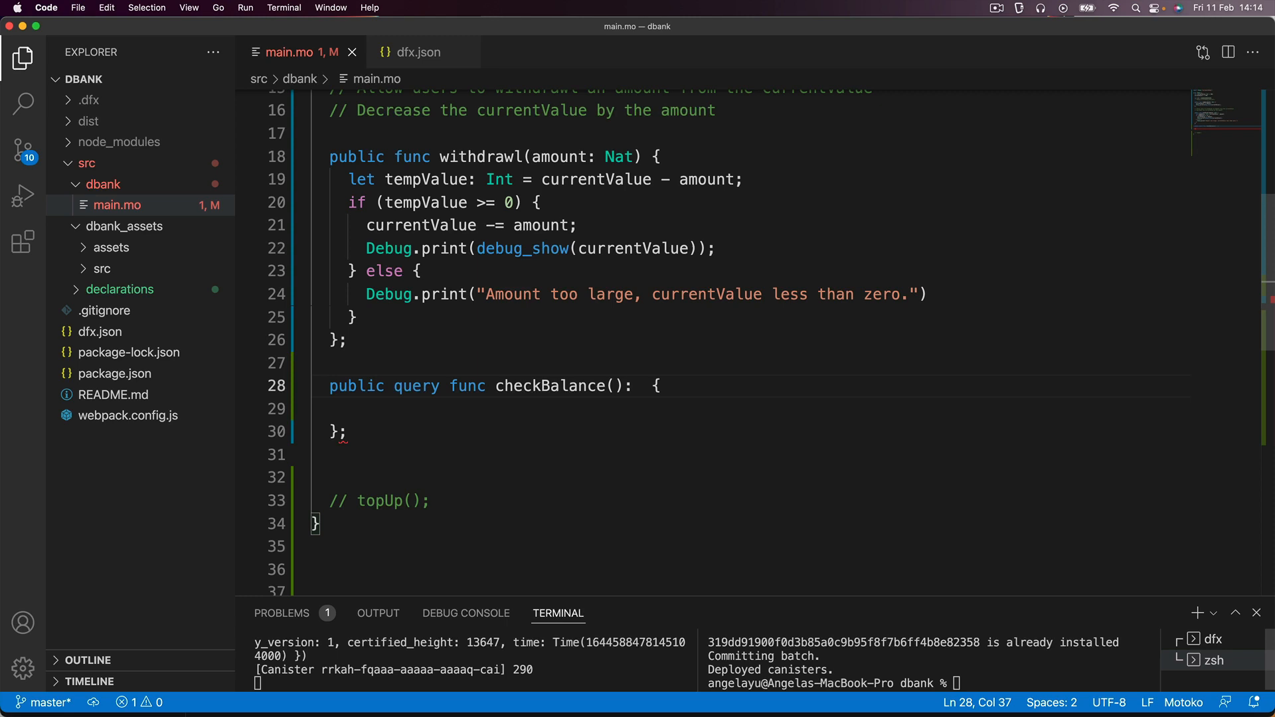
pyautogui.click(645, 385)
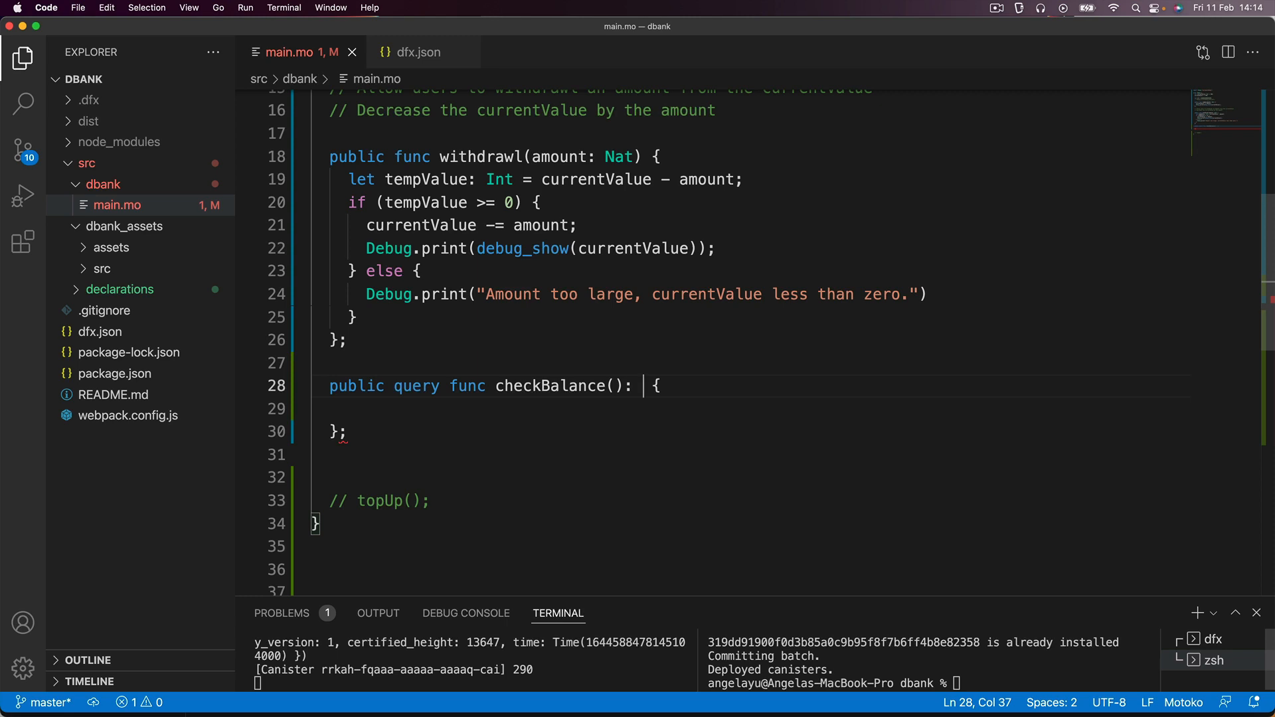
pyautogui.doubleClick(421, 170)
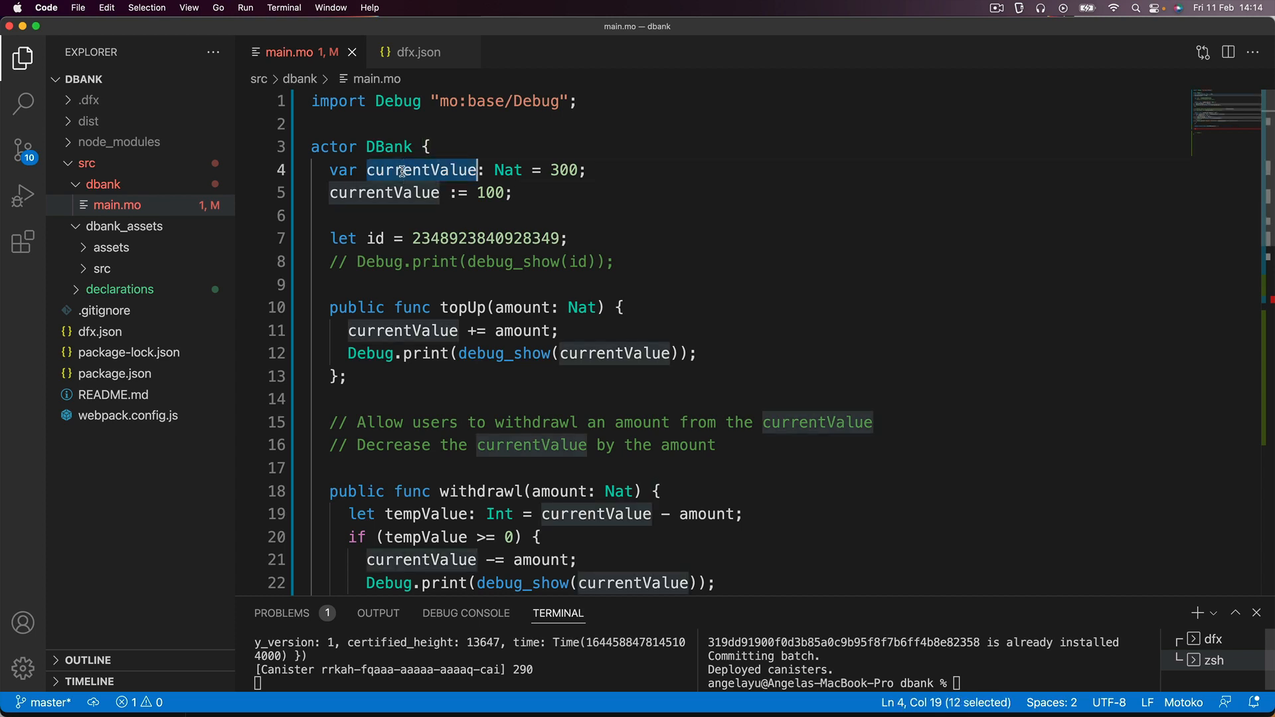
pyautogui.moveTo(425, 471)
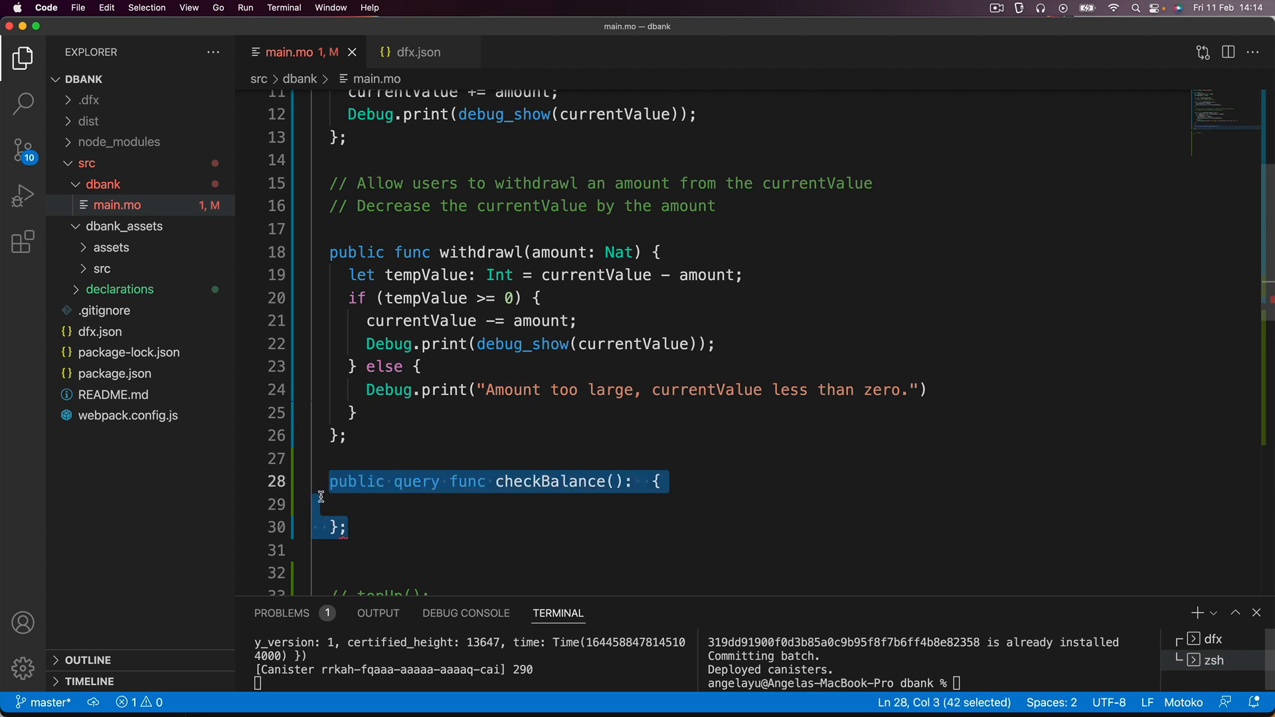
pyautogui.click(614, 482)
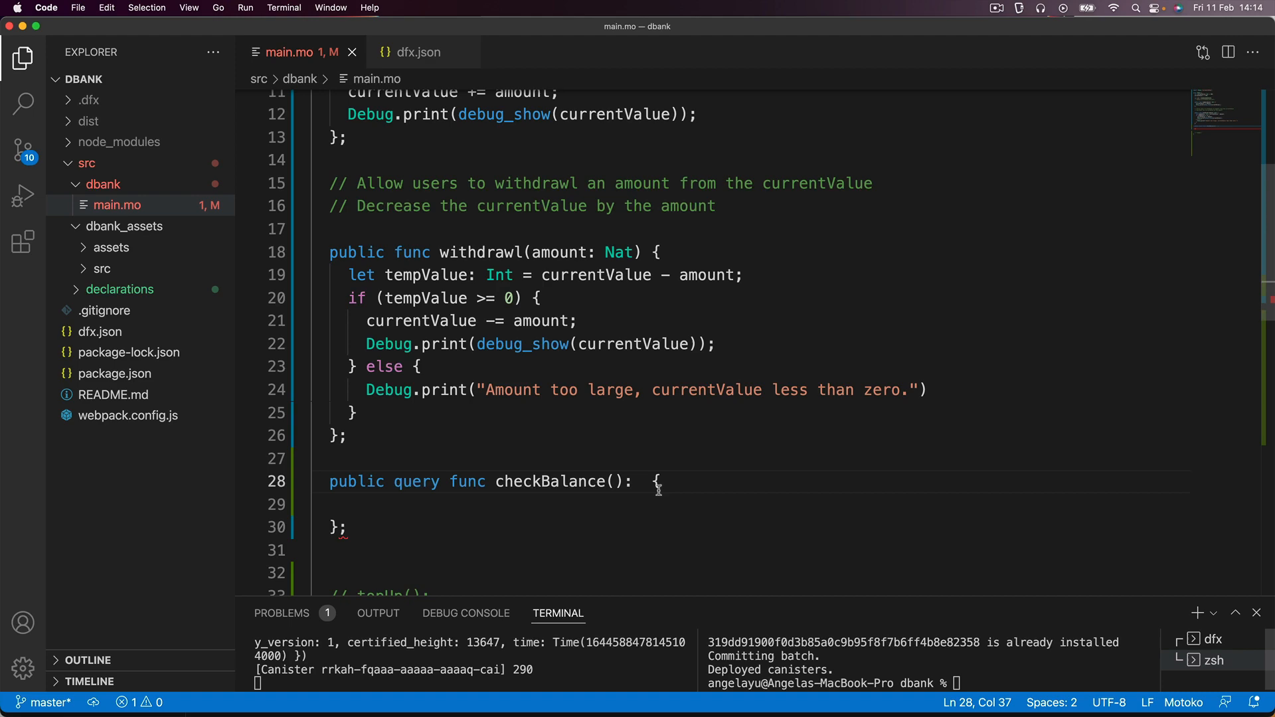
pyautogui.scroll(3)
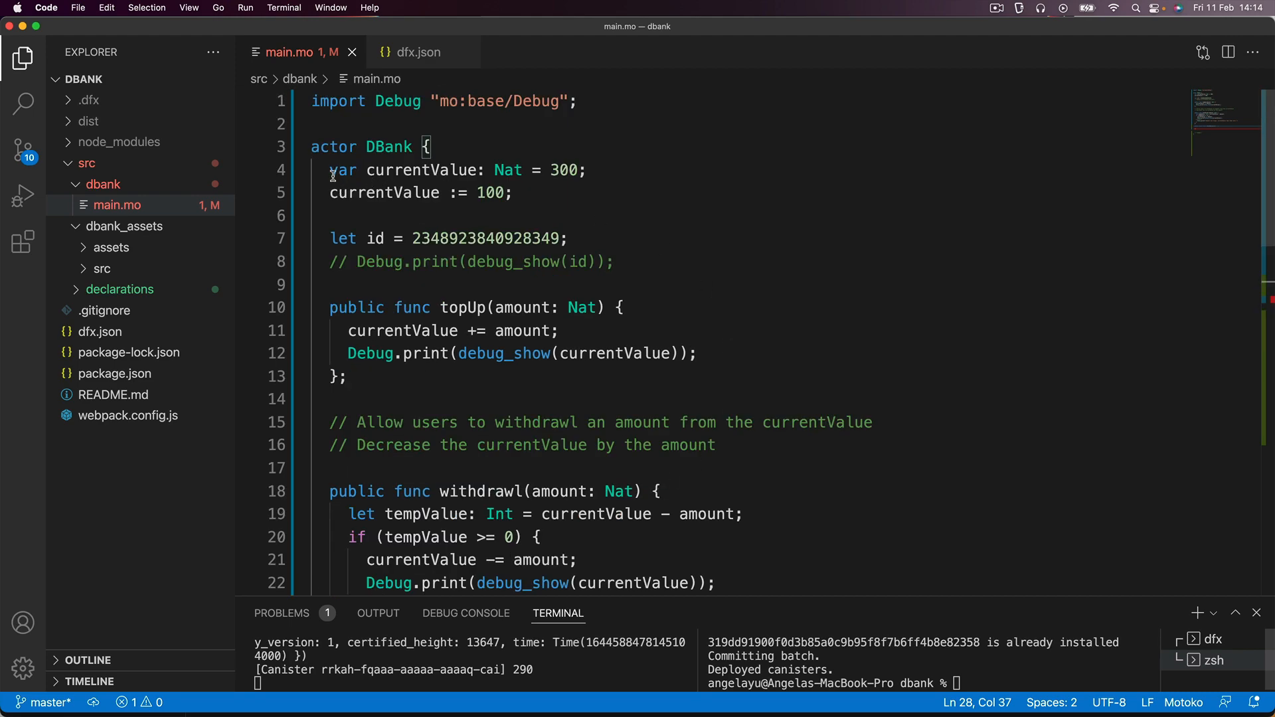
pyautogui.doubleClick(507, 170)
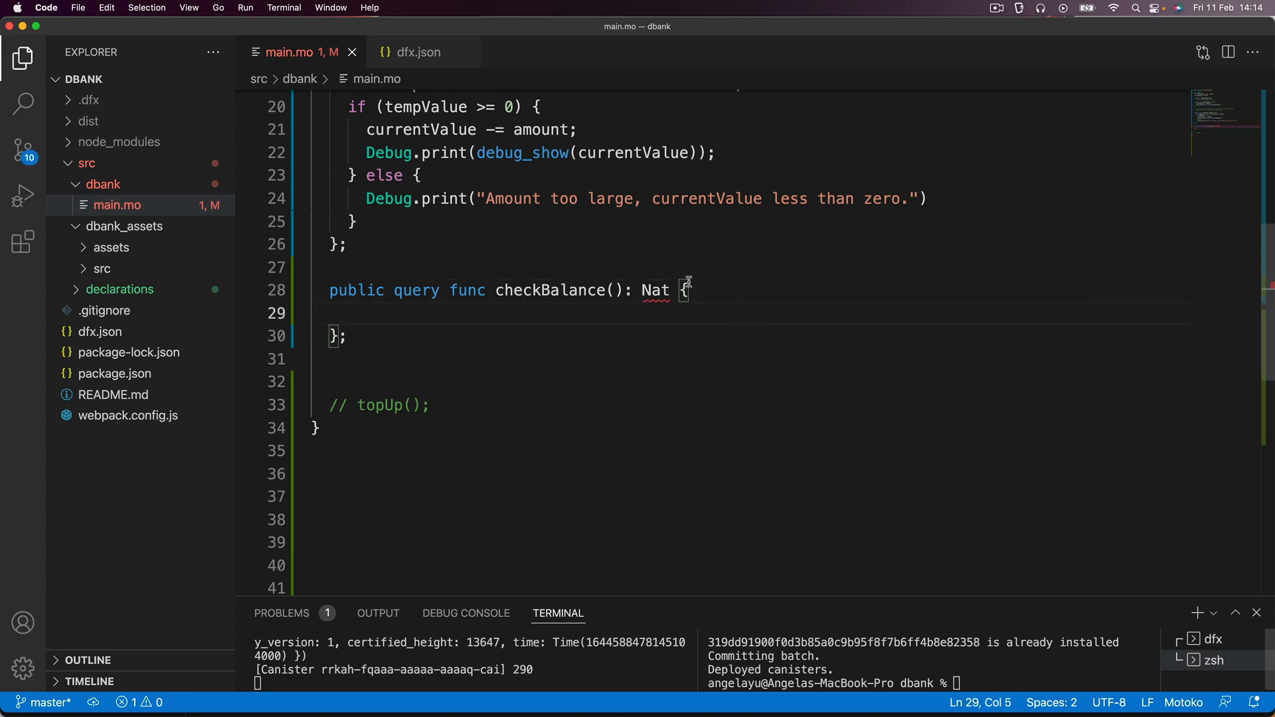
pyautogui.moveTo(656, 290)
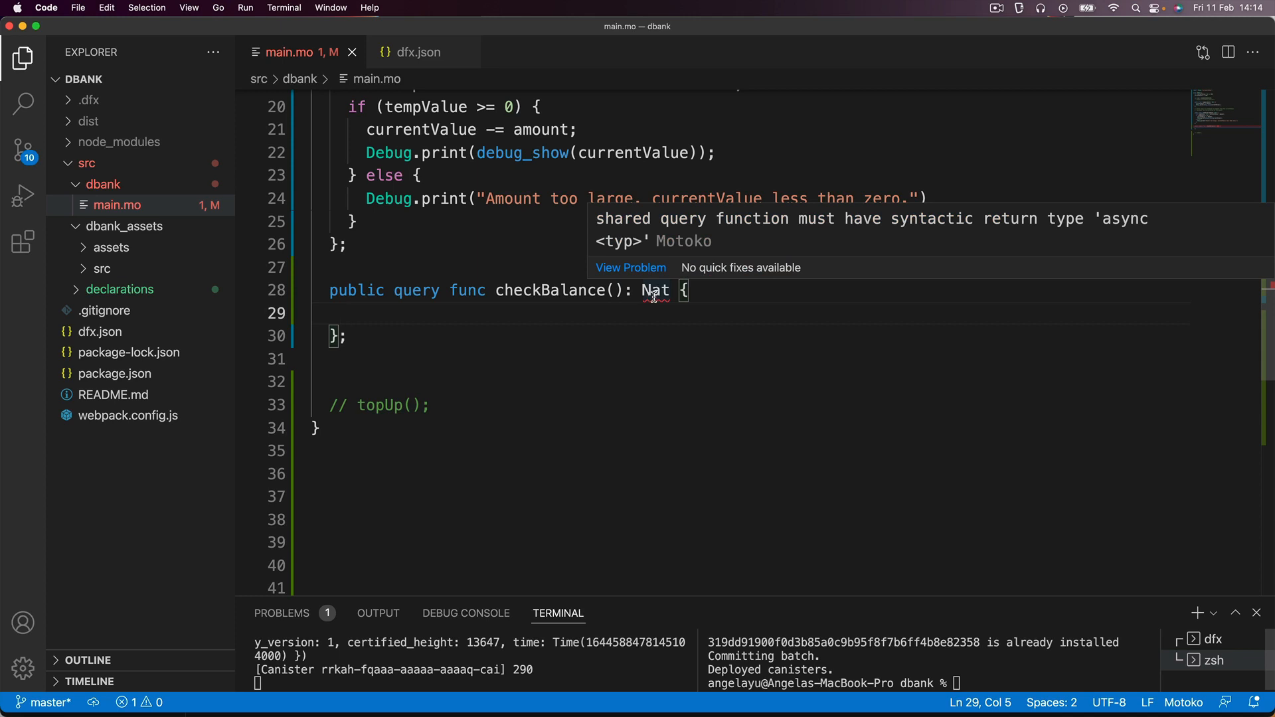
pyautogui.moveTo(655, 218)
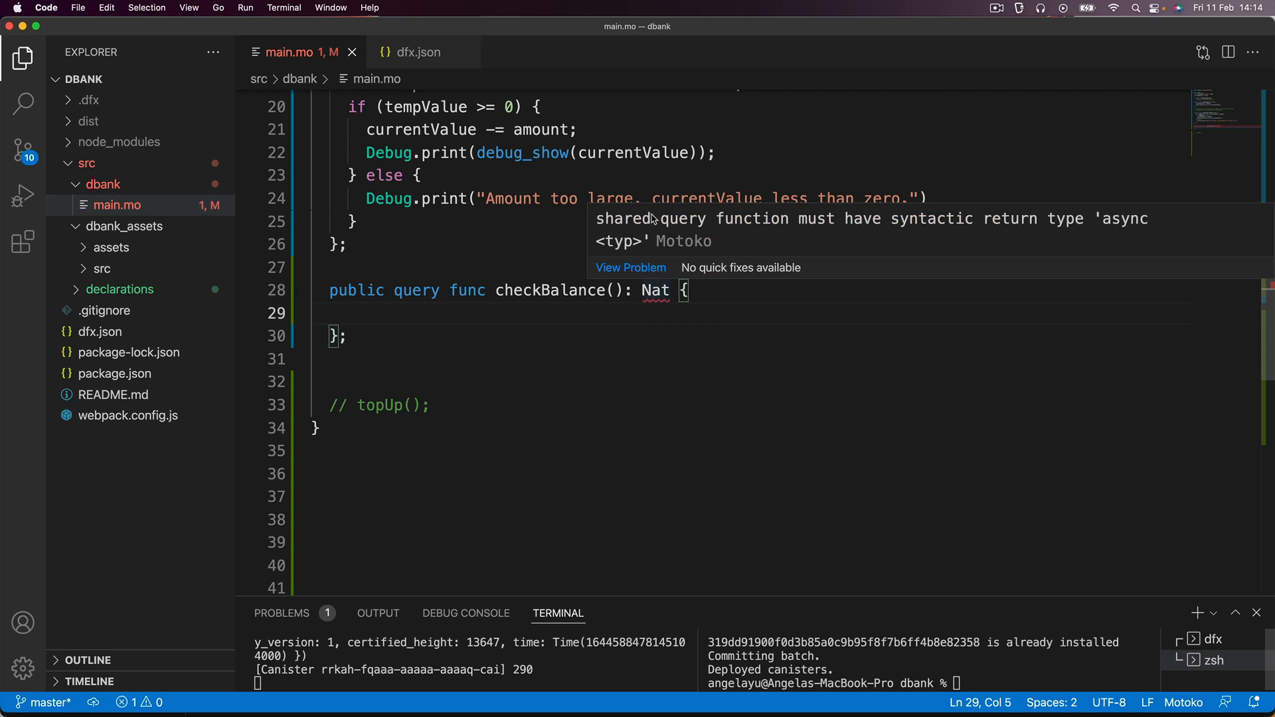
pyautogui.moveTo(950, 226)
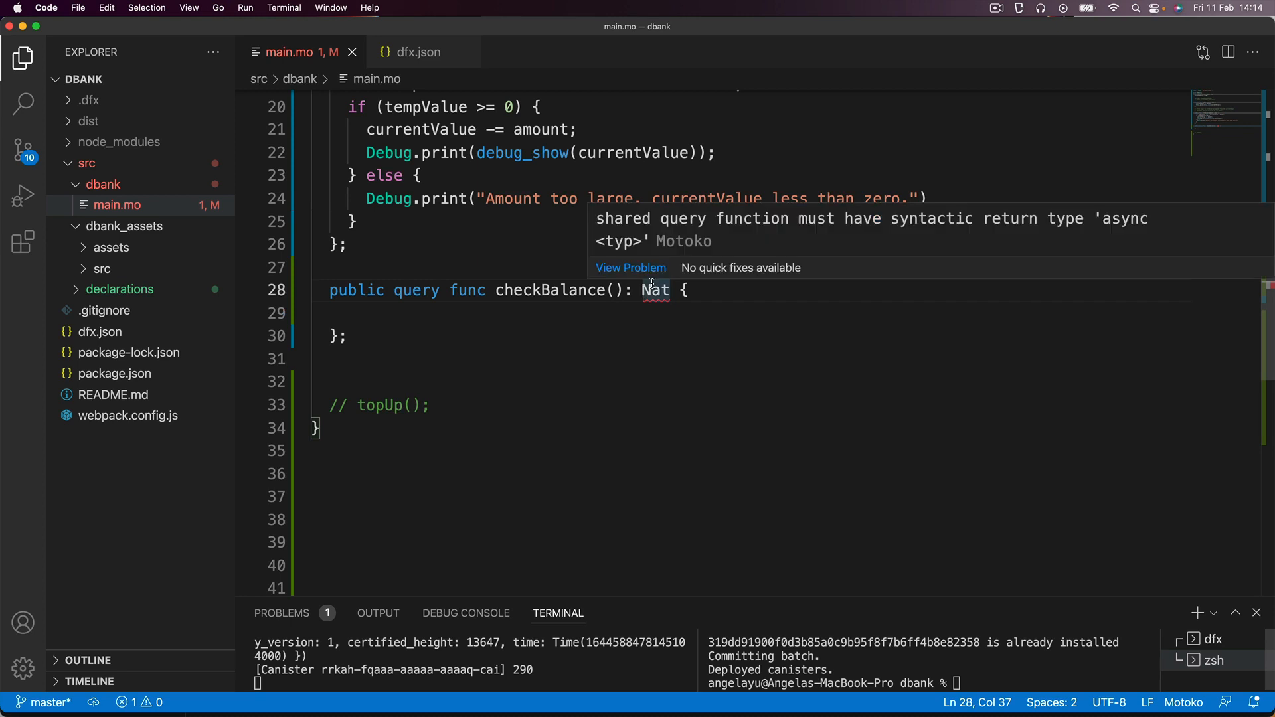
pyautogui.write('async')
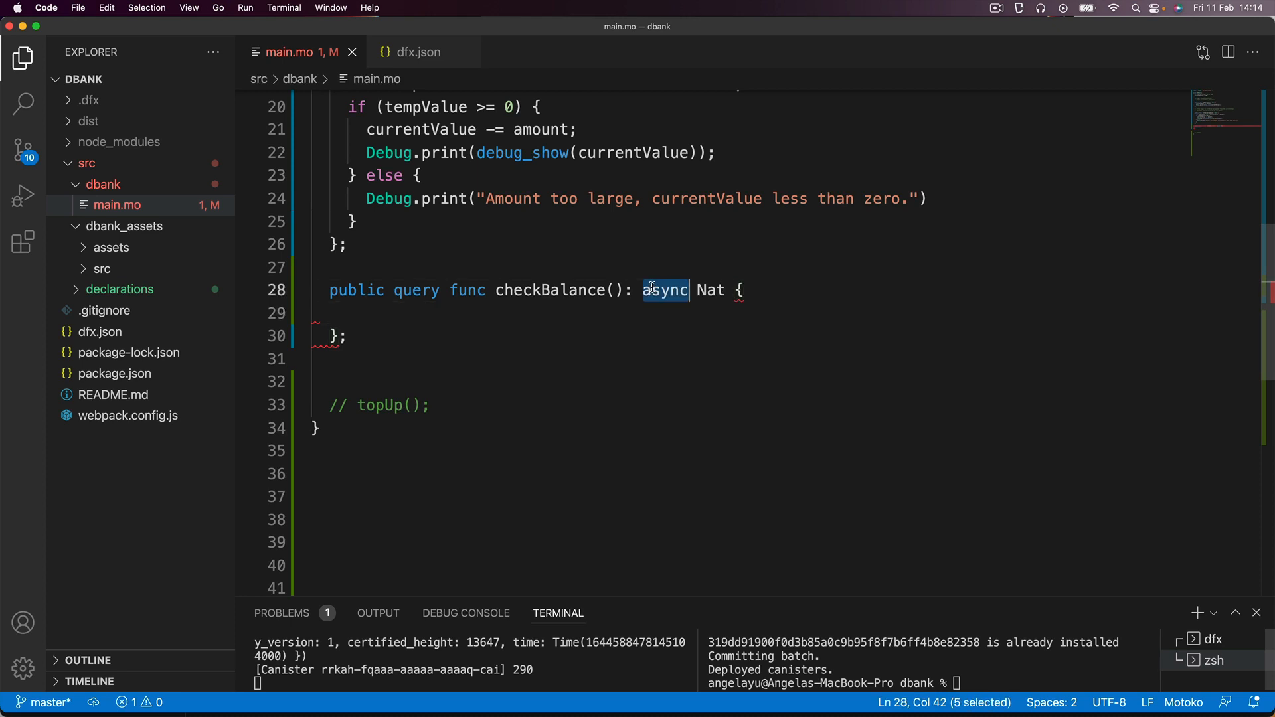
pyautogui.moveTo(719, 318)
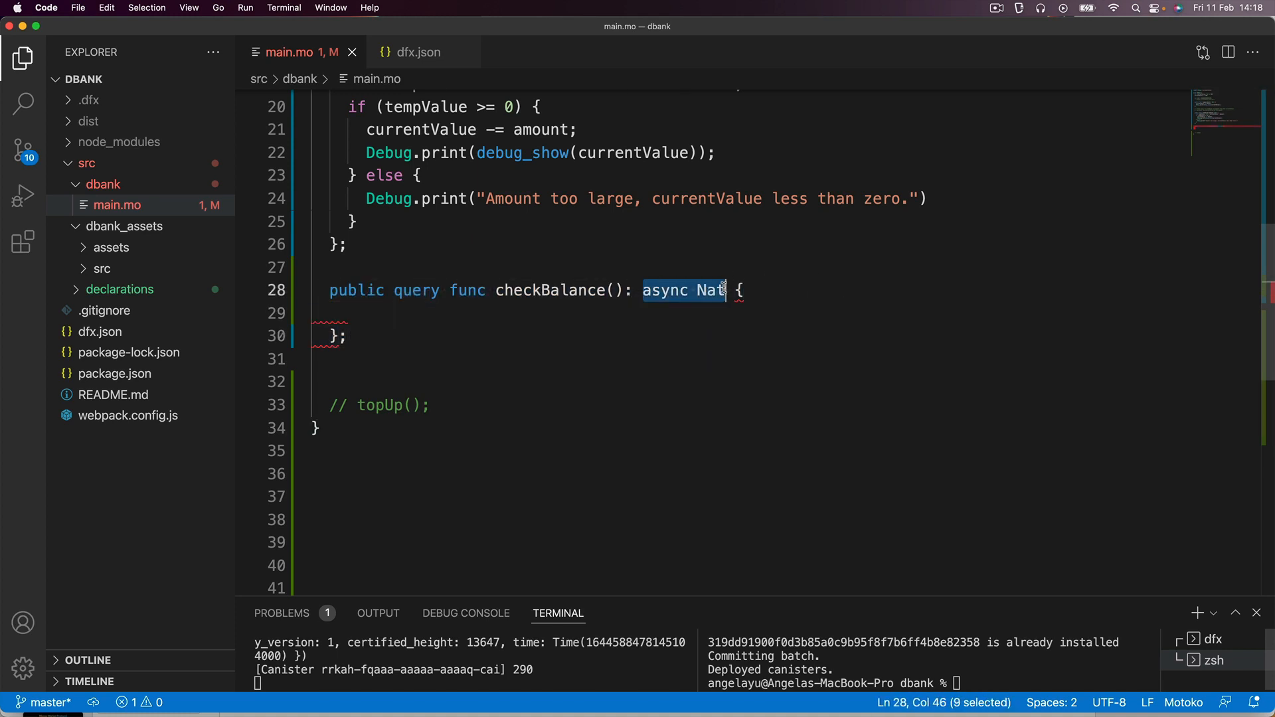
pyautogui.scroll(3)
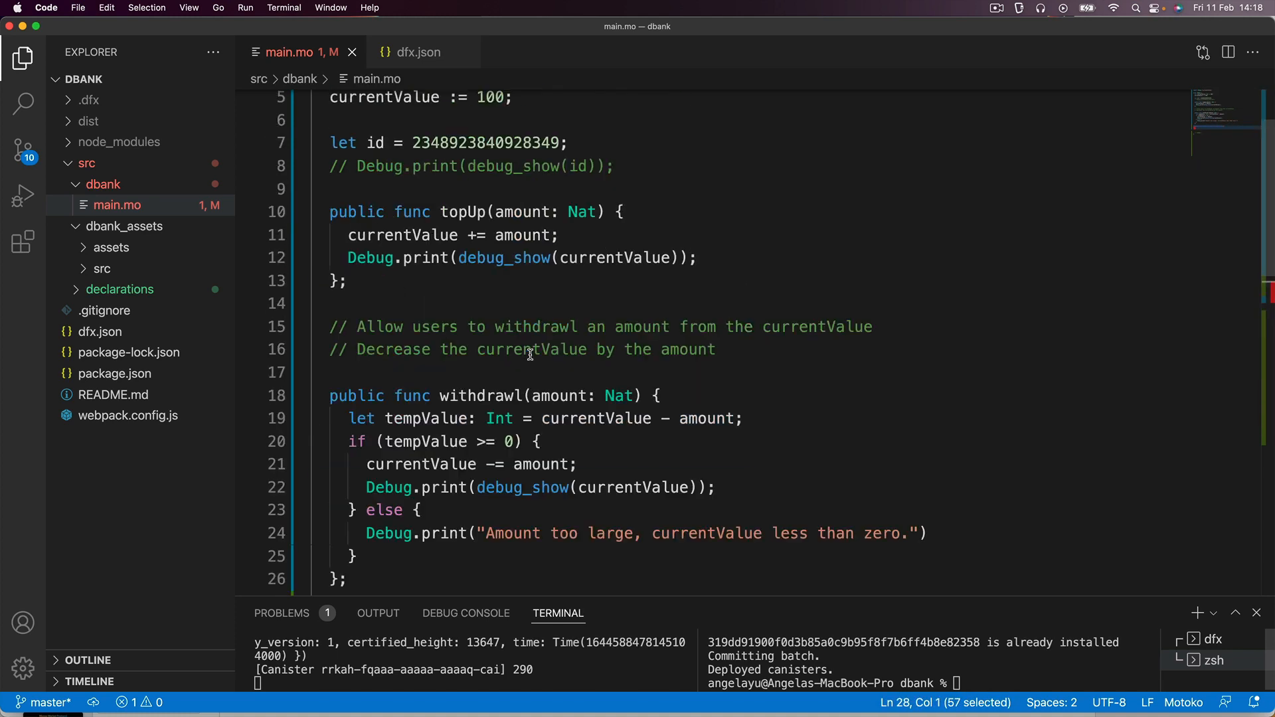
pyautogui.scroll(-3)
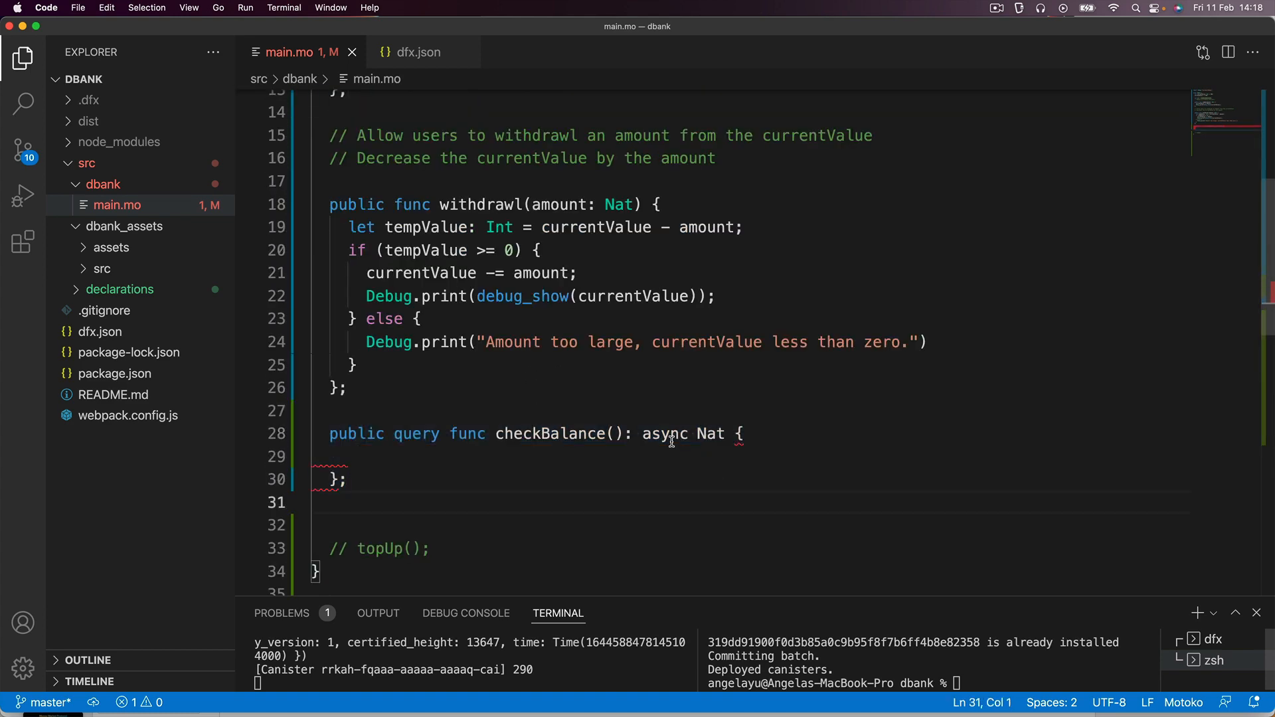
pyautogui.click(333, 456)
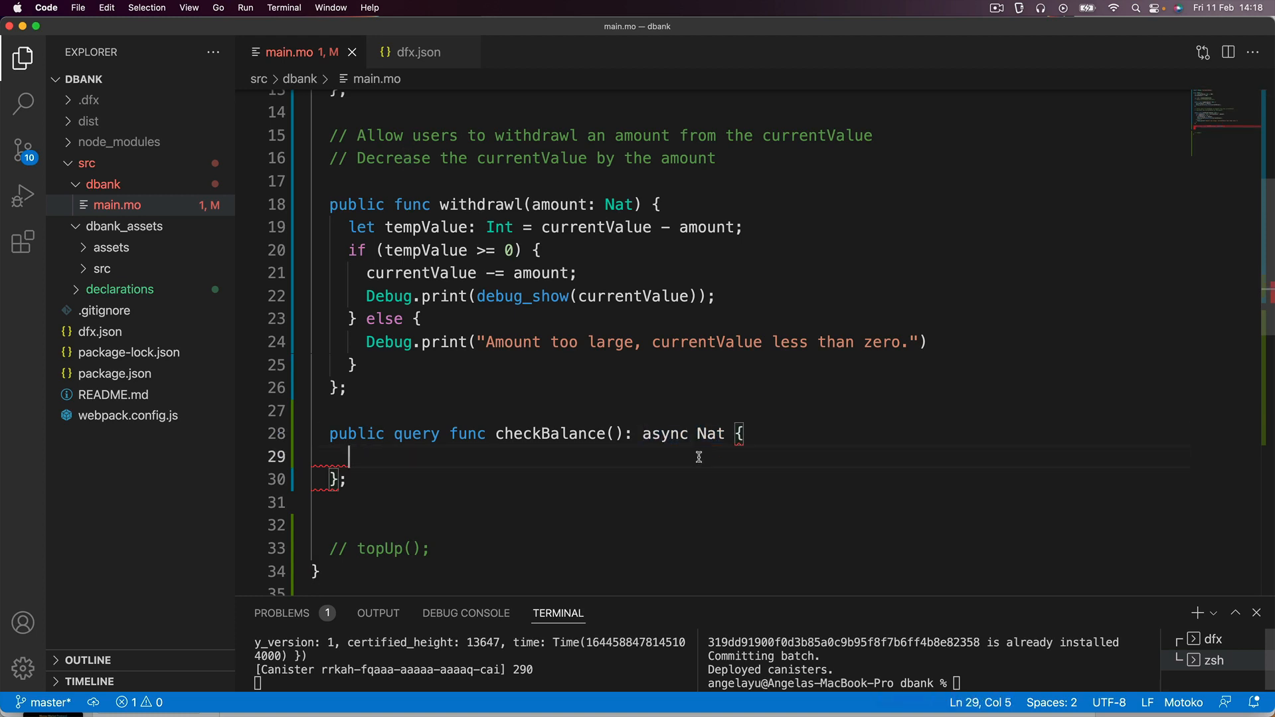
pyautogui.doubleClick(710, 434)
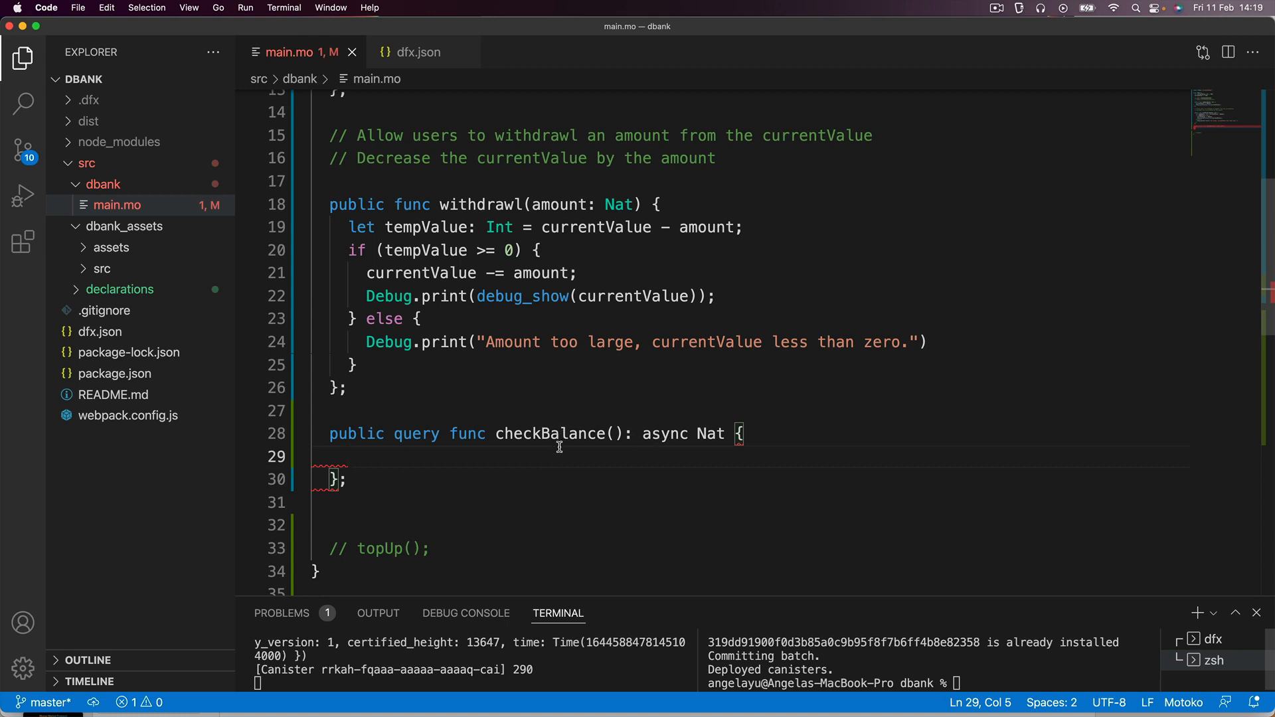
pyautogui.write('return')
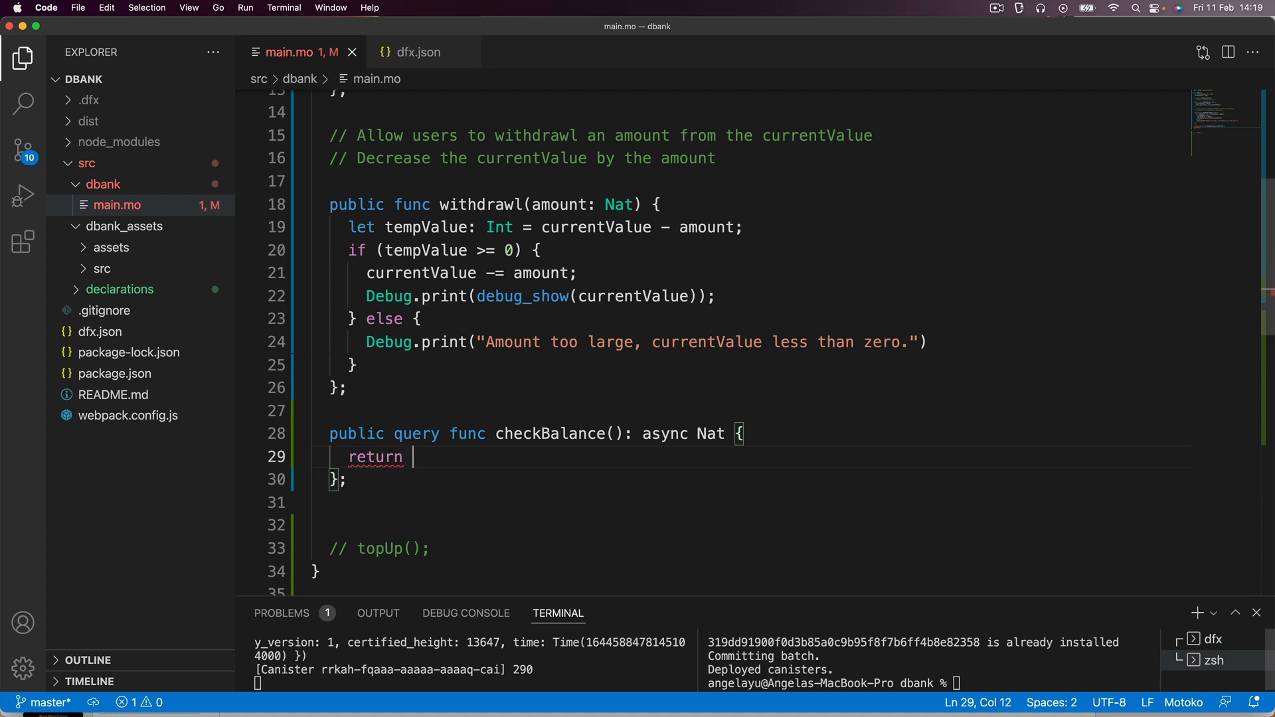
pyautogui.moveTo(579, 429)
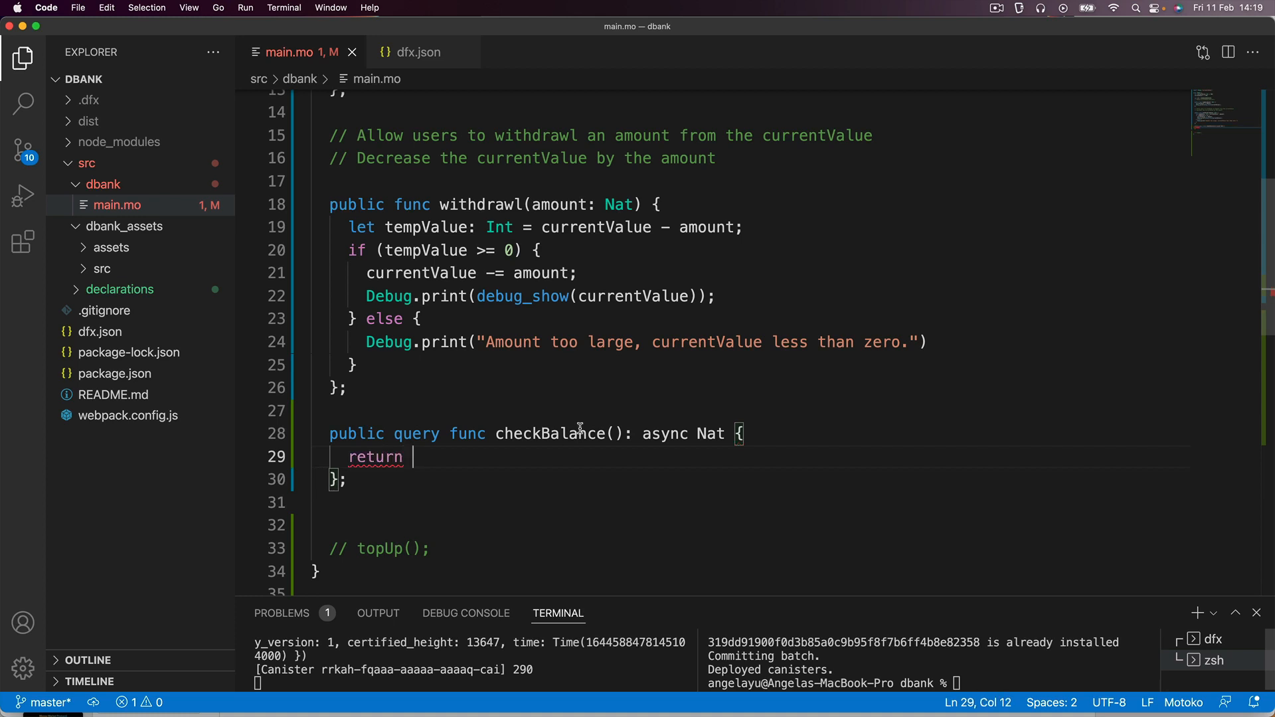
pyautogui.write('currentValue;')
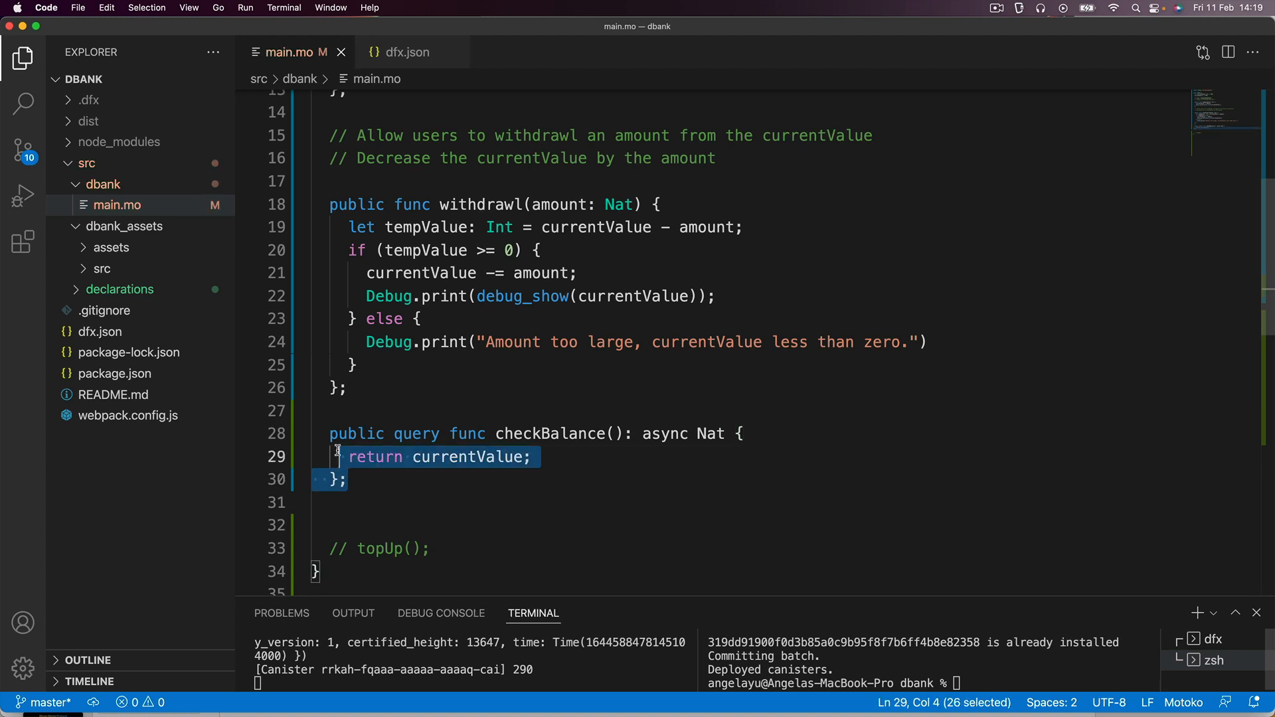
pyautogui.click(543, 457)
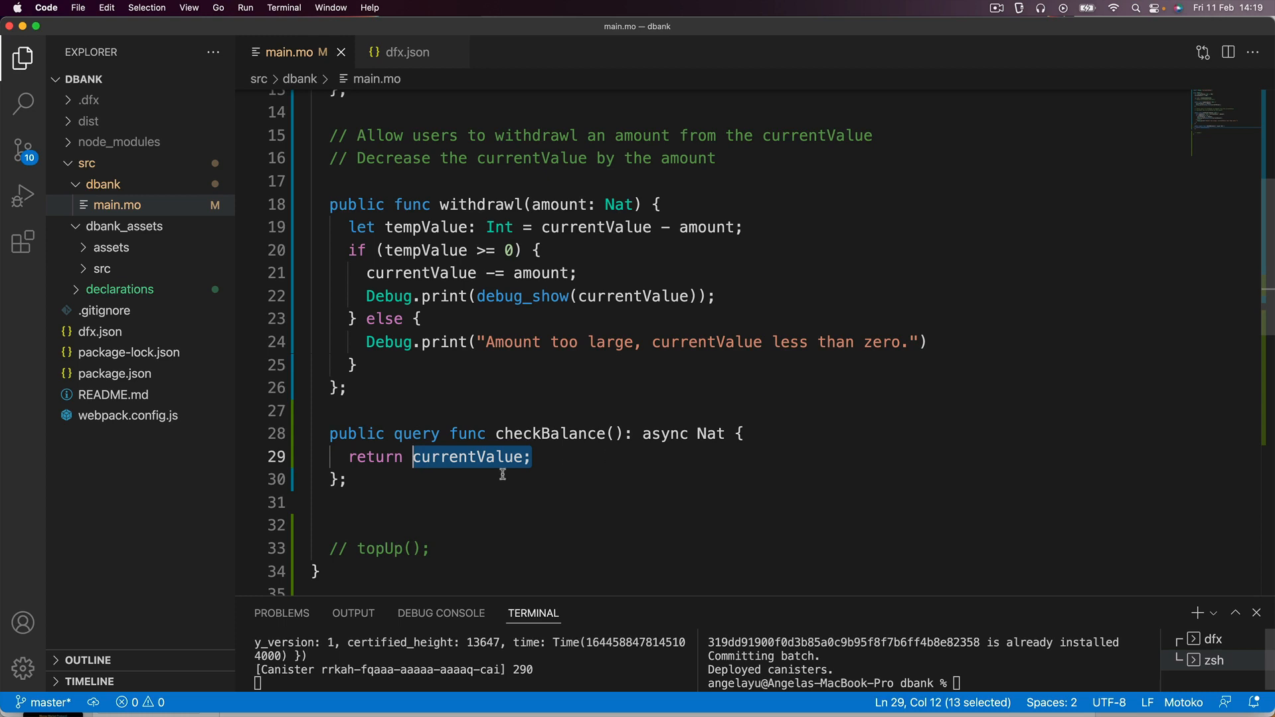
pyautogui.click(532, 457)
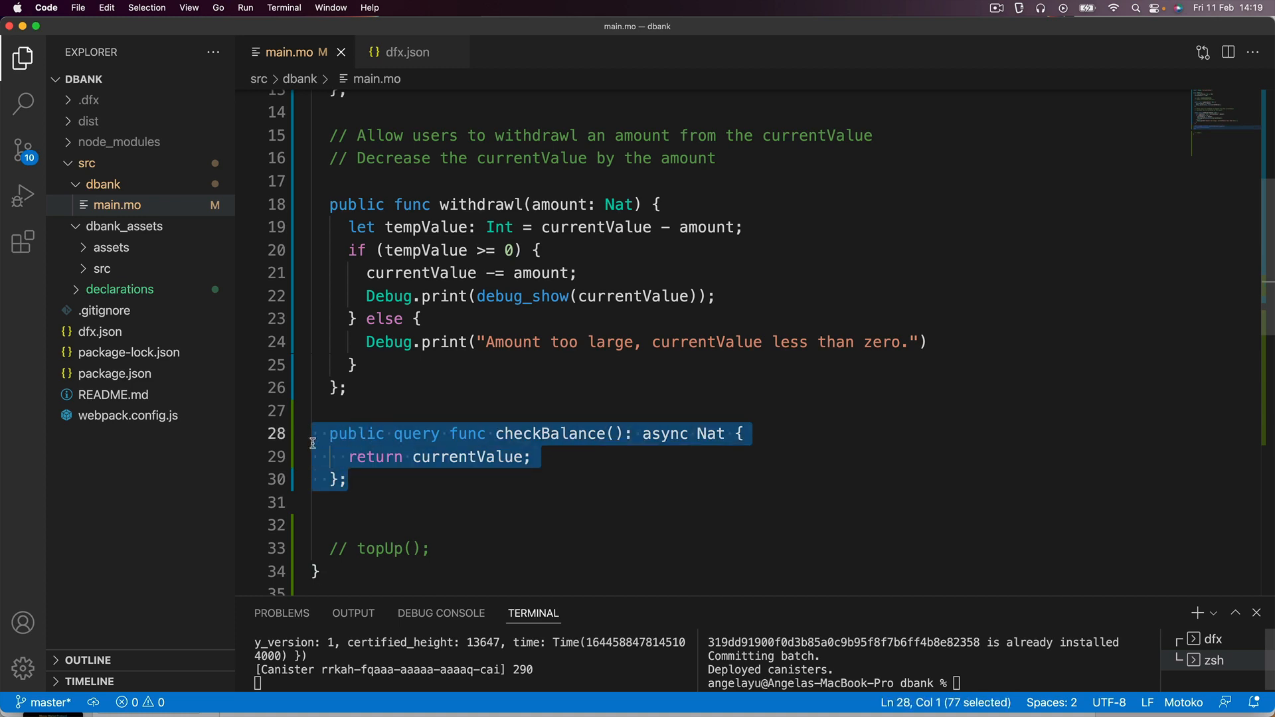
pyautogui.doubleClick(468, 456)
pyautogui.write('dfx deploy')
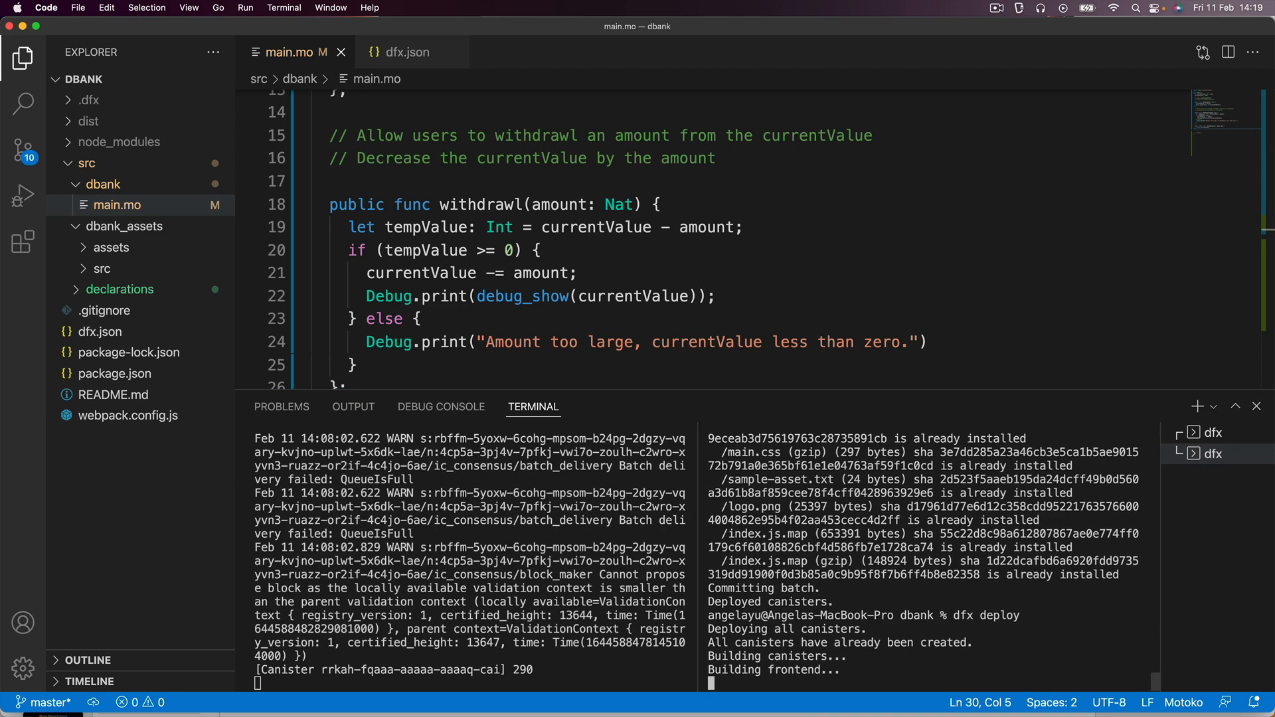
# Scroll the terminal output while dfx deploy redeploys the dbank canisters
pyautogui.scroll(-3)
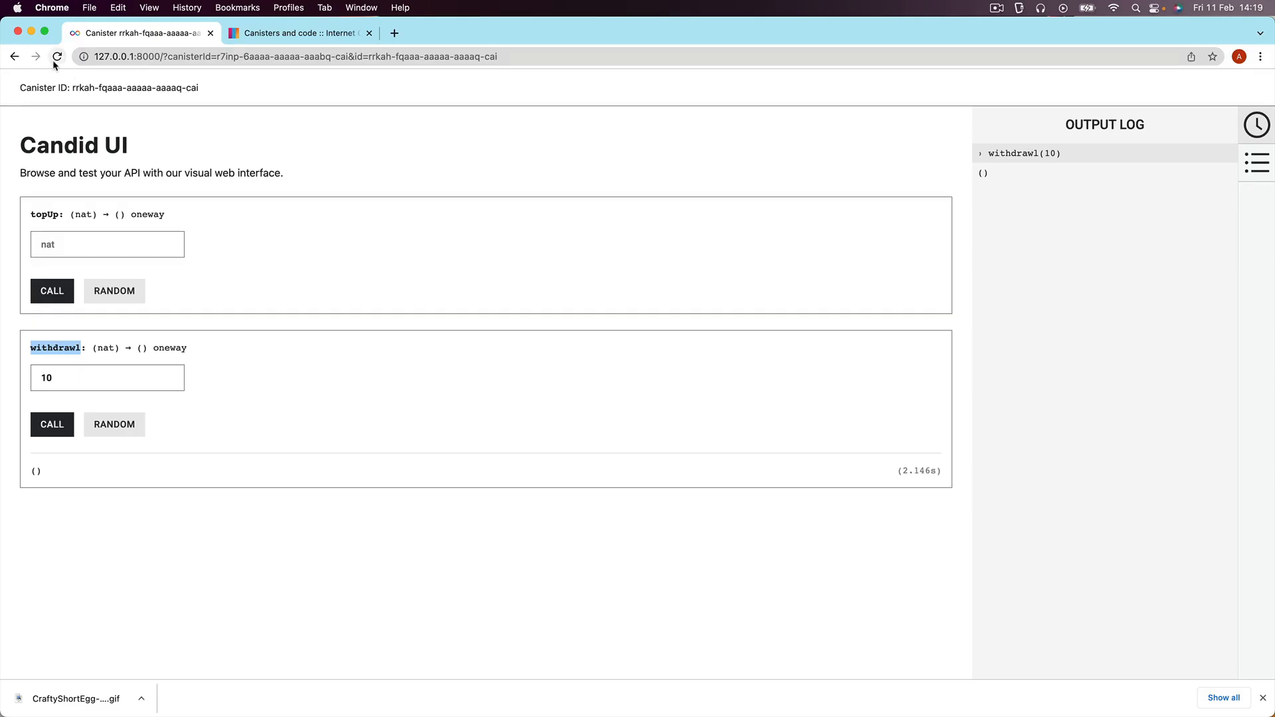
# Reload Candid UI and run the checkBalance query, which returns (100)
pyautogui.click(56, 56)
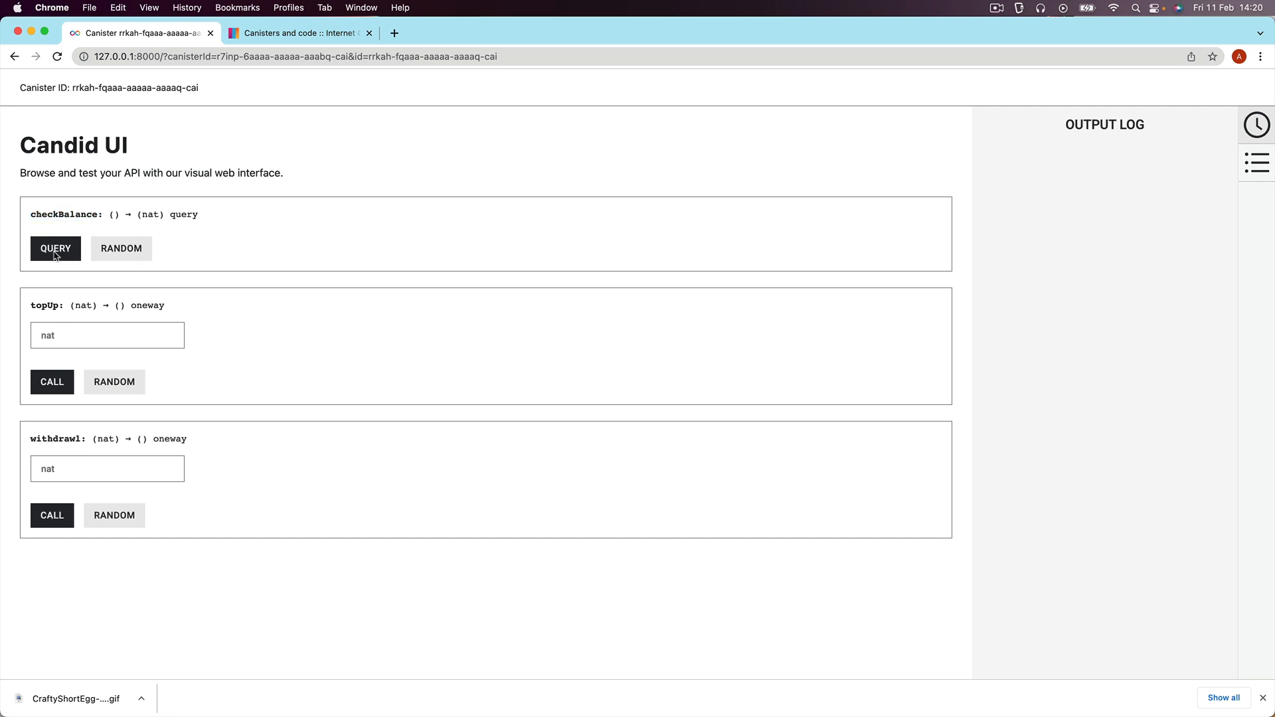
pyautogui.click(55, 248)
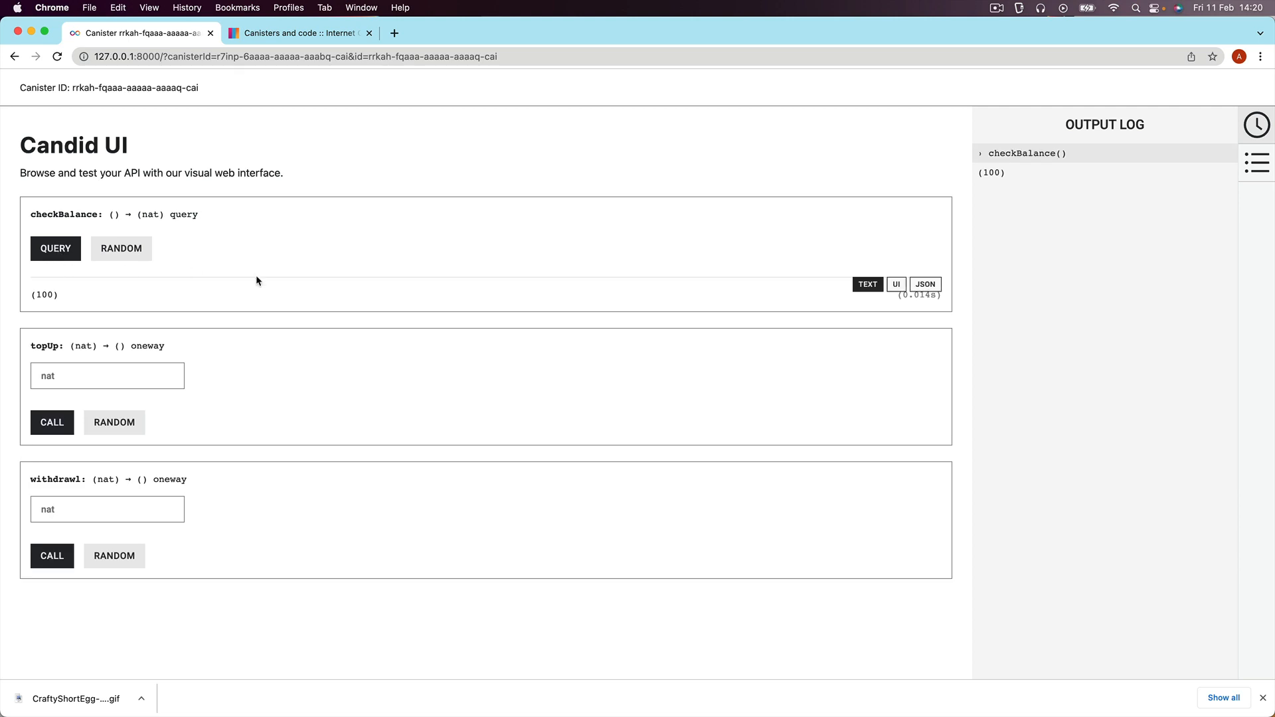
pyautogui.doubleClick(44, 294)
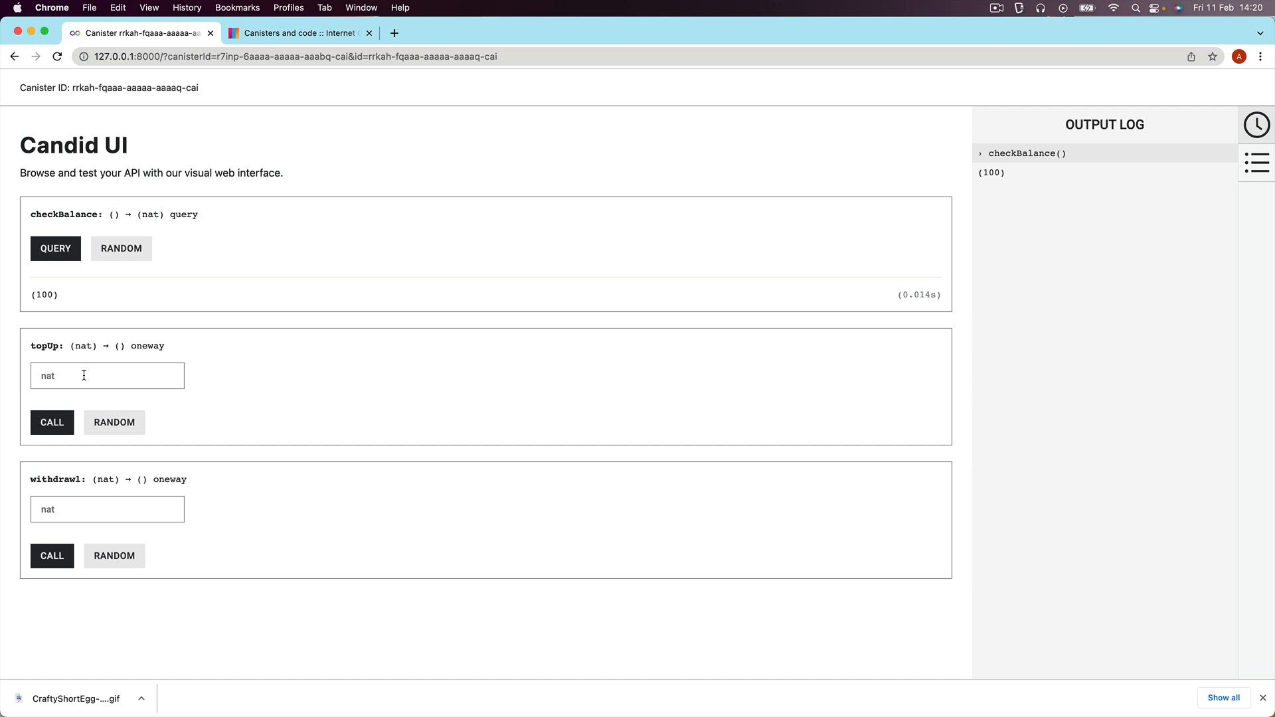
# Call topUp with amount 14, logged as returning ()
pyautogui.write('14')
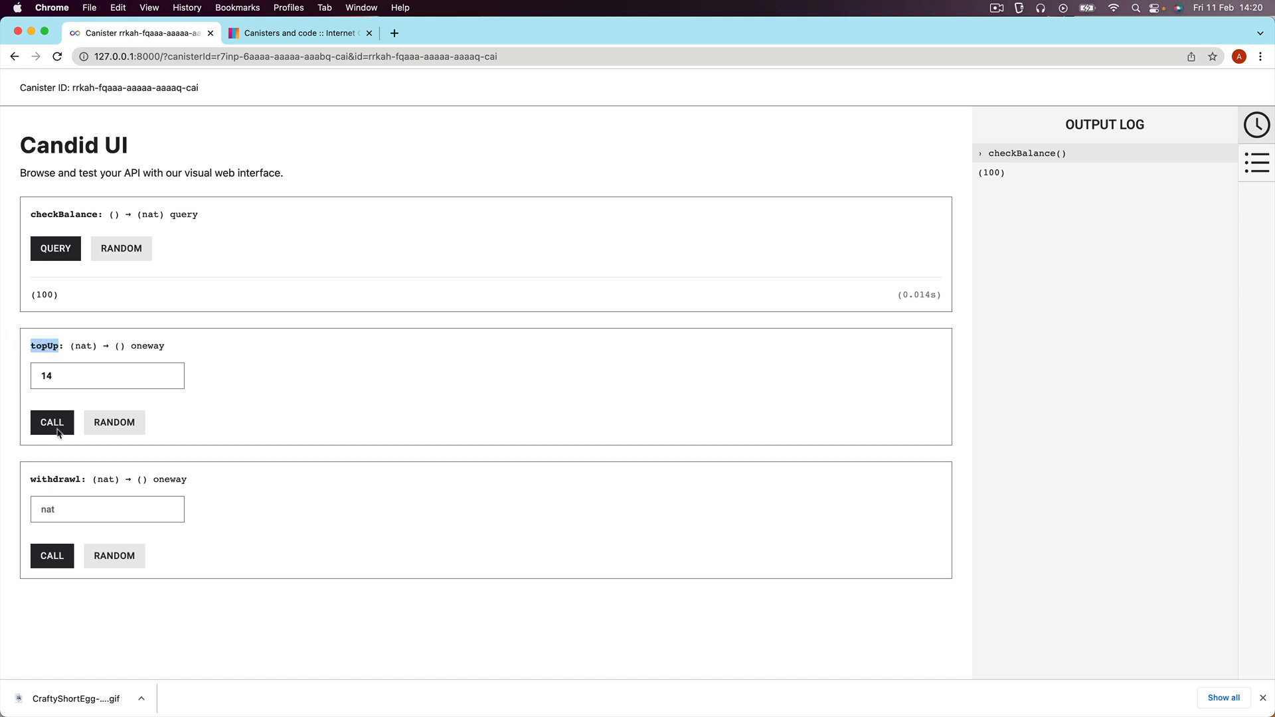
pyautogui.click(51, 422)
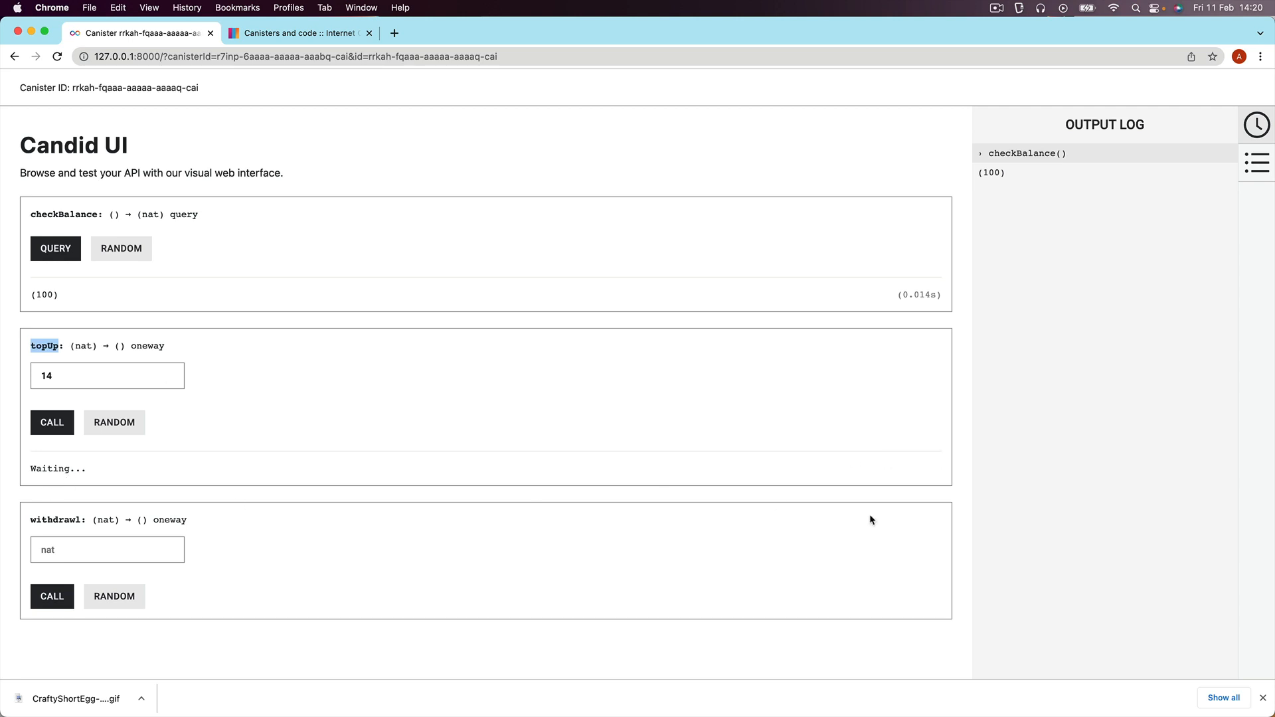
pyautogui.click(51, 423)
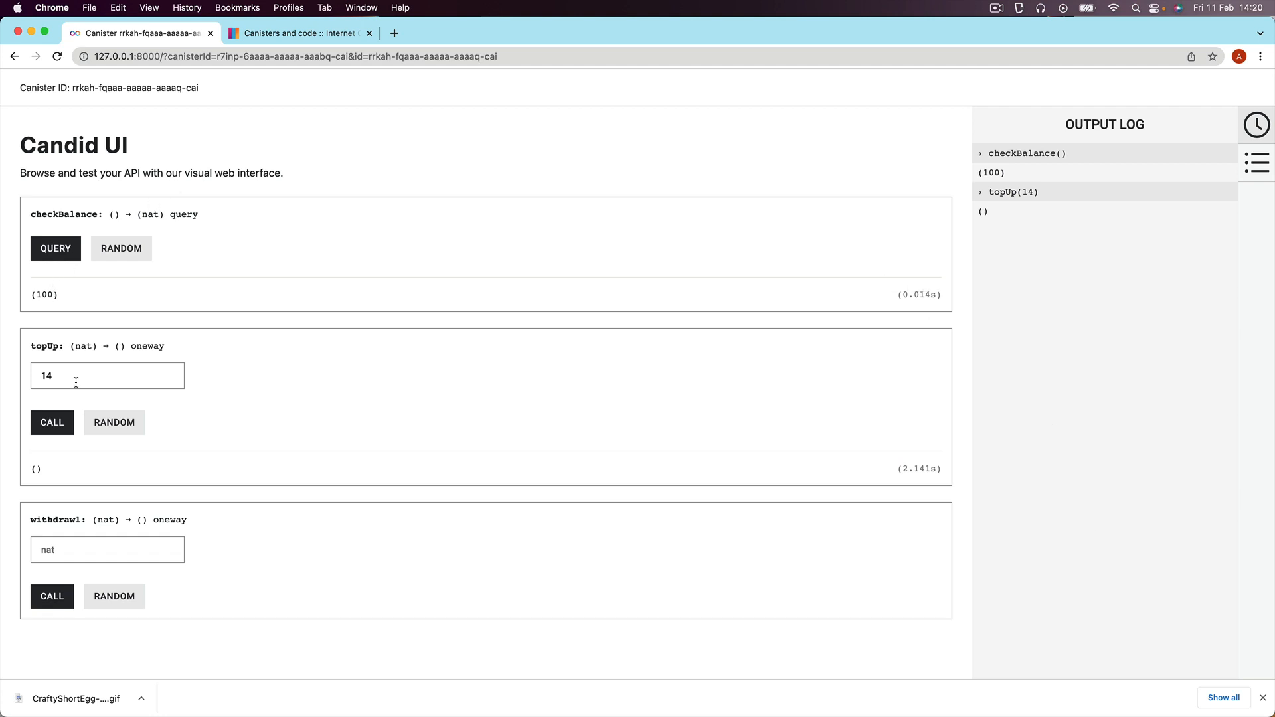
pyautogui.moveTo(123, 337)
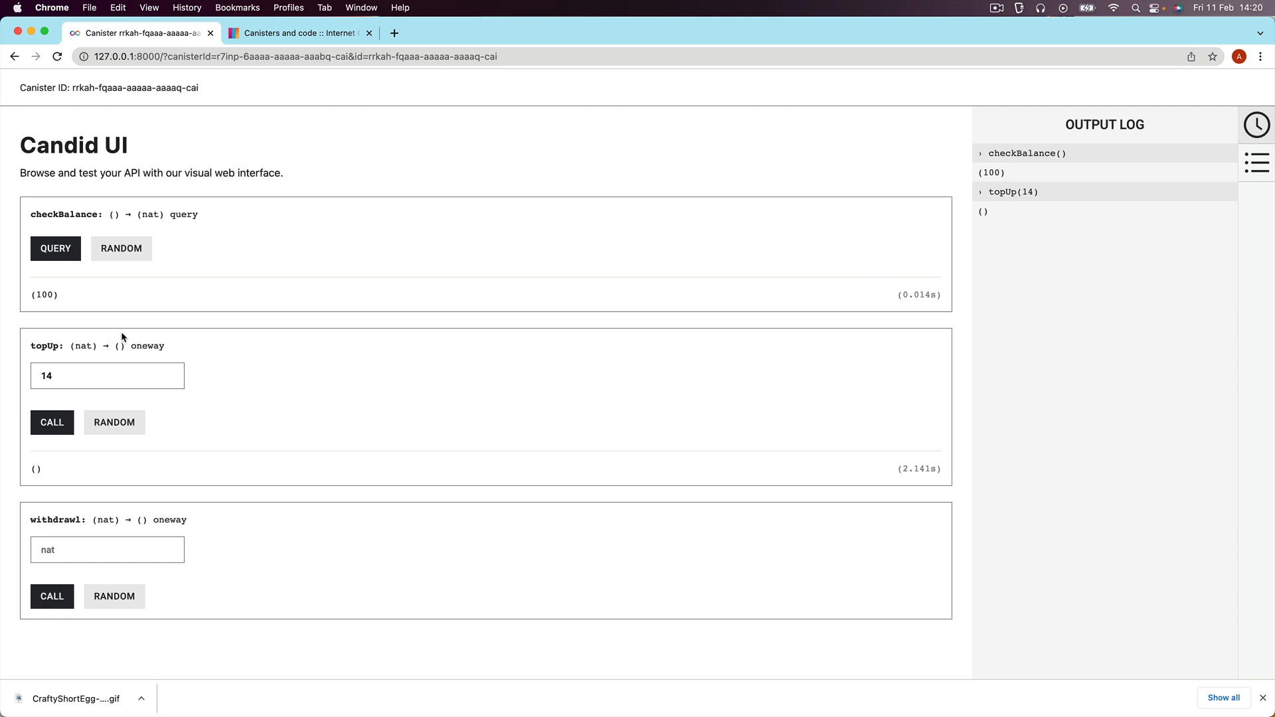
pyautogui.moveTo(311, 383)
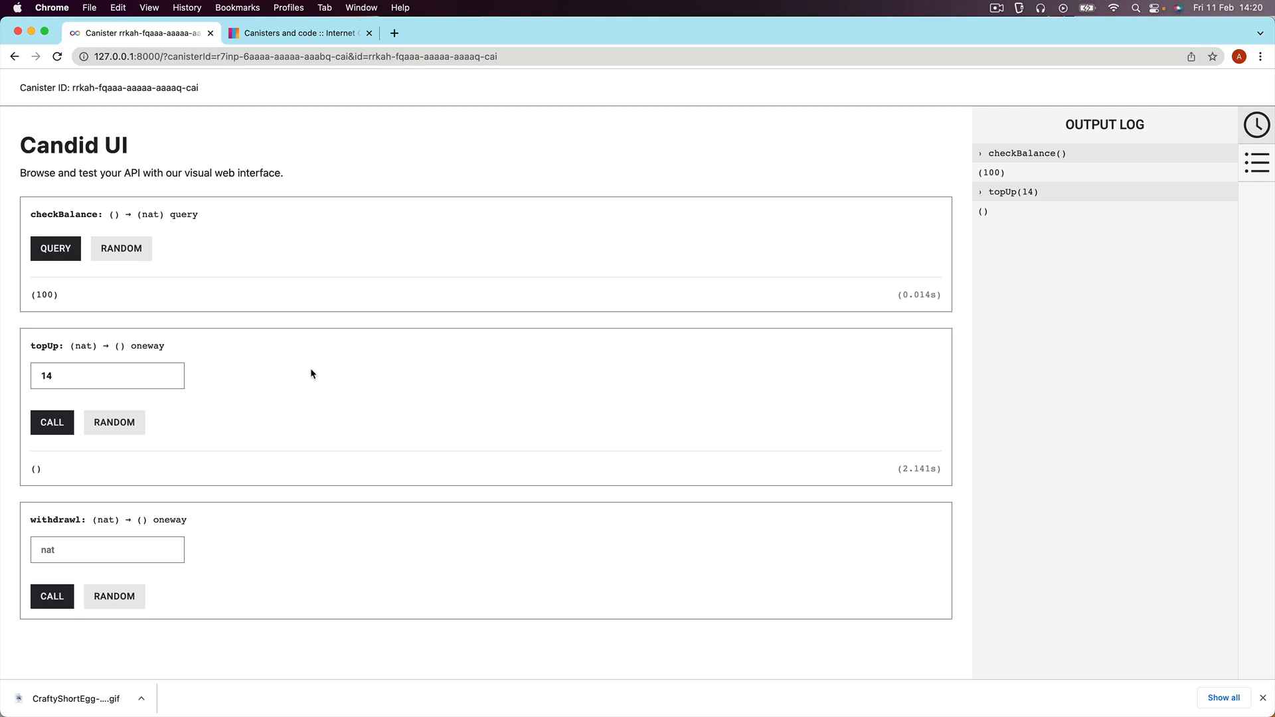
pyautogui.moveTo(360, 384)
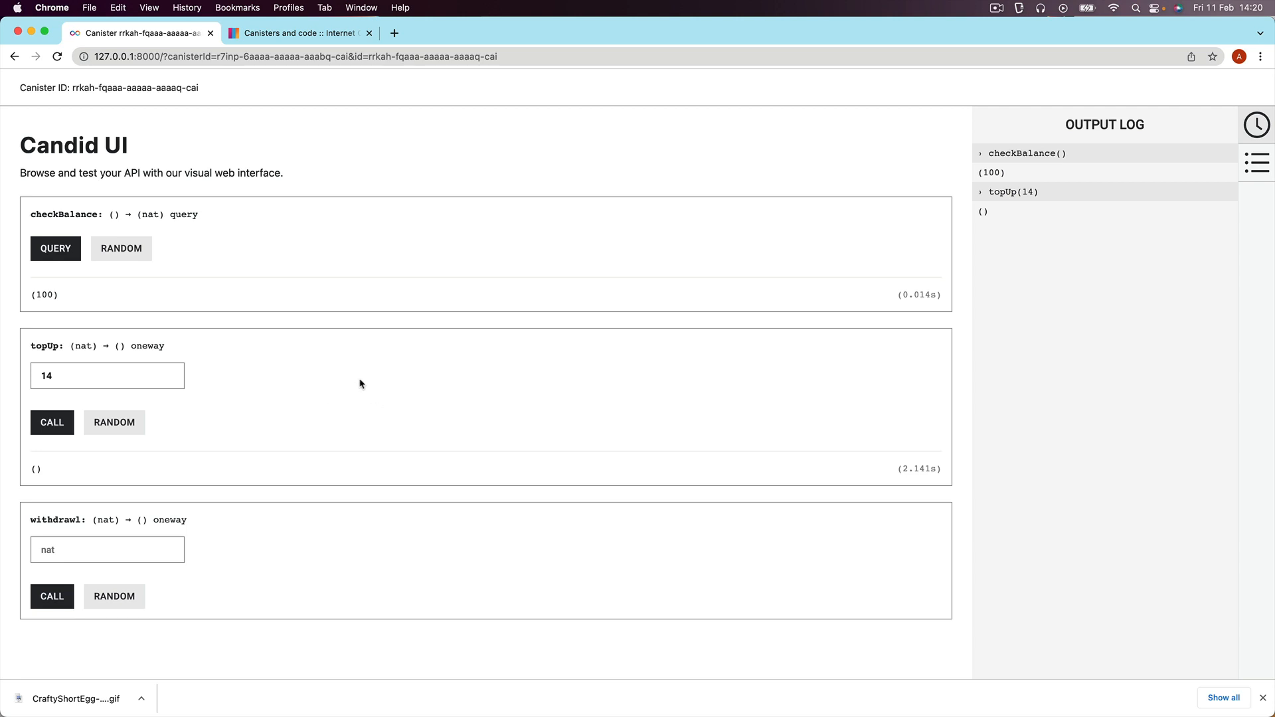
pyautogui.moveTo(142, 290)
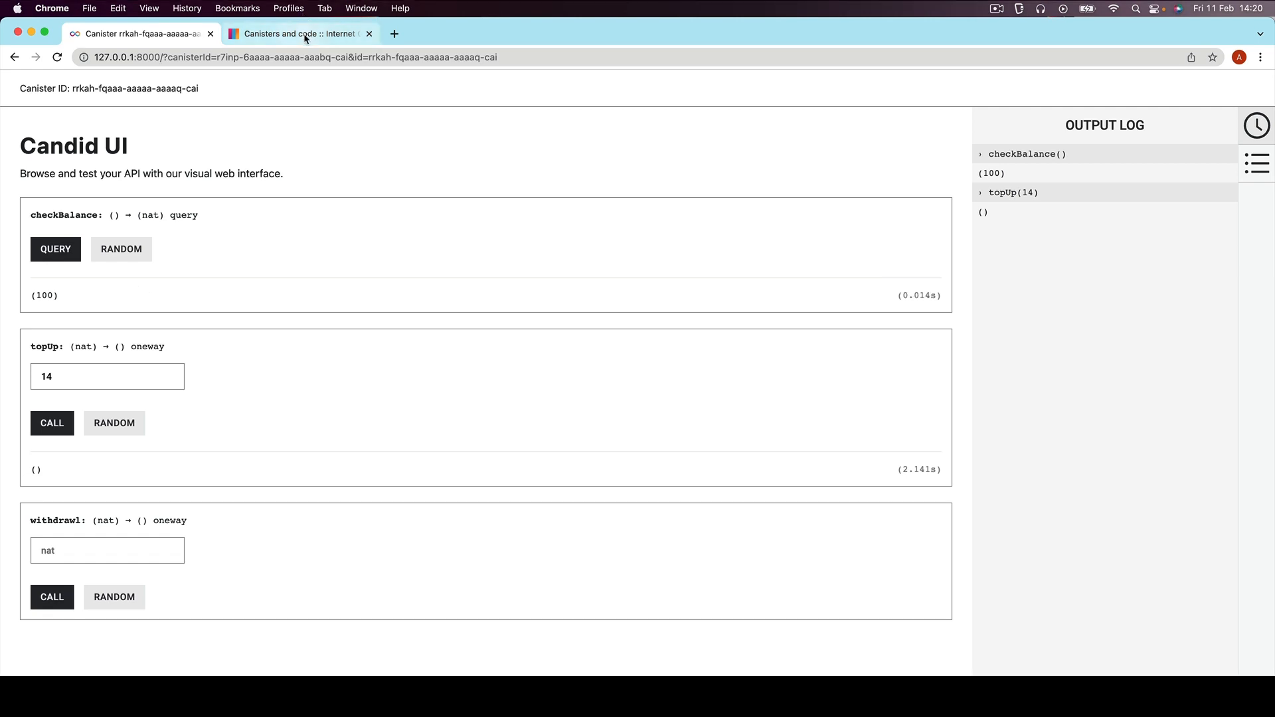
# Switch to the Canisters and code docs and scroll toward the query/update methods
pyautogui.click(298, 34)
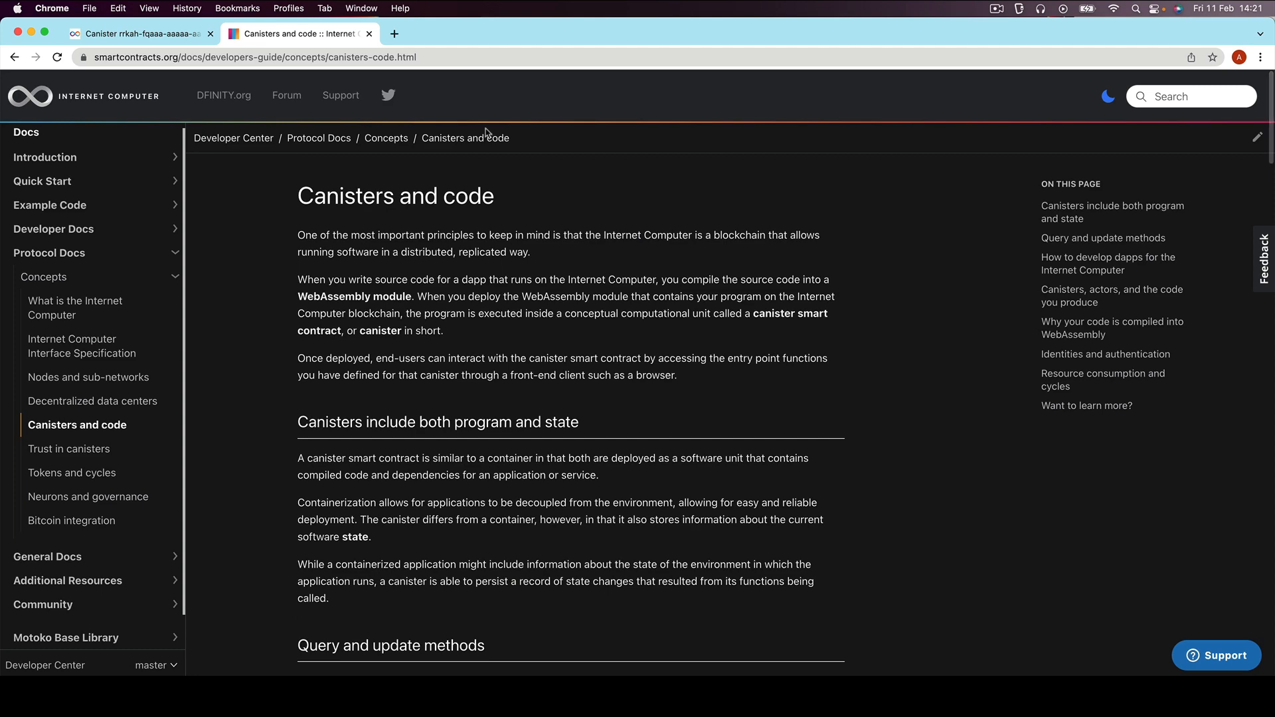
pyautogui.moveTo(442, 494)
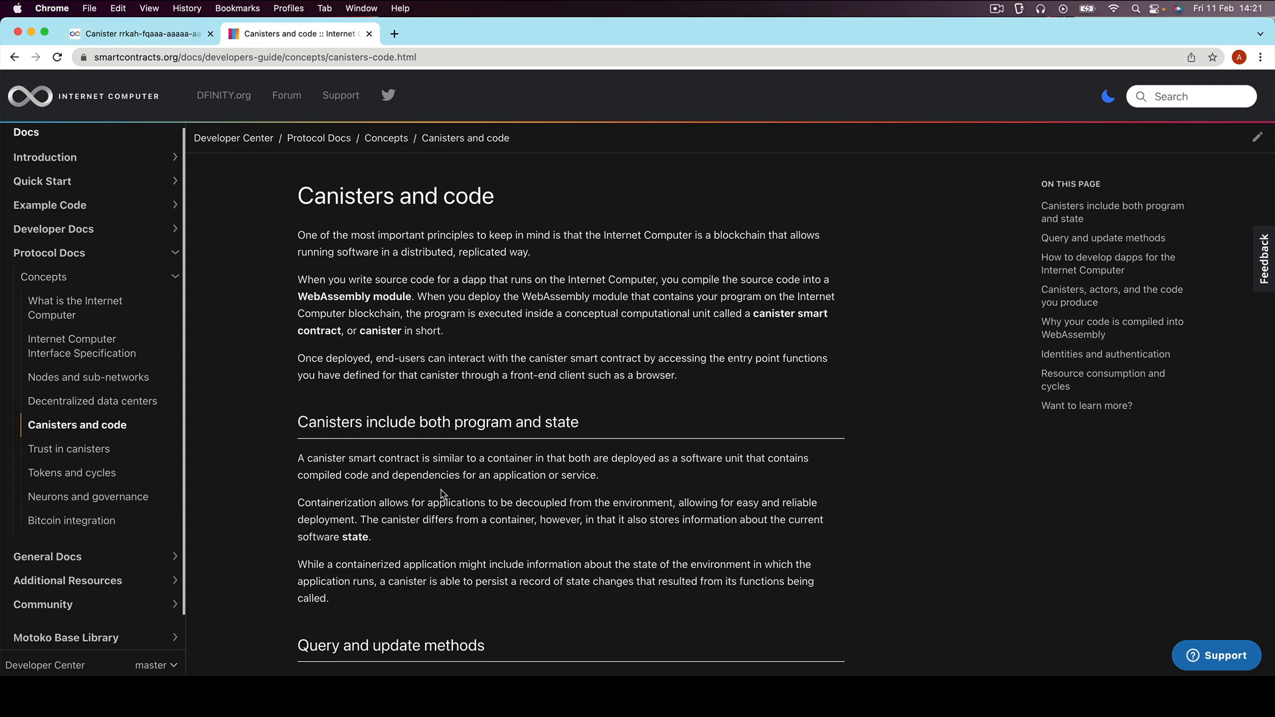
pyautogui.scroll(-3)
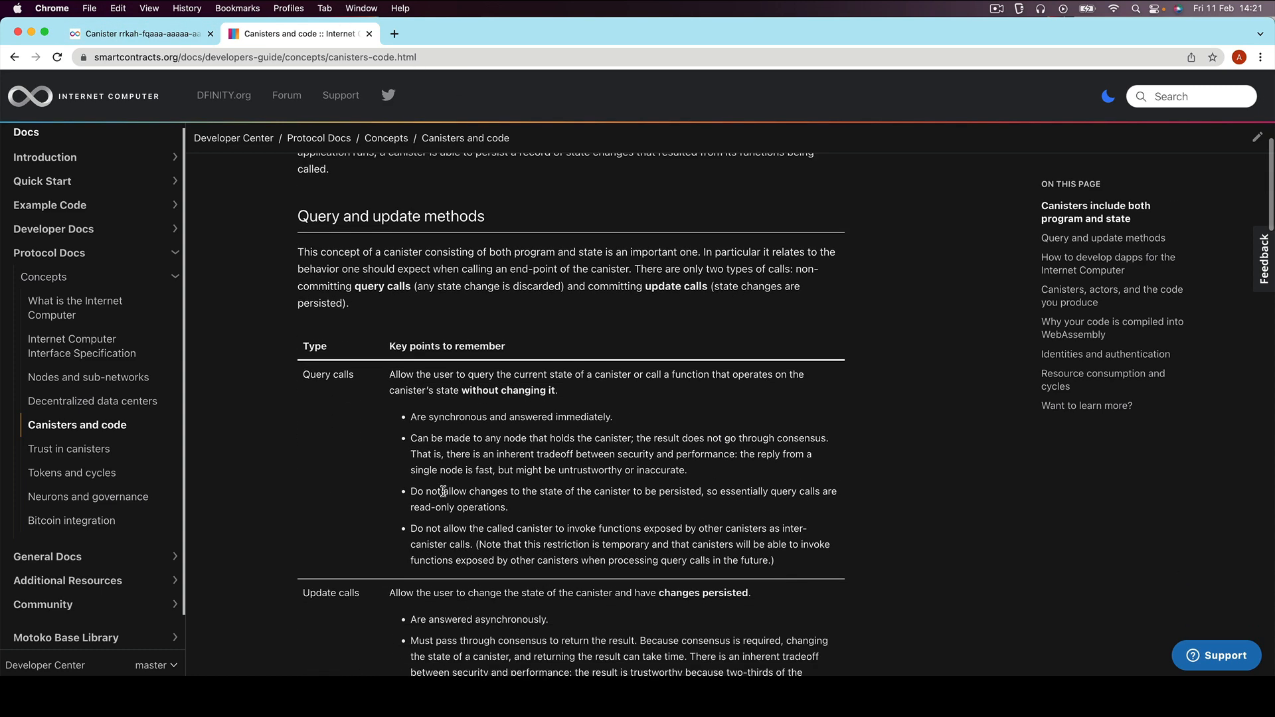
pyautogui.scroll(-3)
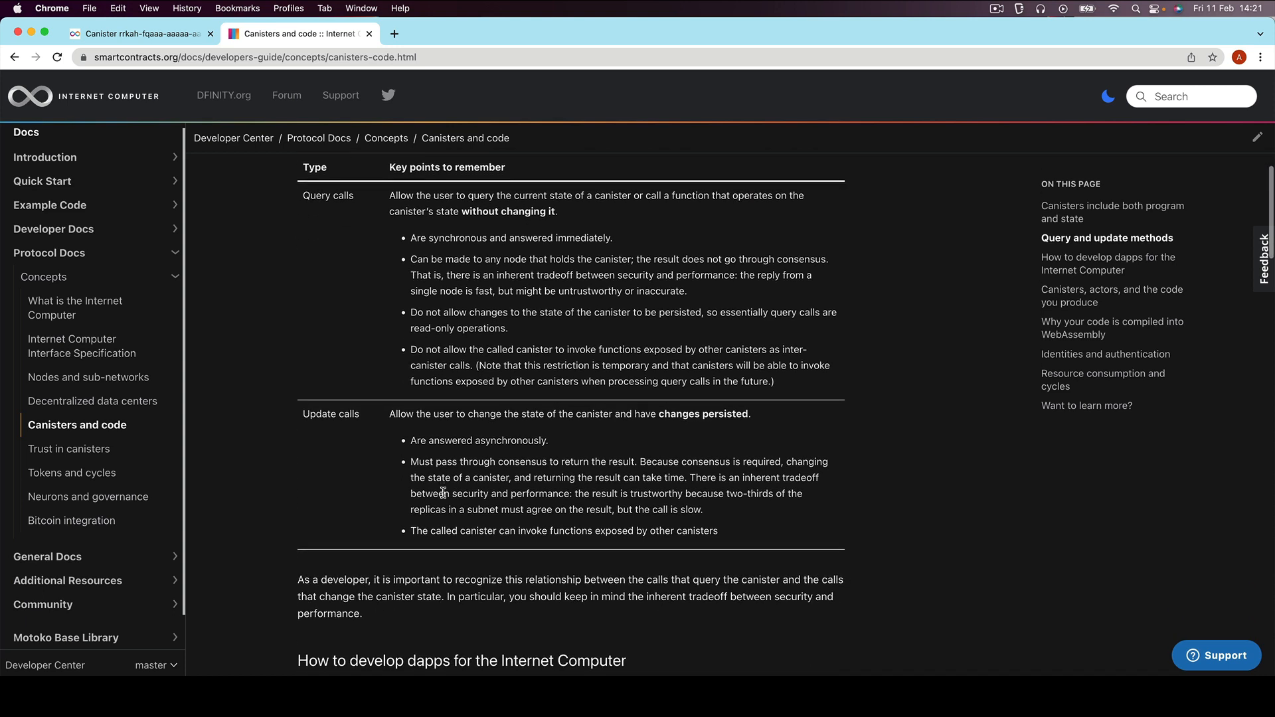
pyautogui.scroll(3)
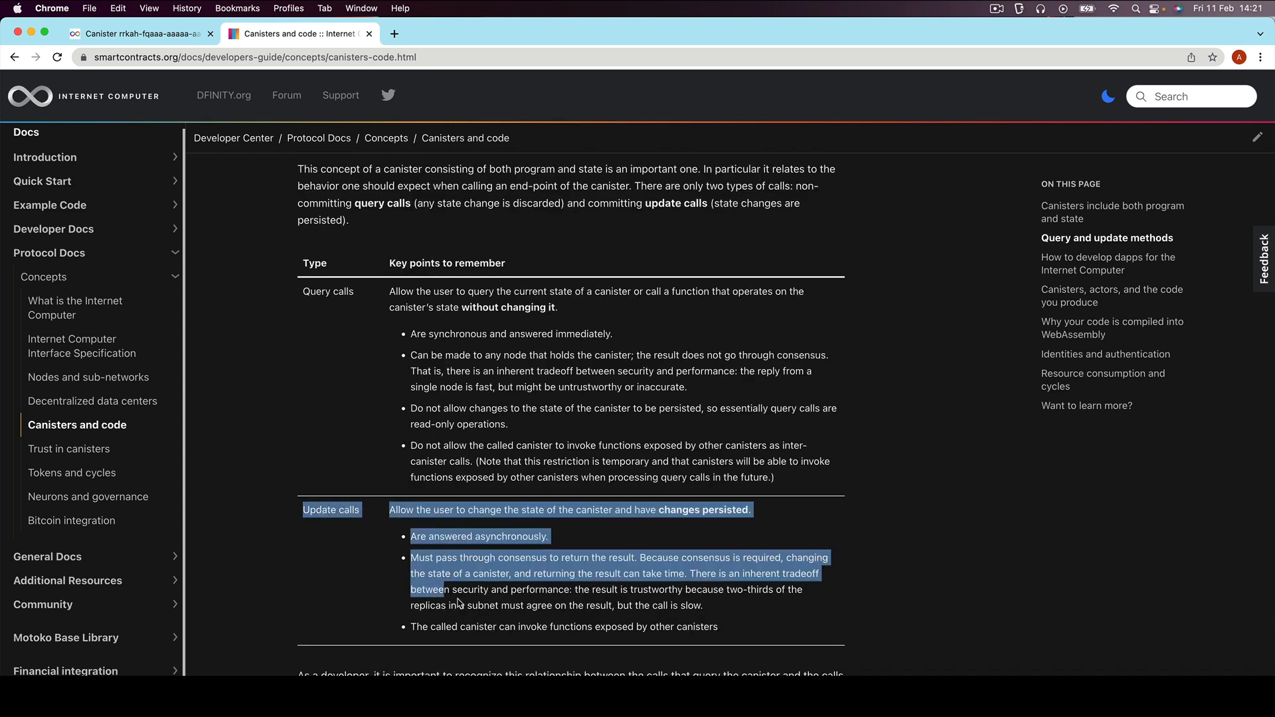
# Read through the query versus update calls table, then scroll back up
pyautogui.click(721, 592)
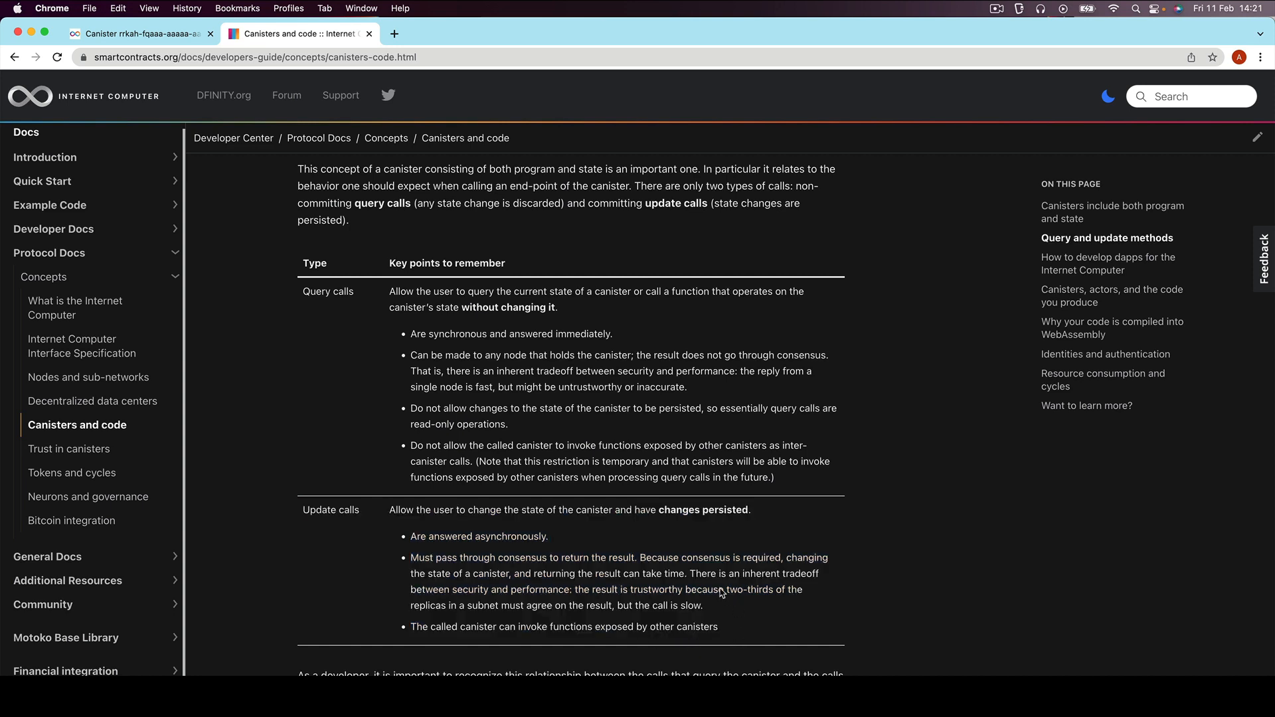
pyautogui.doubleClick(522, 558)
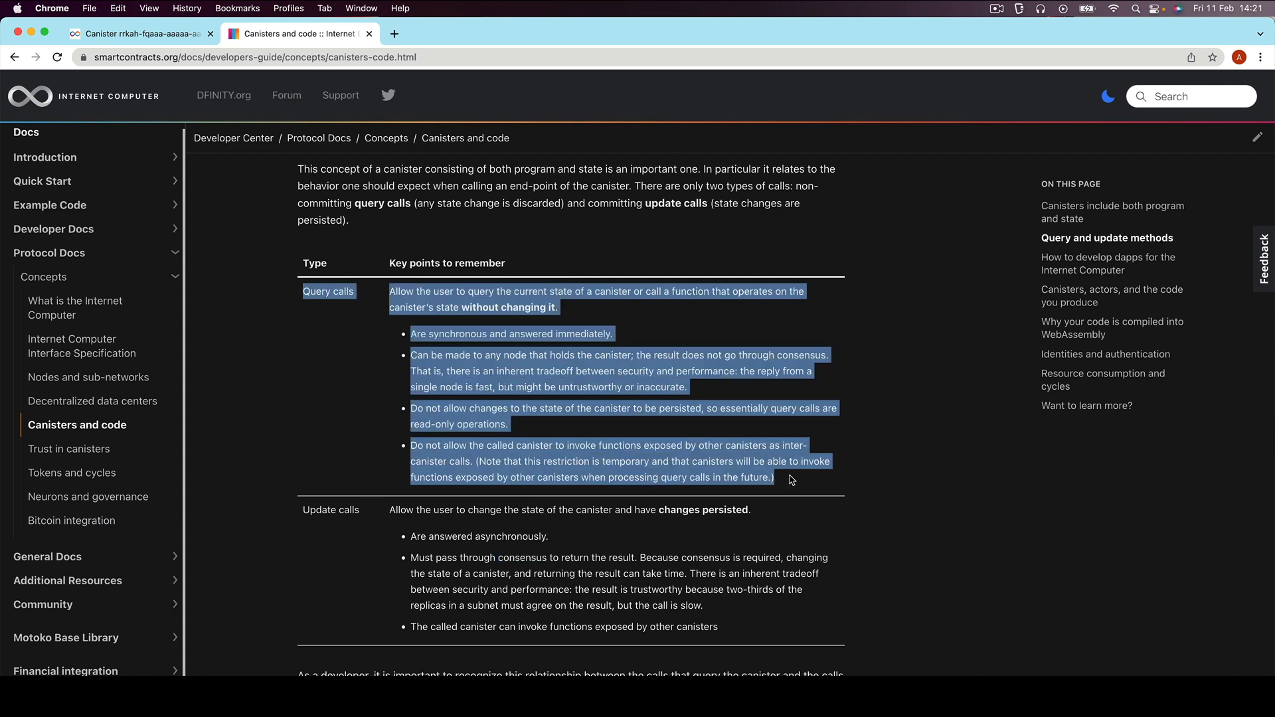
pyautogui.moveTo(532, 439)
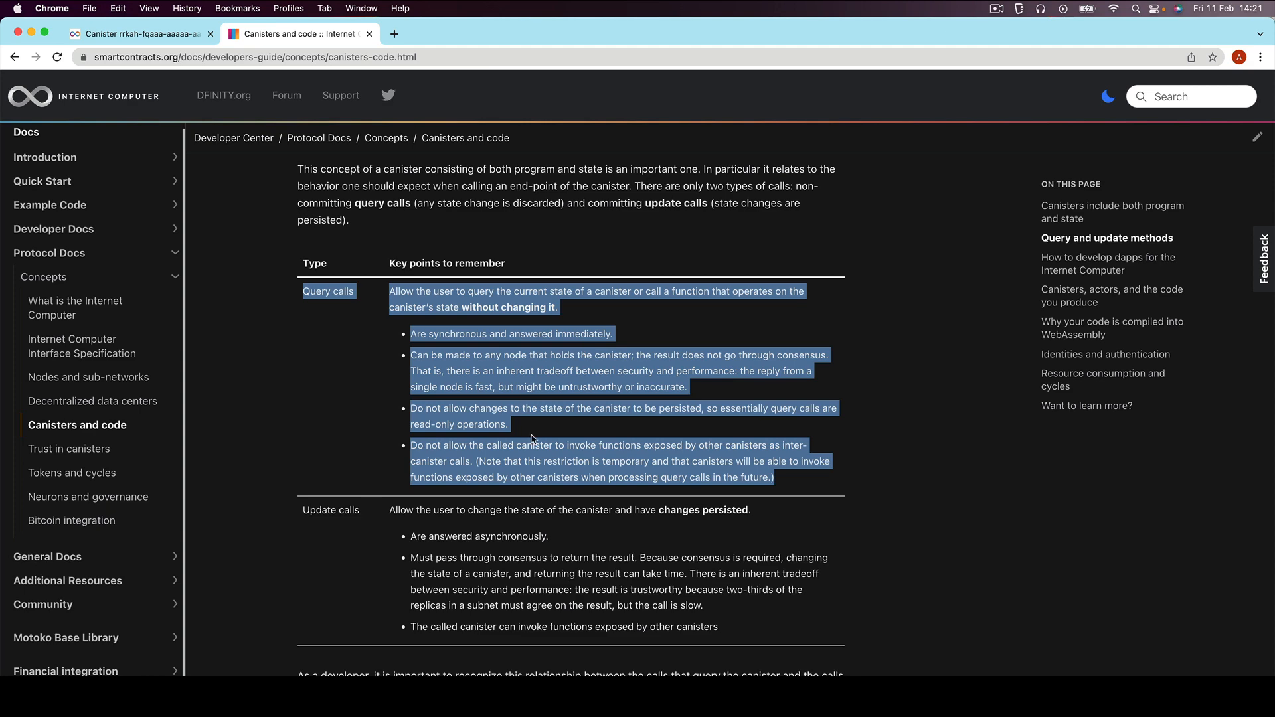
pyautogui.moveTo(452, 434)
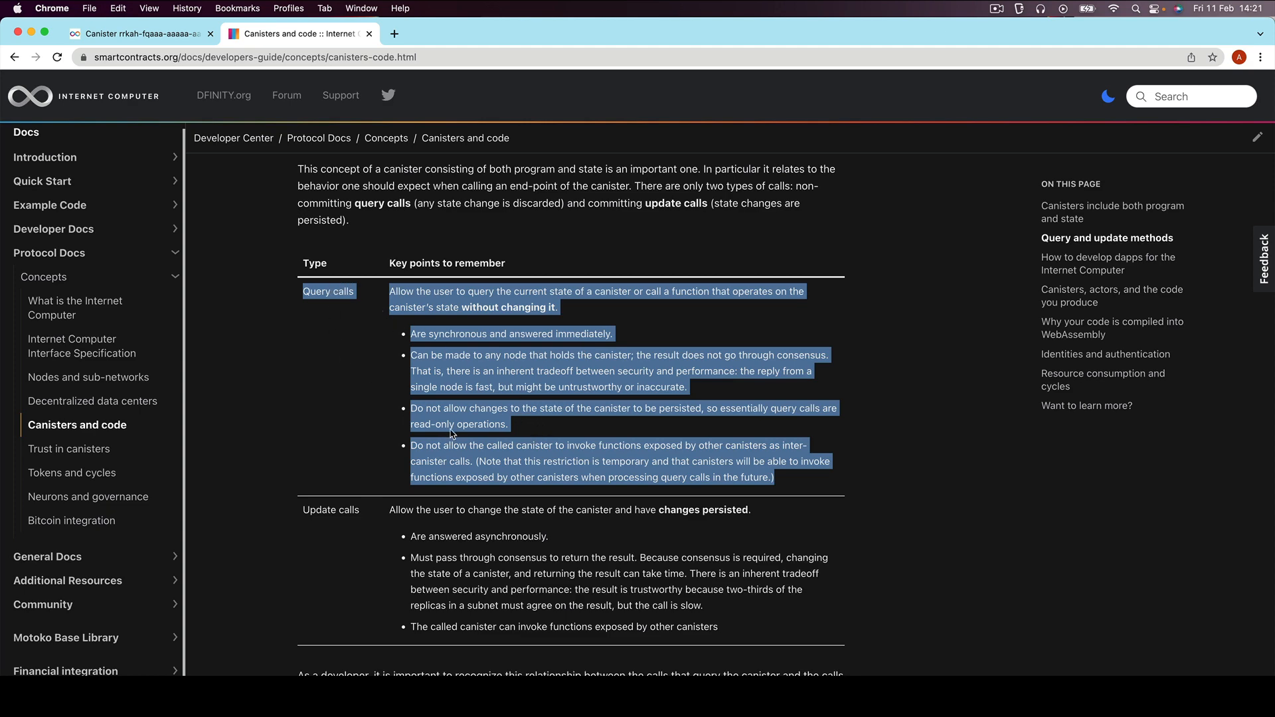
pyautogui.click(456, 402)
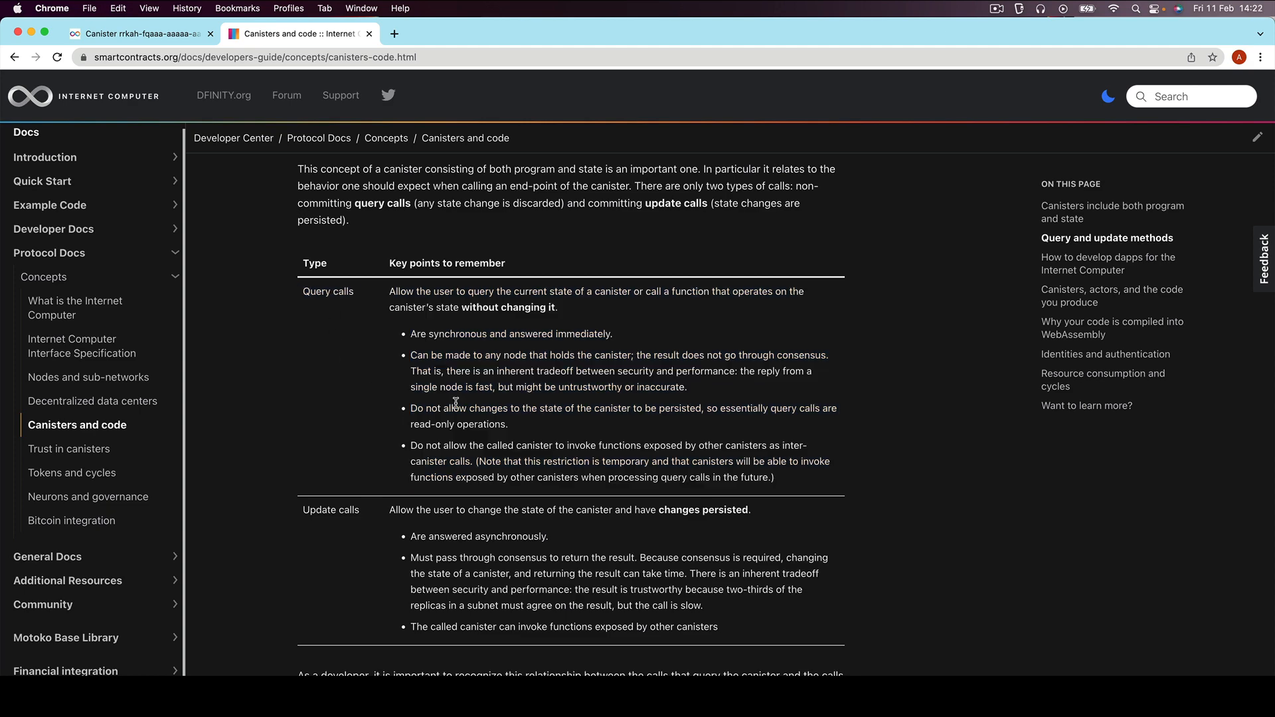
pyautogui.moveTo(573, 441)
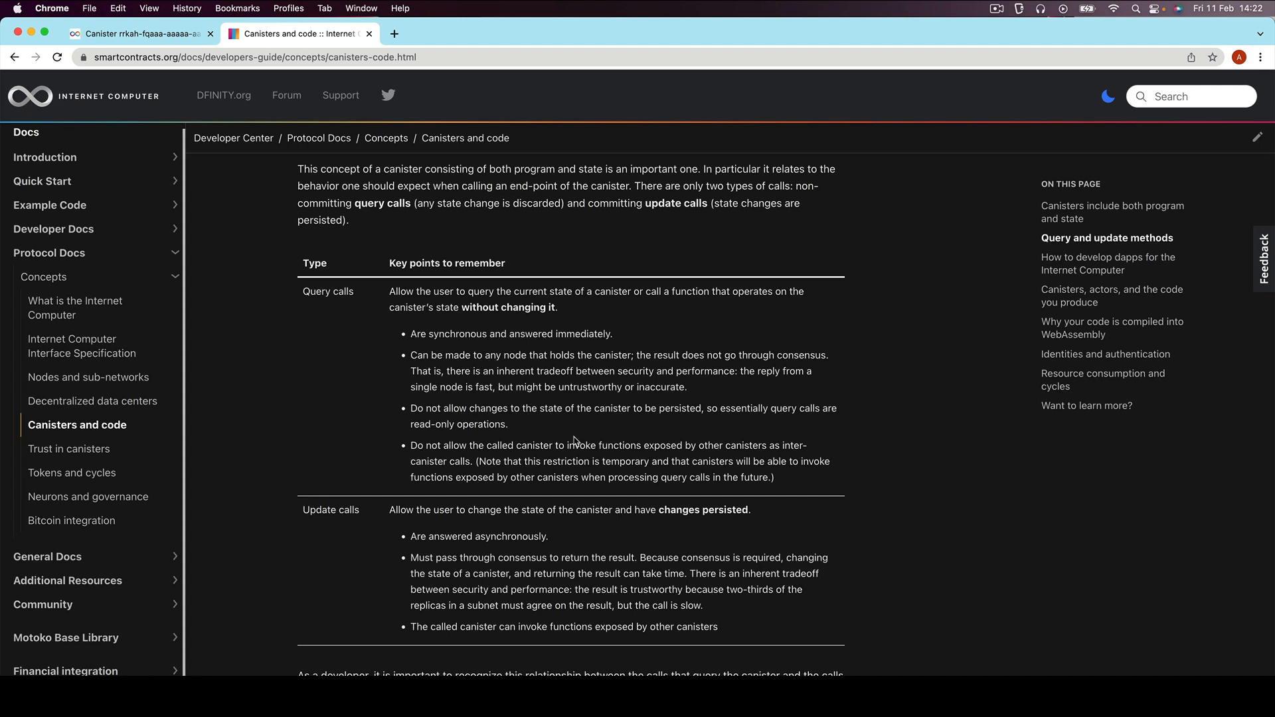
pyautogui.moveTo(647, 446)
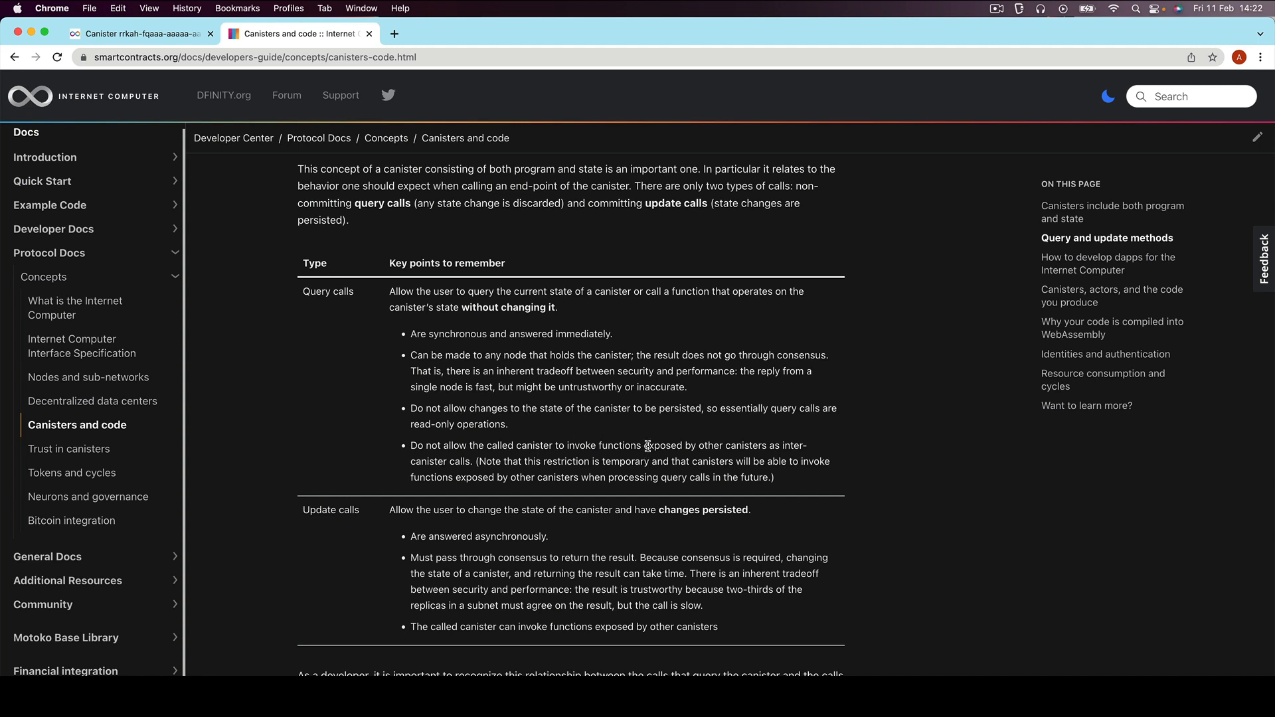
pyautogui.doubleClick(704, 510)
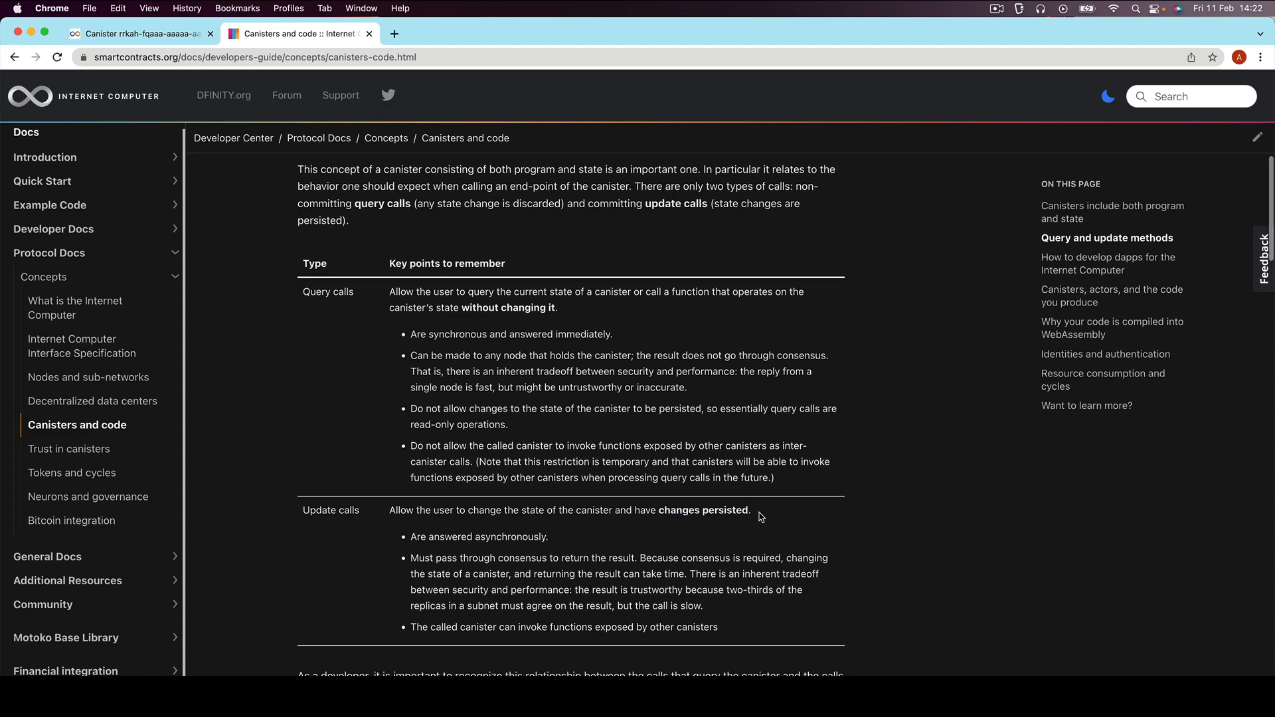
pyautogui.scroll(3)
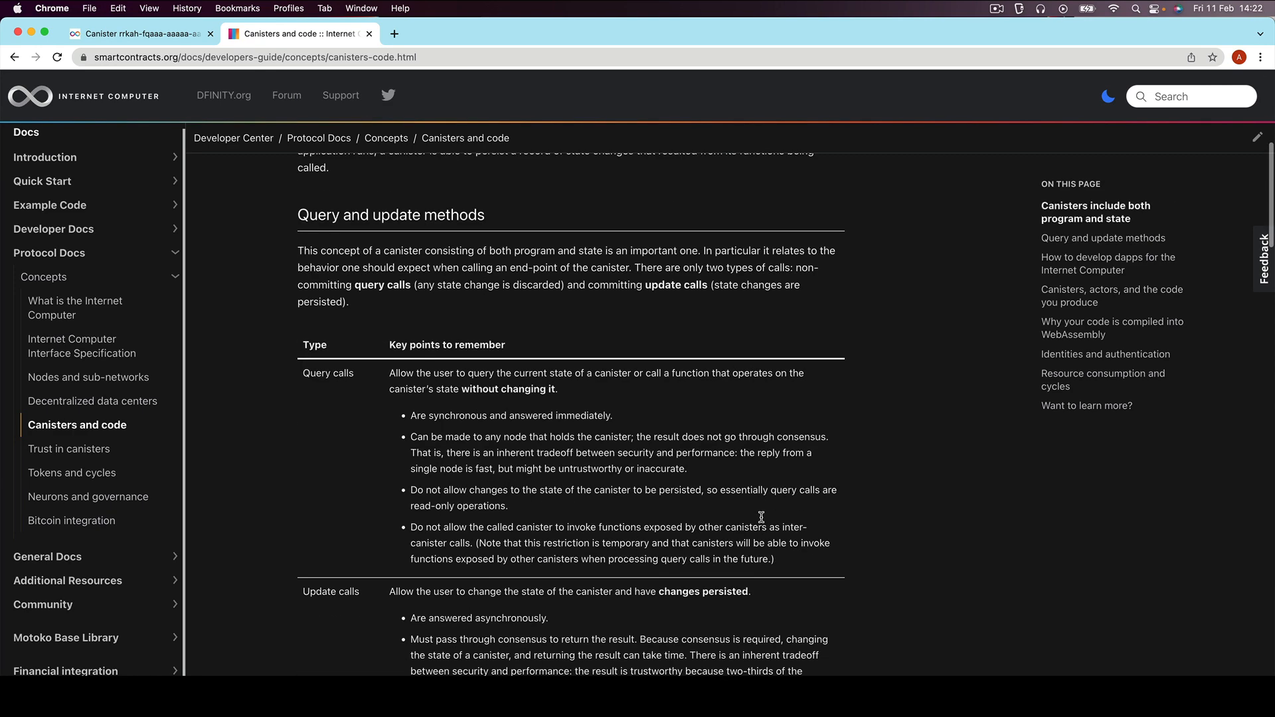
pyautogui.scroll(-3)
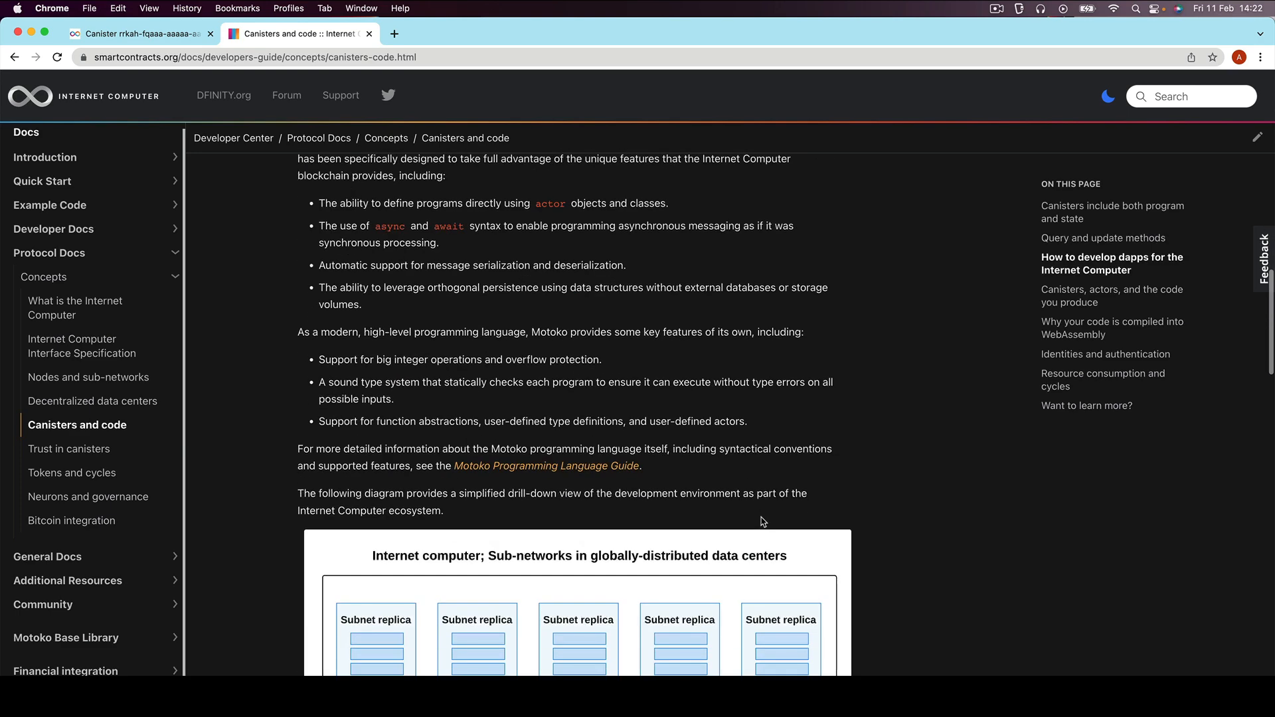
pyautogui.scroll(3)
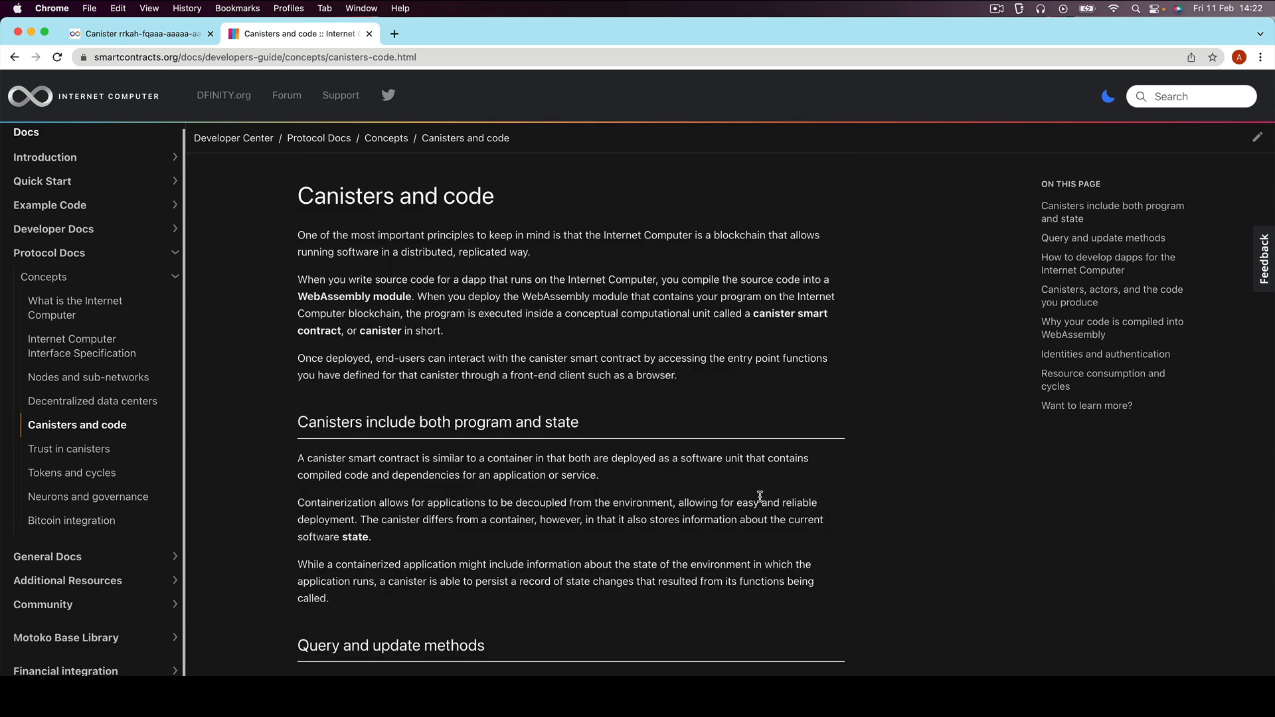